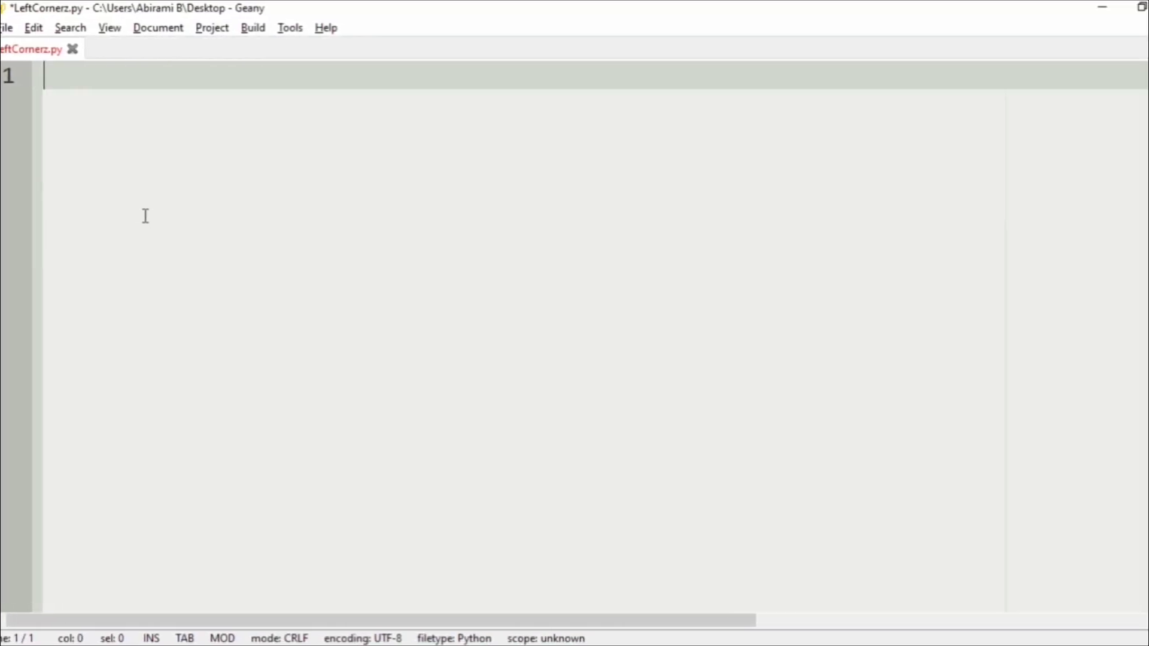
Type the first description lines: an NxN character matrix and an integer X
{"action": "type", "text": "N"}
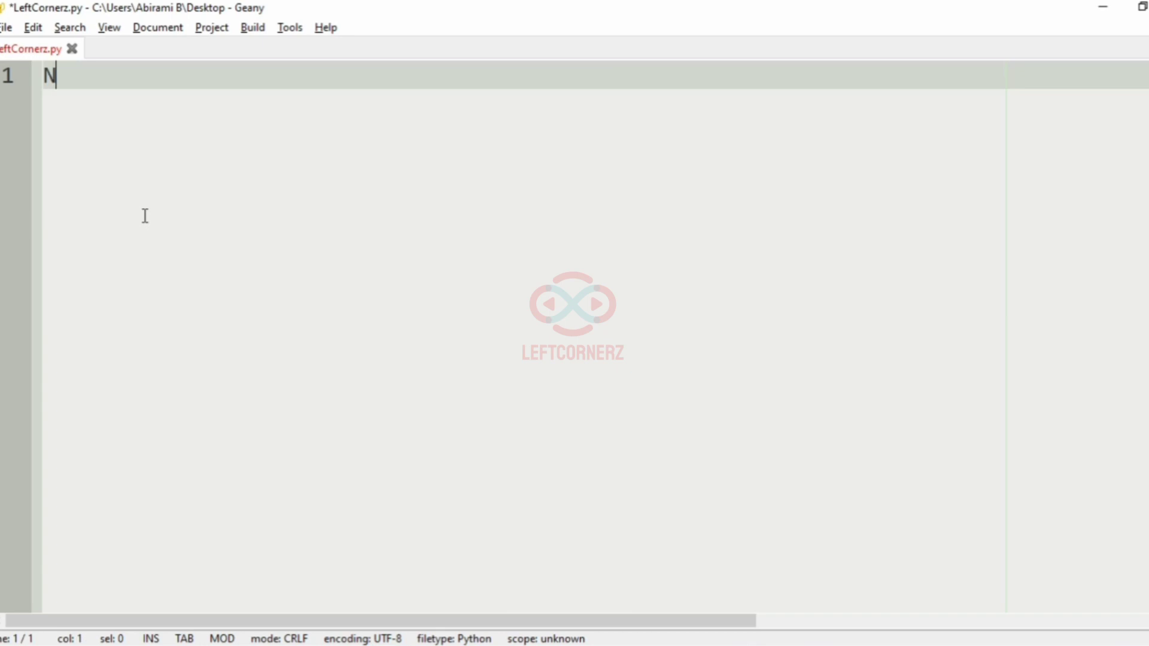
{"action": "type", "text": "xN"}
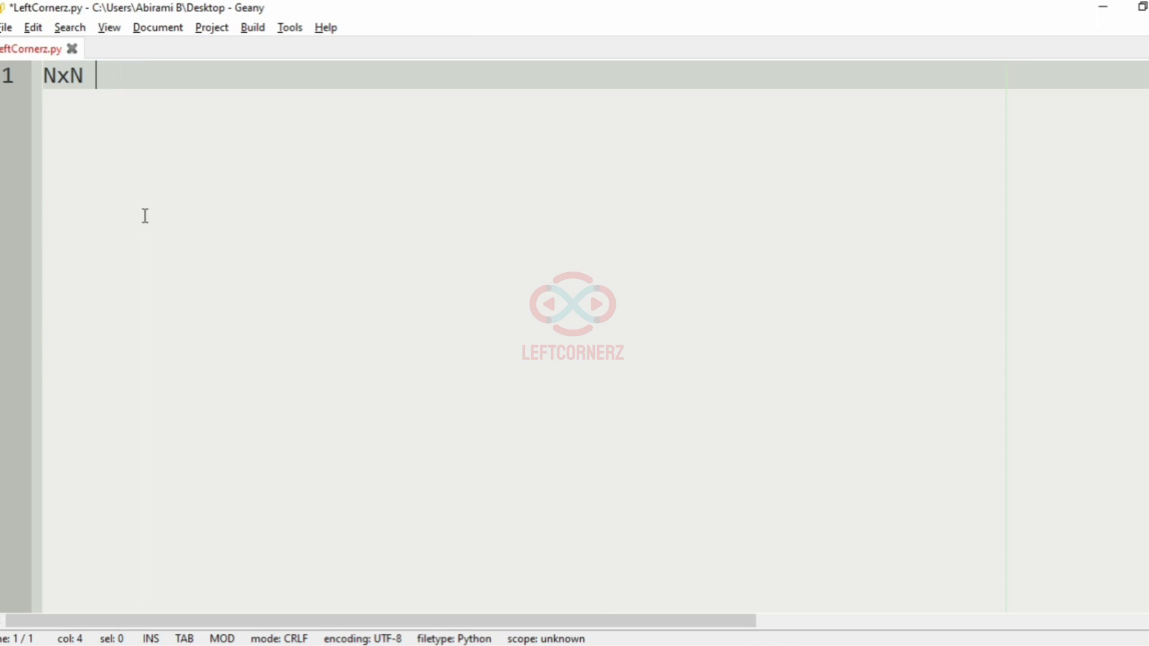
{"action": "type", "text": "Character"}
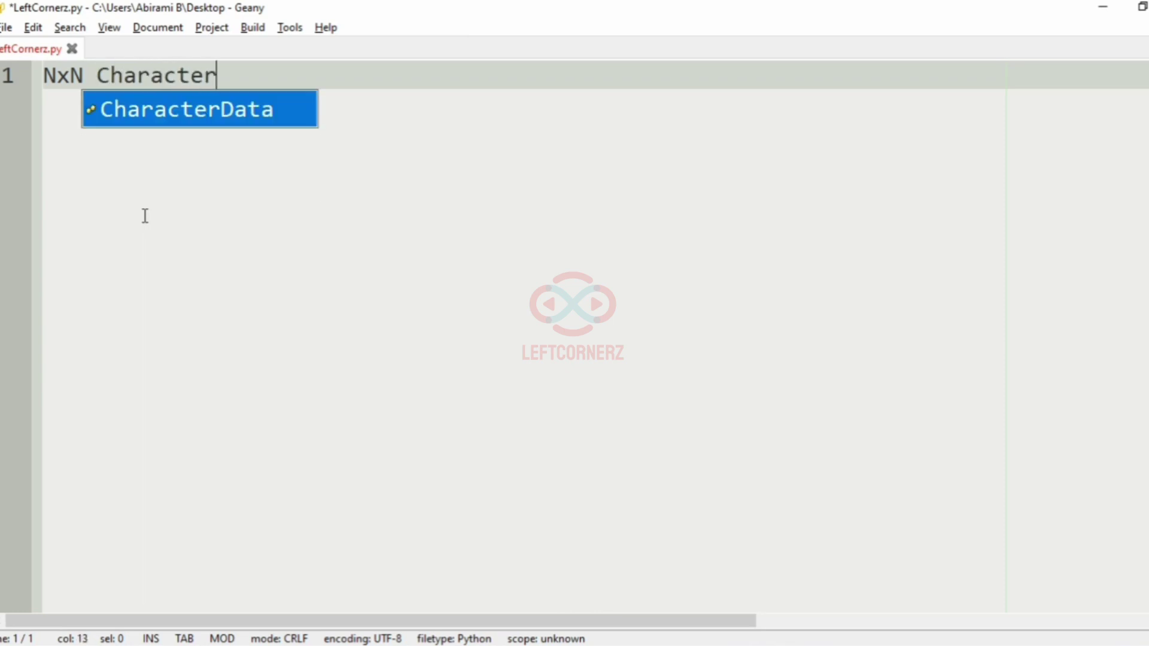
{"action": "type", "text": "Matrix"}
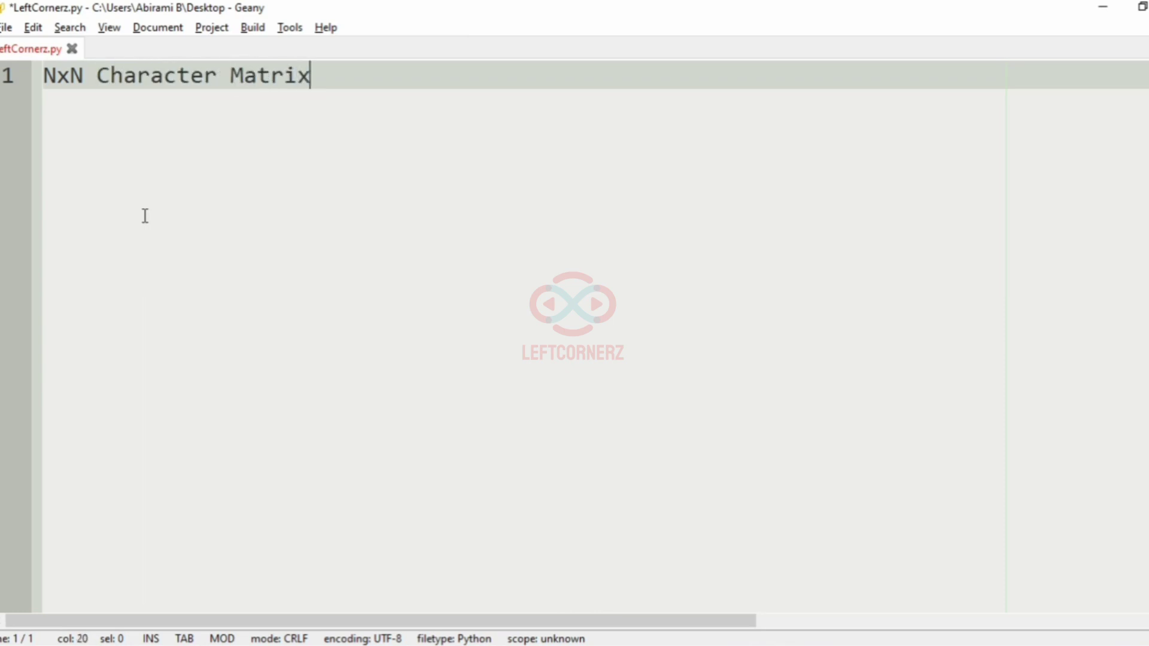
{"action": "type", "text": "Integer"}
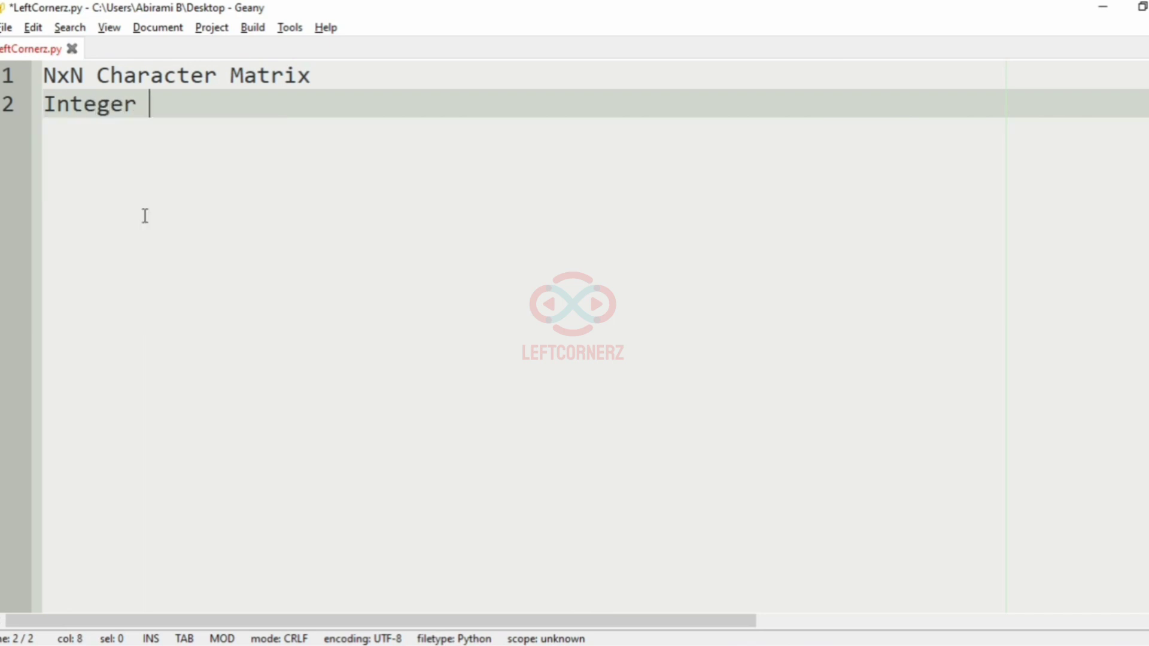
{"action": "type", "text": "X"}
{"action": "type", "text": "Replace t"}
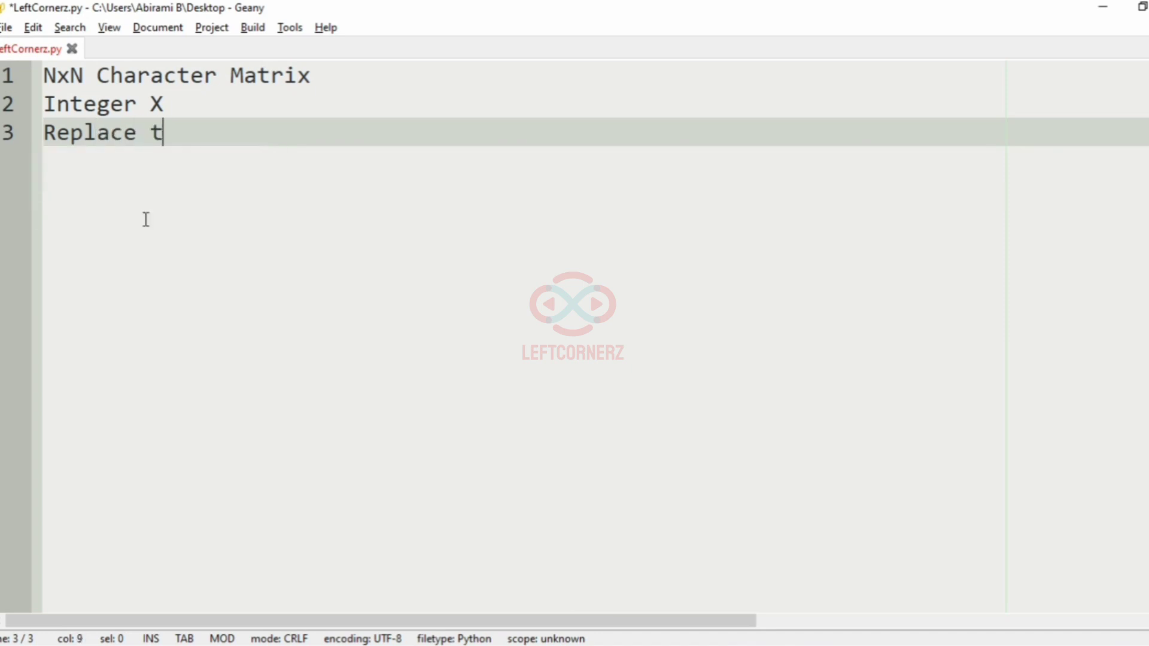
Add the line about replacing the X inner layers of the matrix with asterisks
{"action": "type", "text": "he X inner layers"}
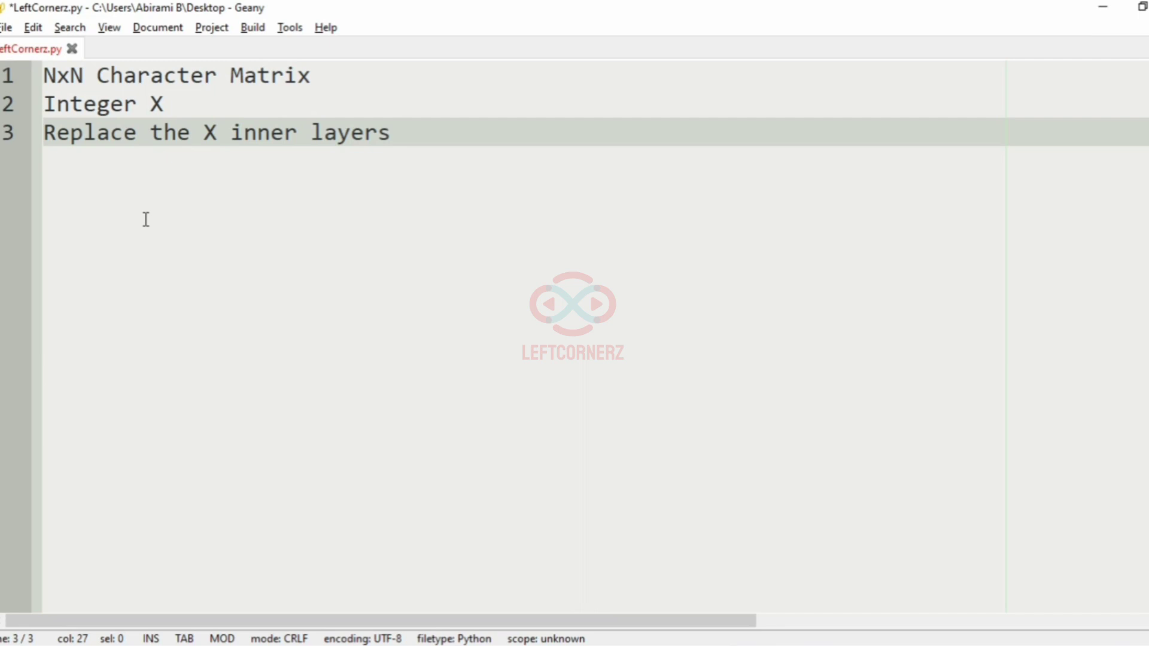
{"action": "type", "text": "of the ma"}
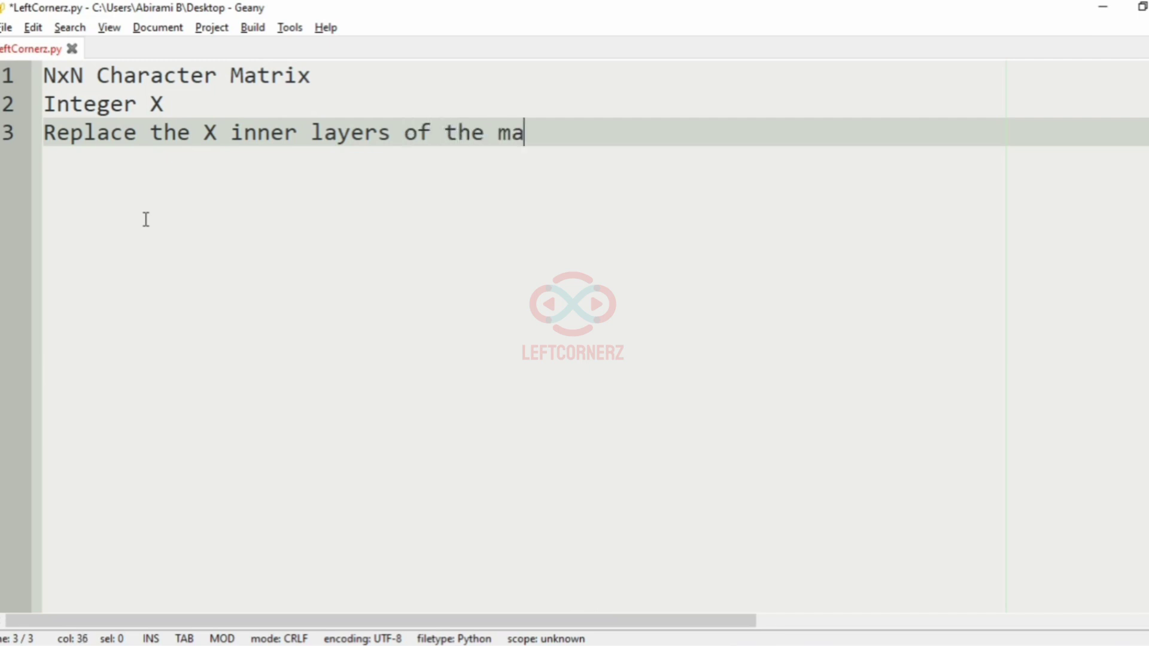
{"action": "type", "text": "trix with a"}
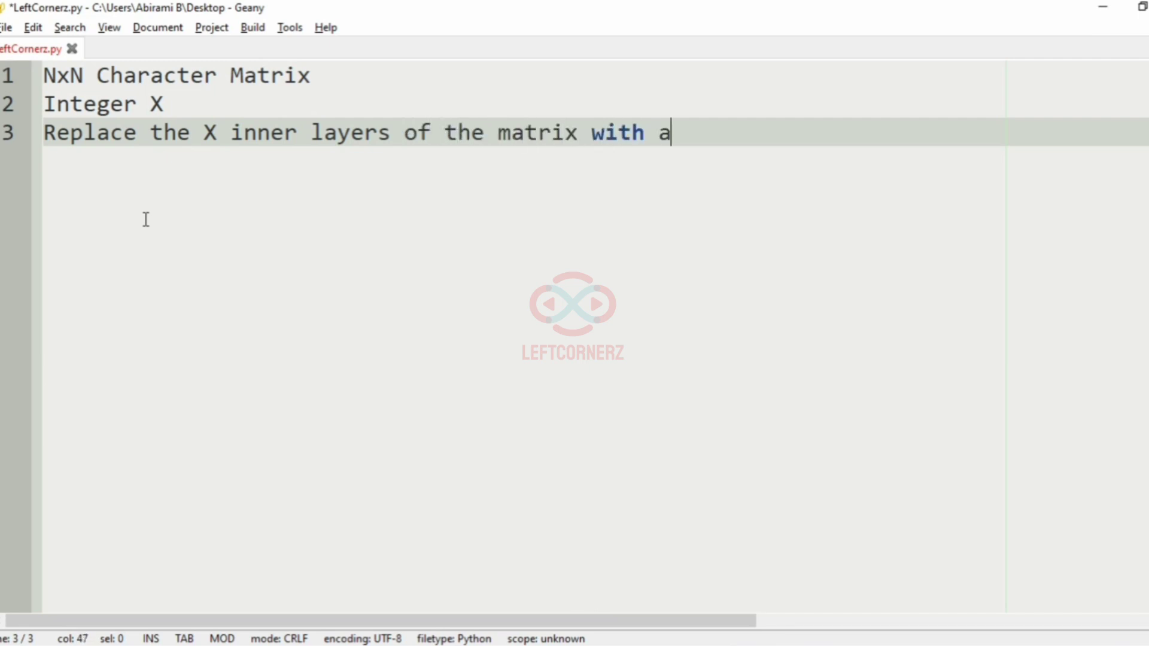
{"action": "type", "text": "stersi"}
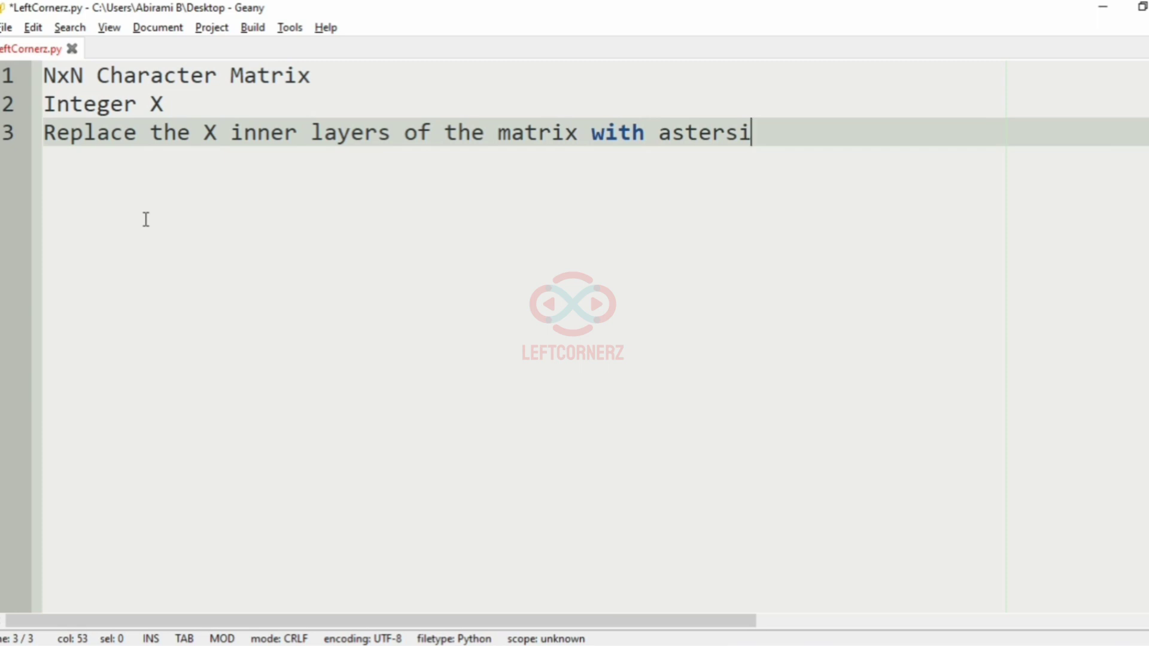
{"action": "type", "text": "k"}
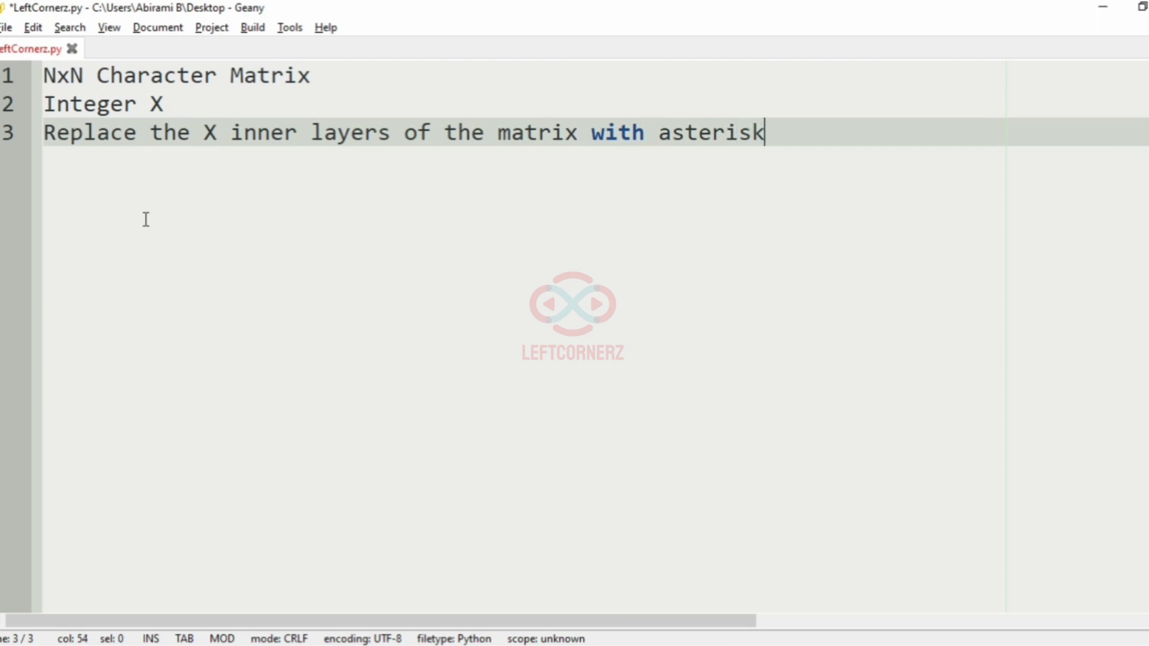
{"action": "type", "text": "s"}
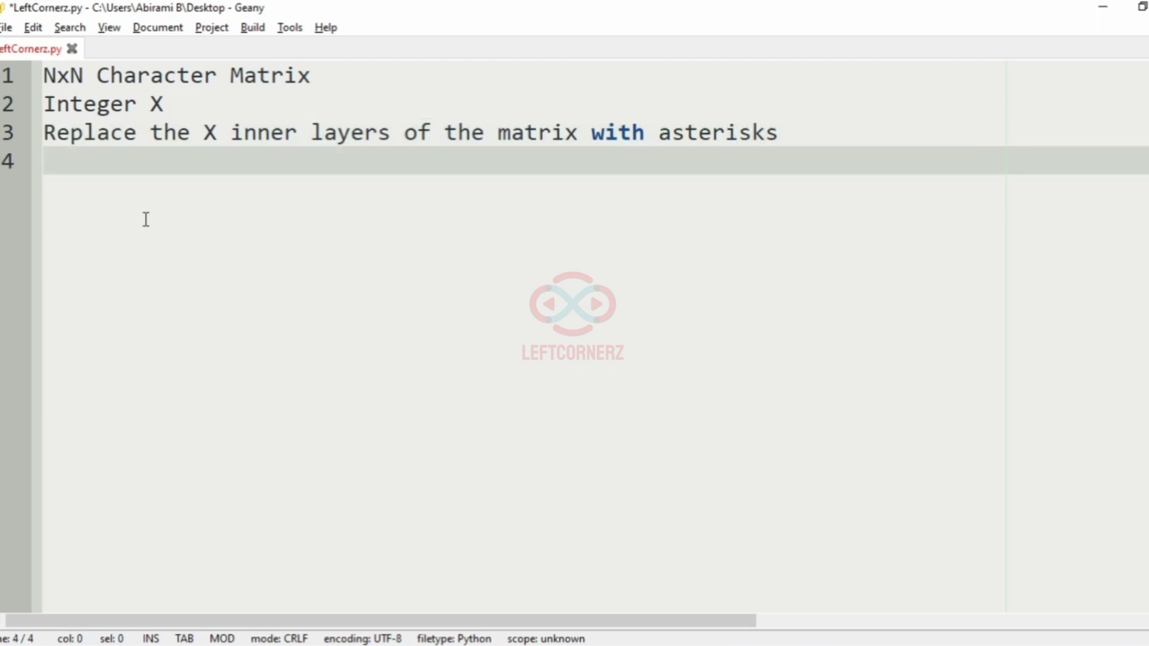
Add the final line: the program prints the modified matrix
{"action": "type", "text": "Final"}
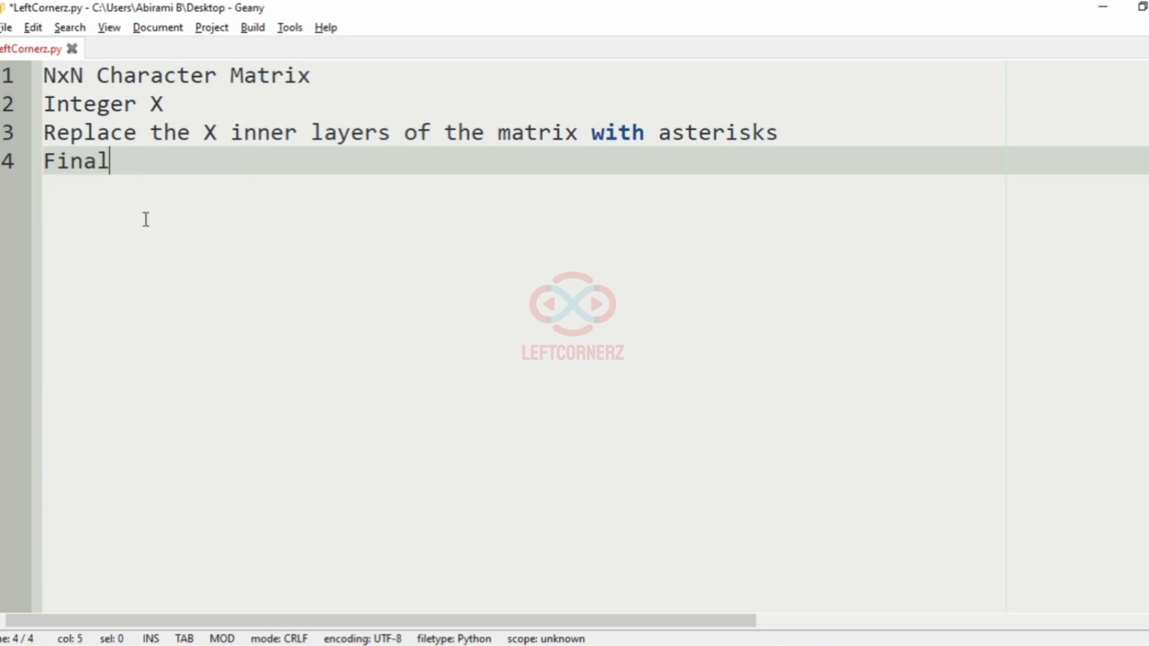
{"action": "type", "text": "ly the"}
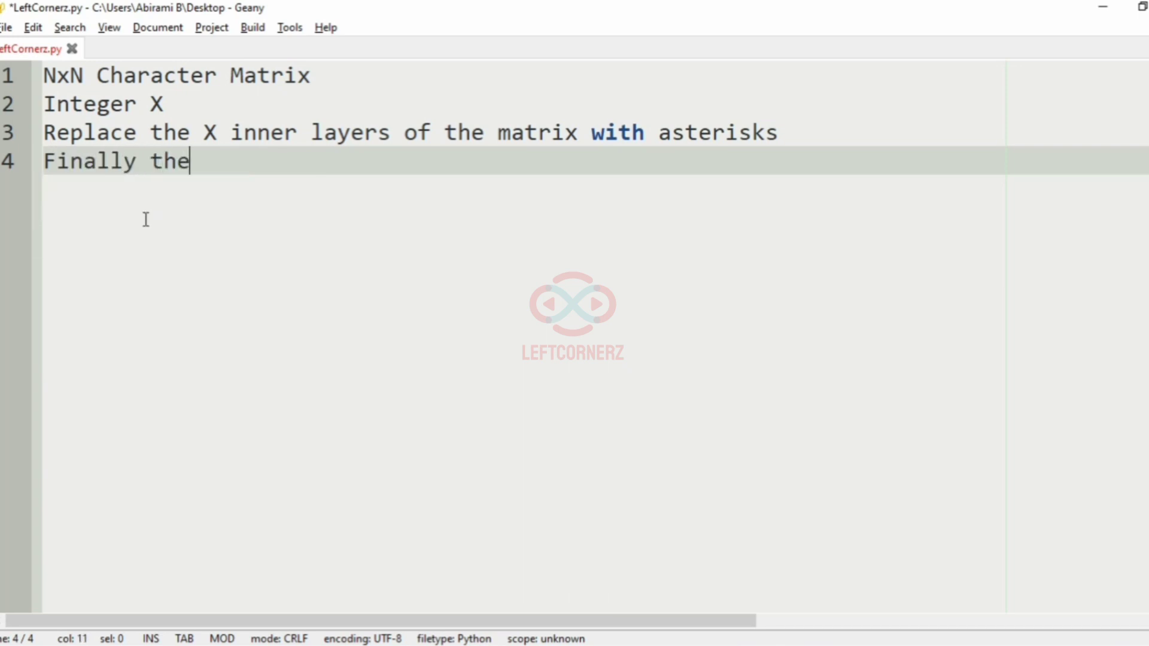
{"action": "type", "text": "program must prin"}
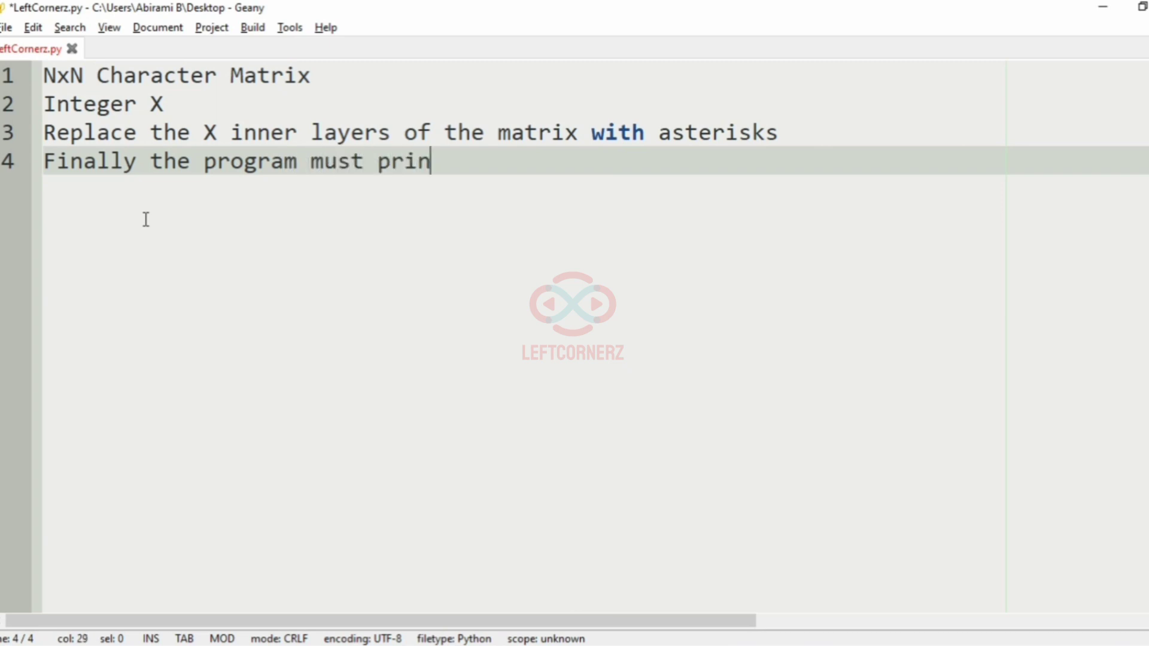
{"action": "type", "text": "t the"}
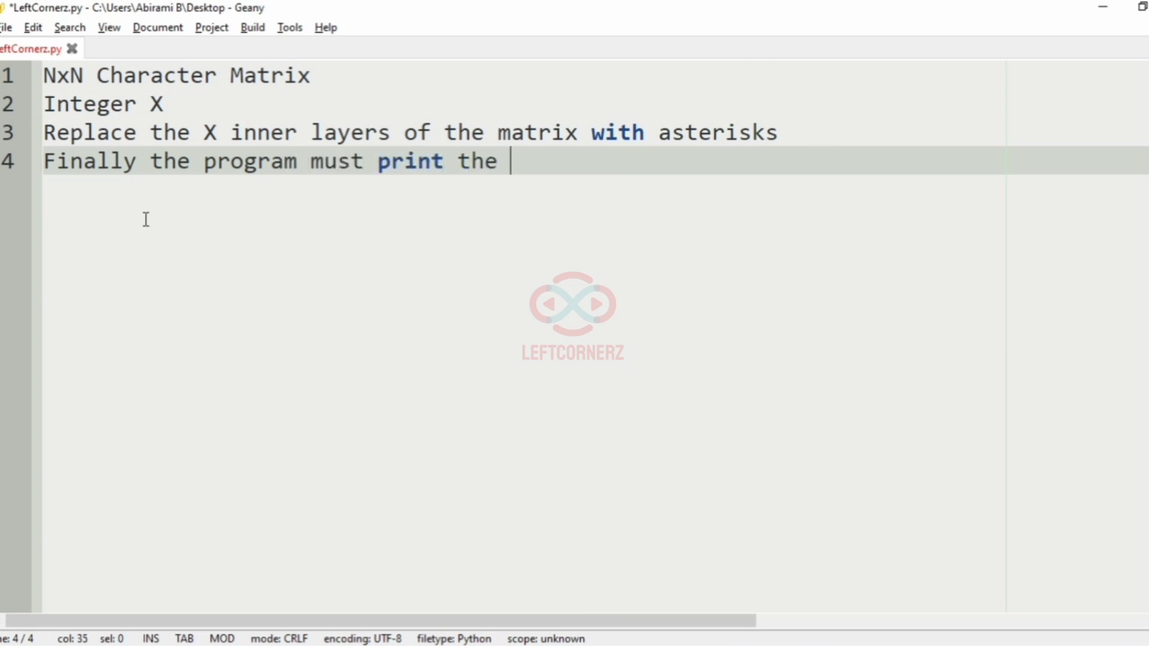
{"action": "type", "text": "Matri"}
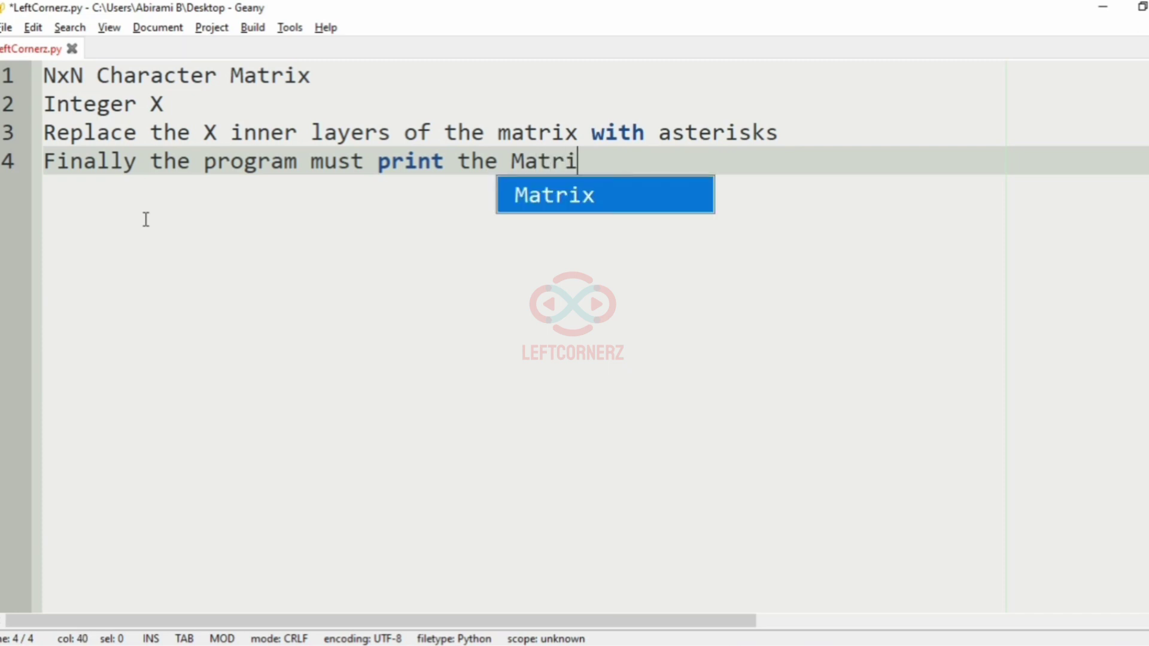
{"action": "type", "text": "modi"}
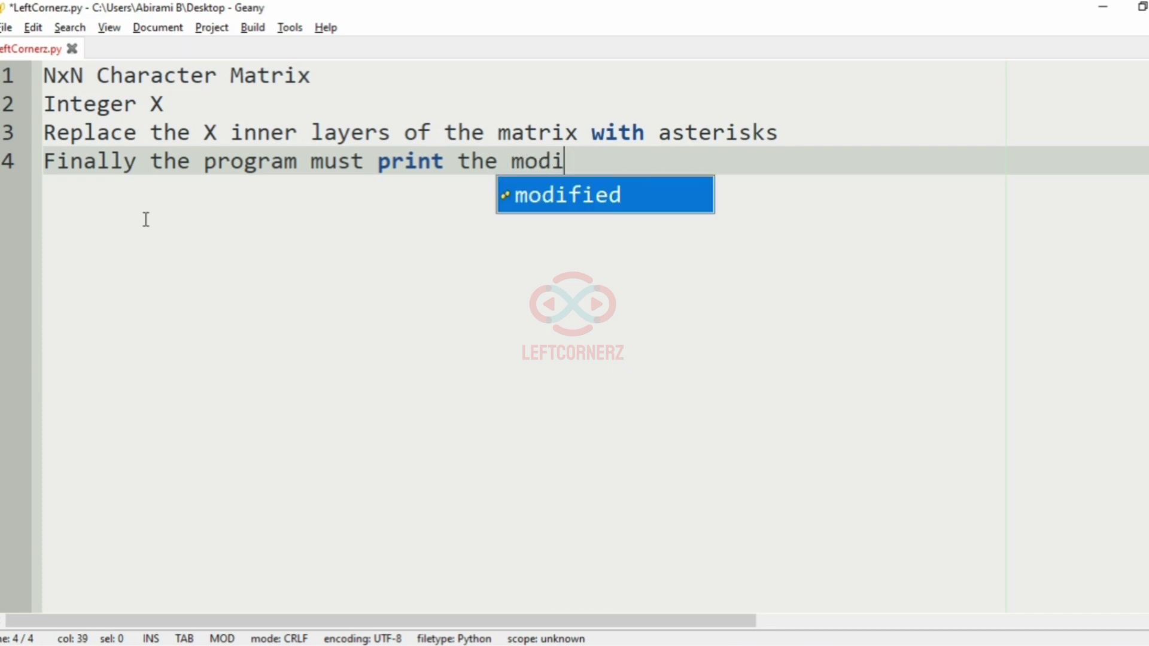
{"action": "type", "text": "fied mo"}
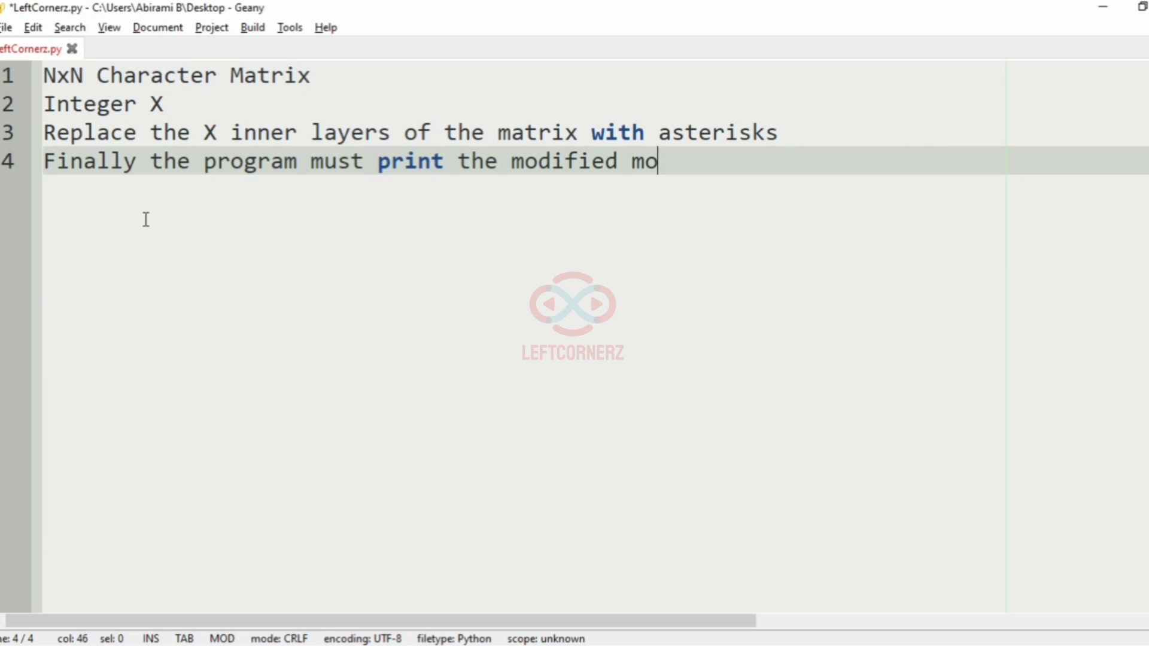
{"action": "type", "text": "trix"}
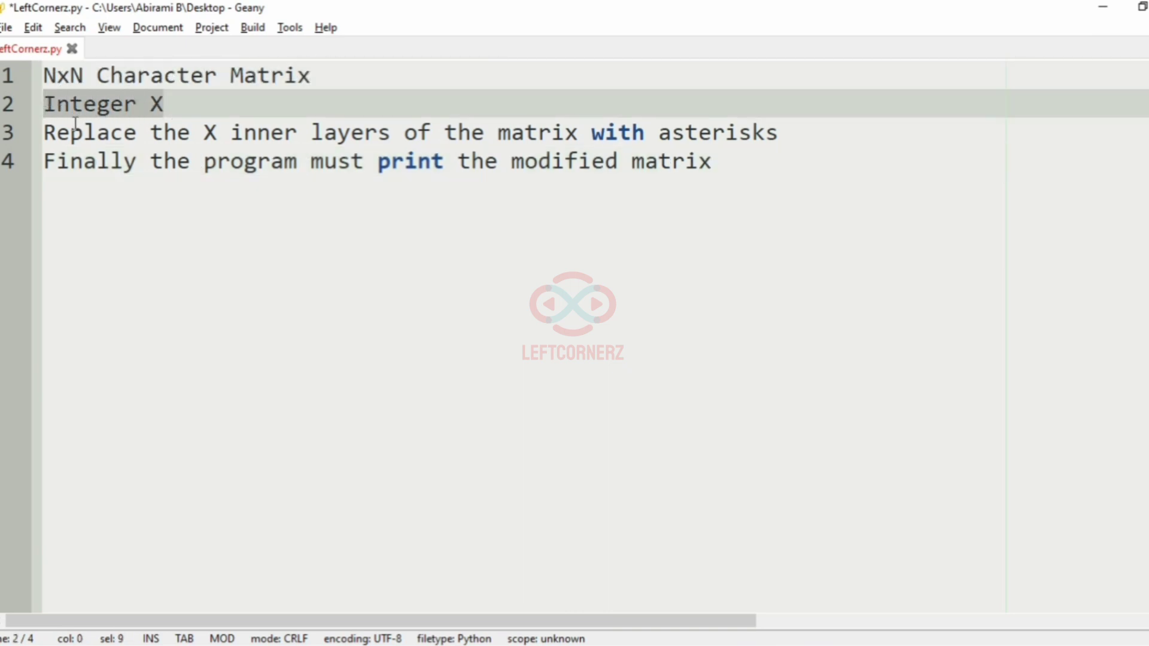
Highlight the asterisk replacement and printing lines of the problem statement
{"action": "left_click", "coordinate": [85, 132]}
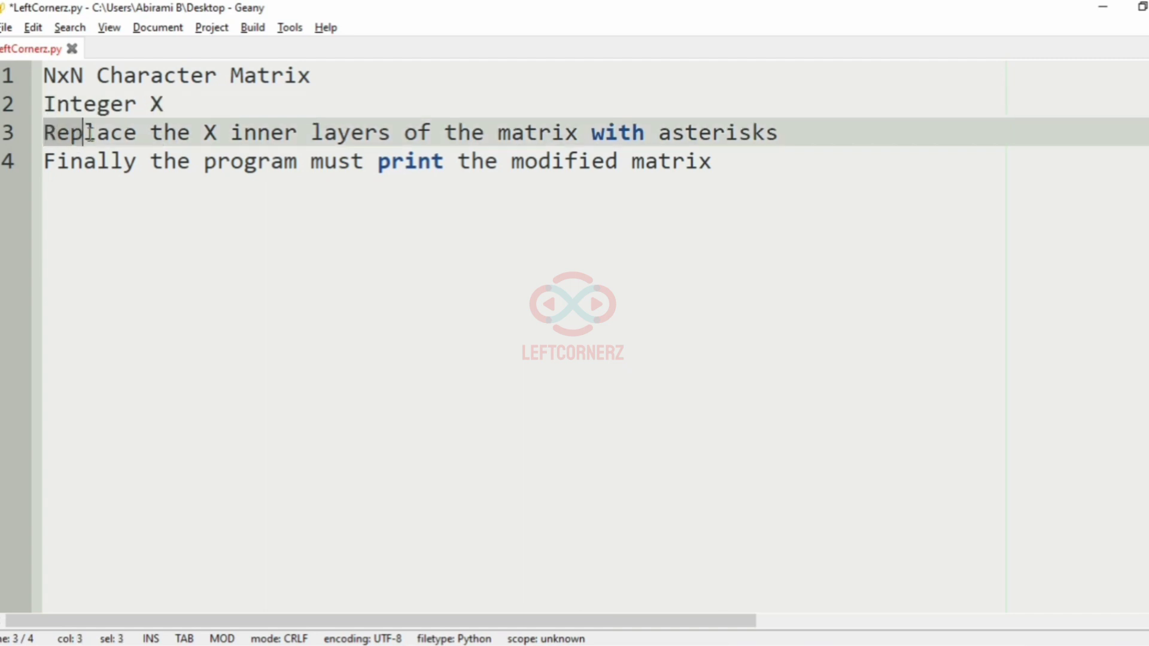
{"action": "left_click_drag", "start_coordinate": [88, 133], "coordinate": [444, 160]}
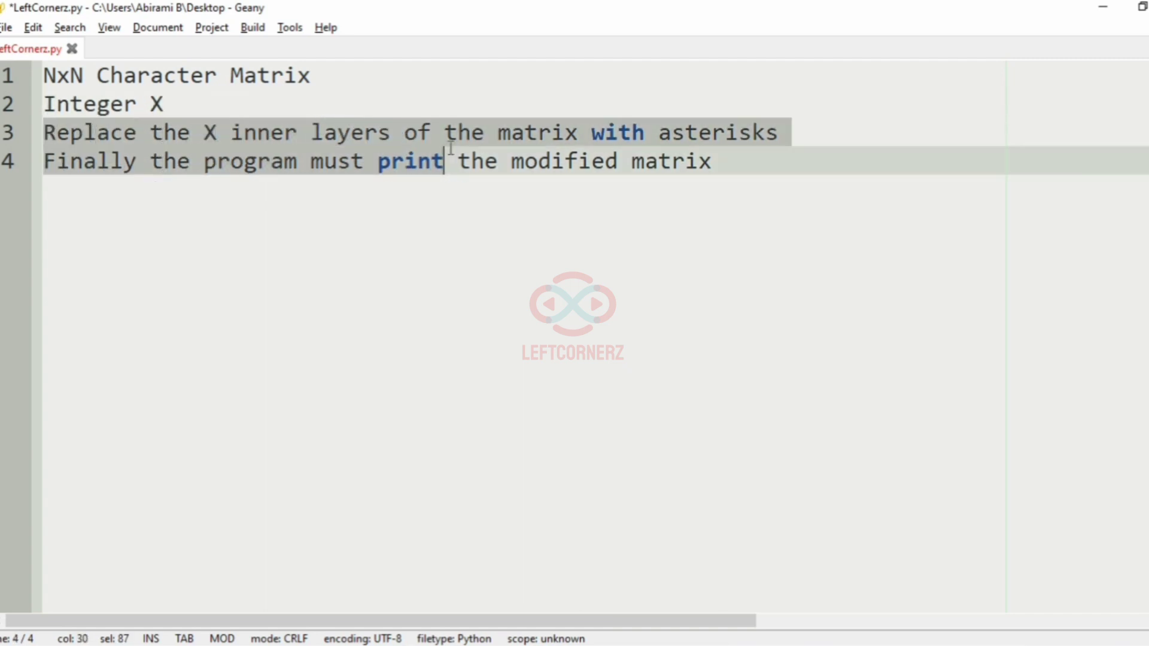
{"action": "left_click", "coordinate": [724, 132]}
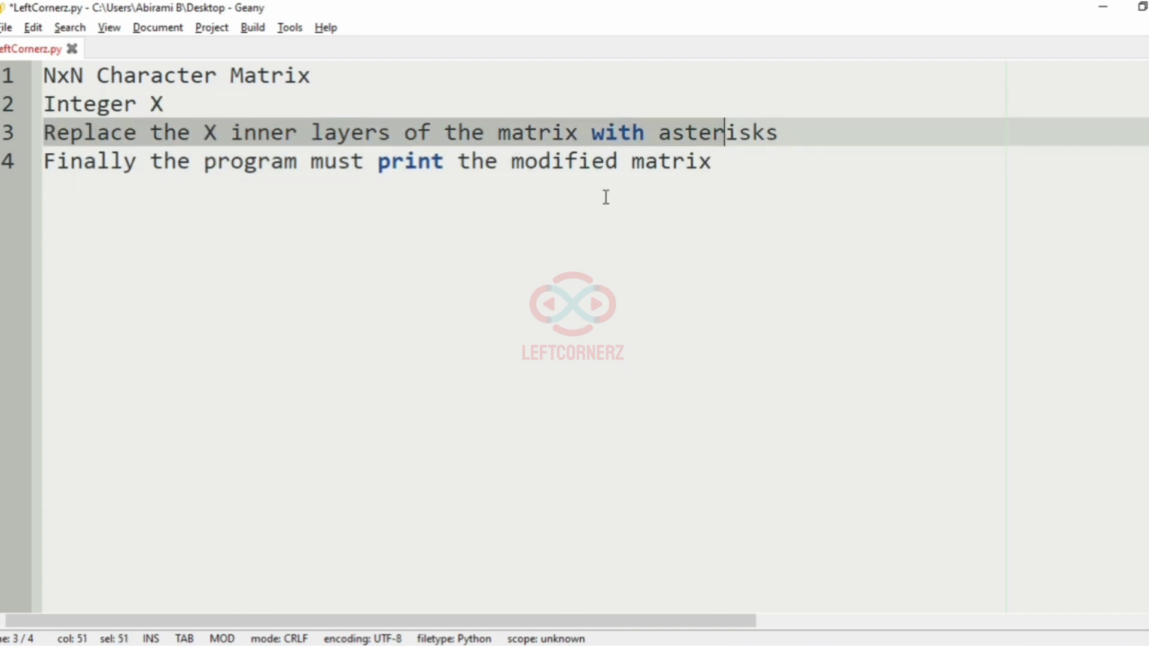
{"action": "mouse_move", "coordinate": [474, 192]}
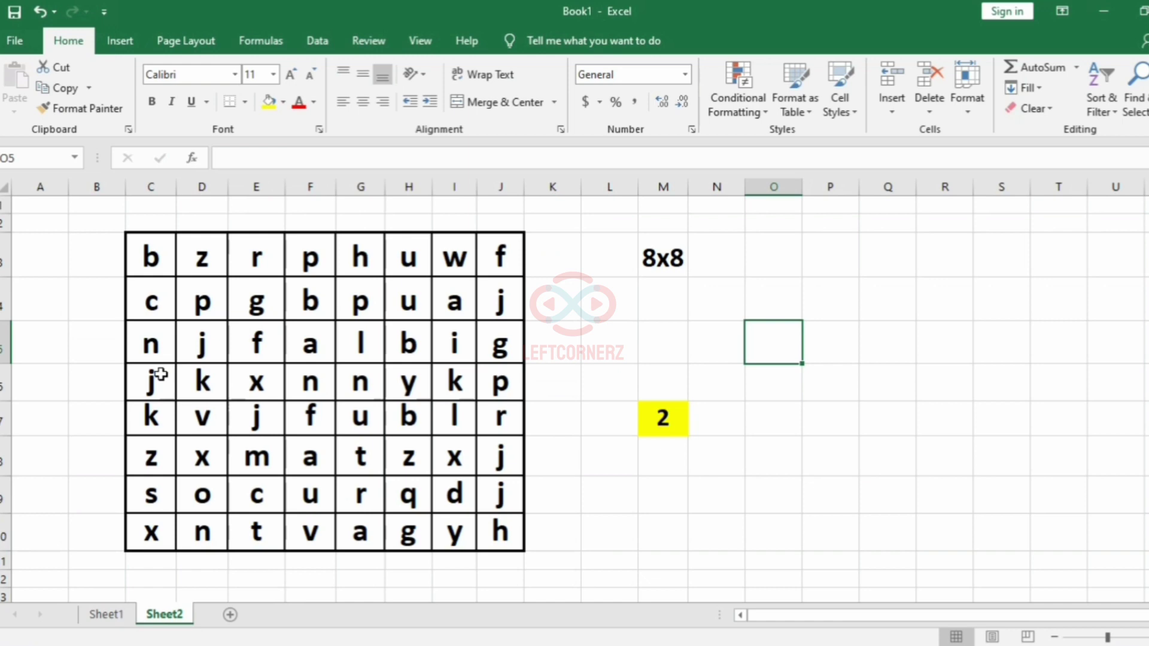
Select the 8x8 letter grid, point out layer count 2, and shade the inner 4x4 block
{"action": "left_click_drag", "start_coordinate": [150, 255], "coordinate": [501, 532]}
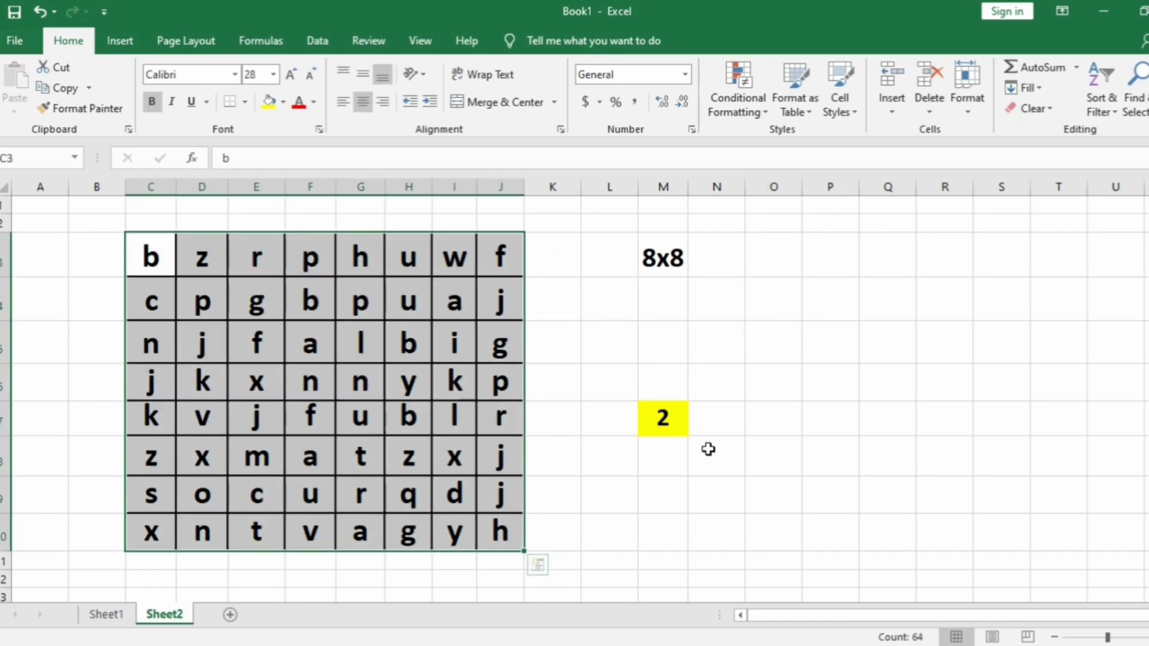
{"action": "left_click", "coordinate": [662, 418]}
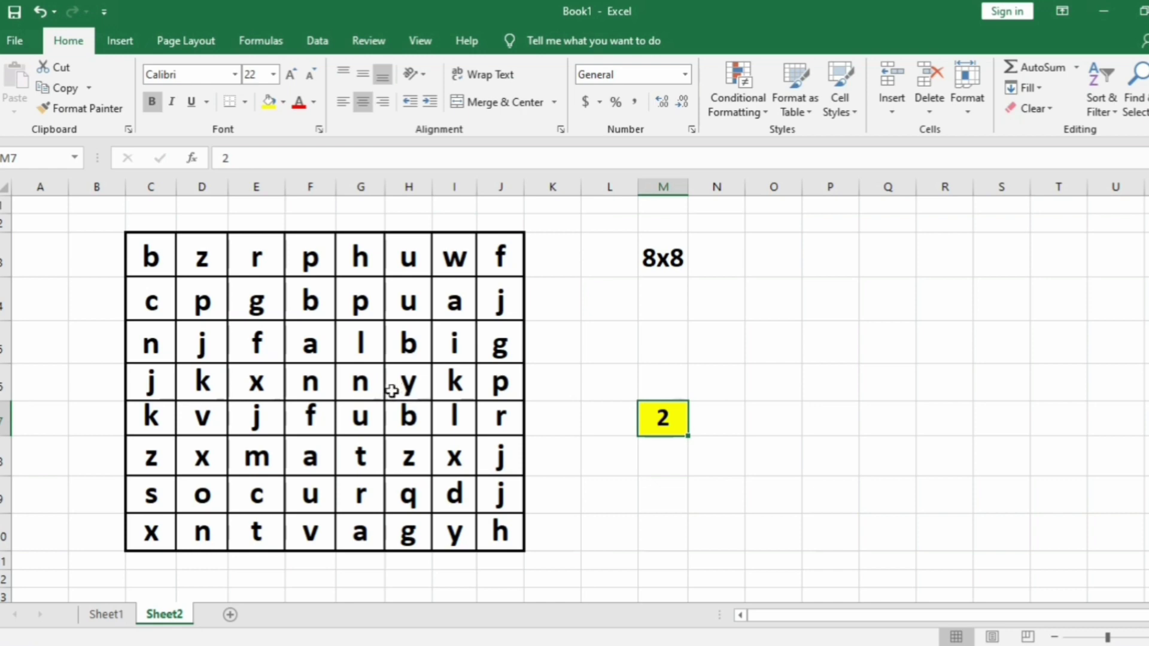
{"action": "mouse_move", "coordinate": [299, 361]}
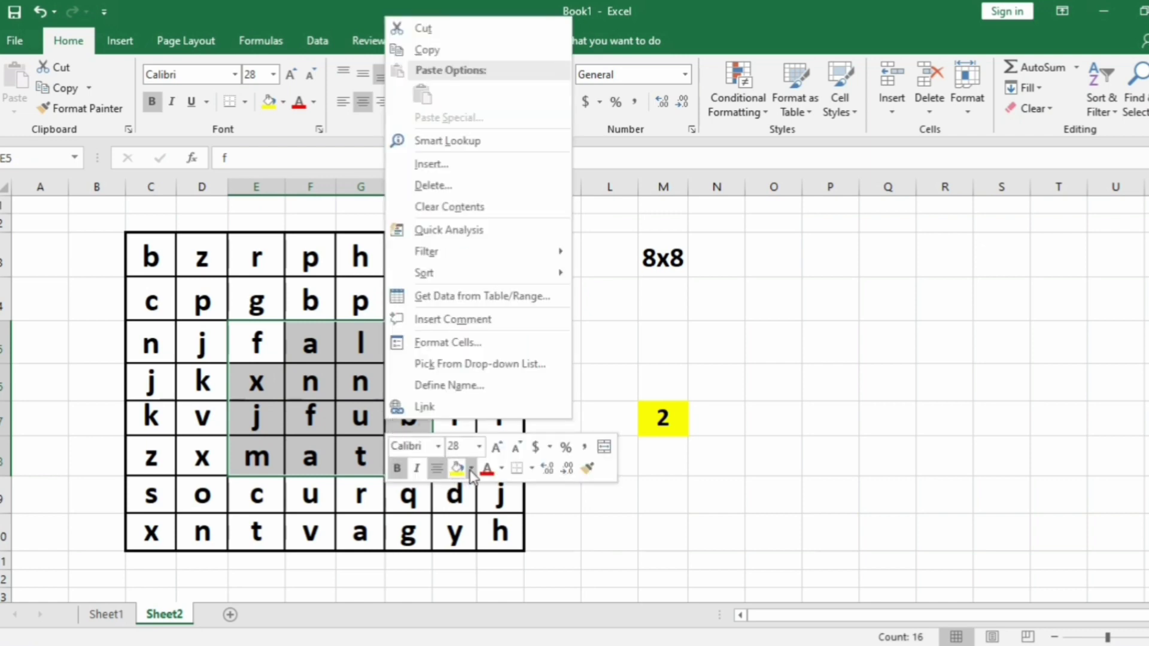
{"action": "left_click", "coordinate": [774, 427]}
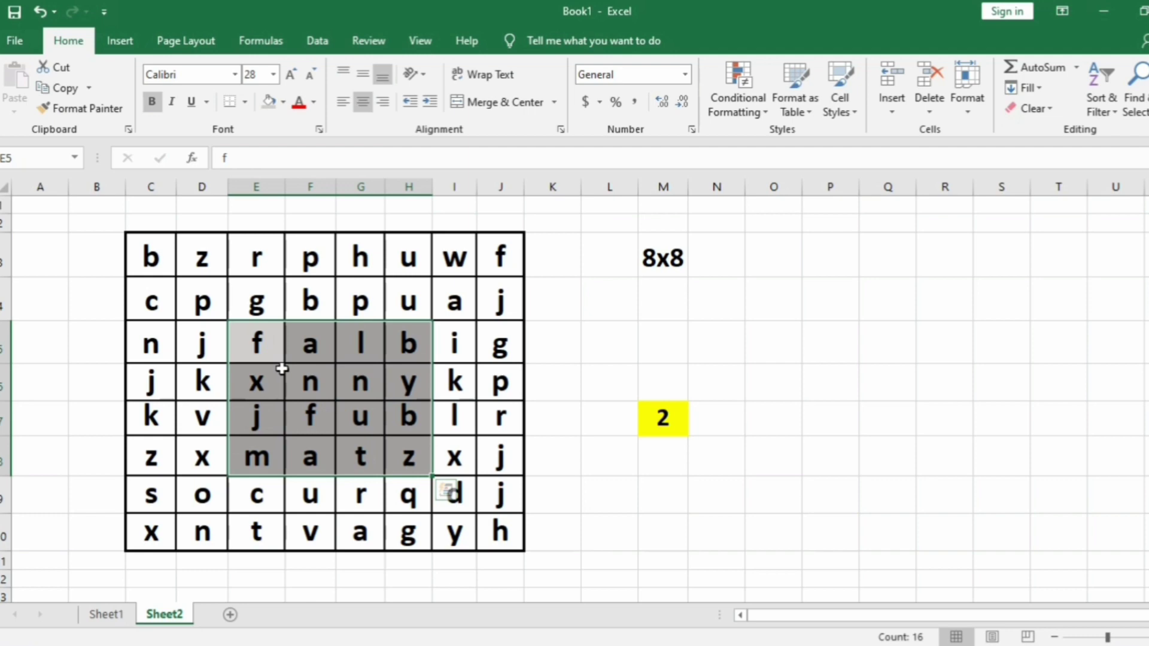
{"action": "left_click", "coordinate": [309, 343]}
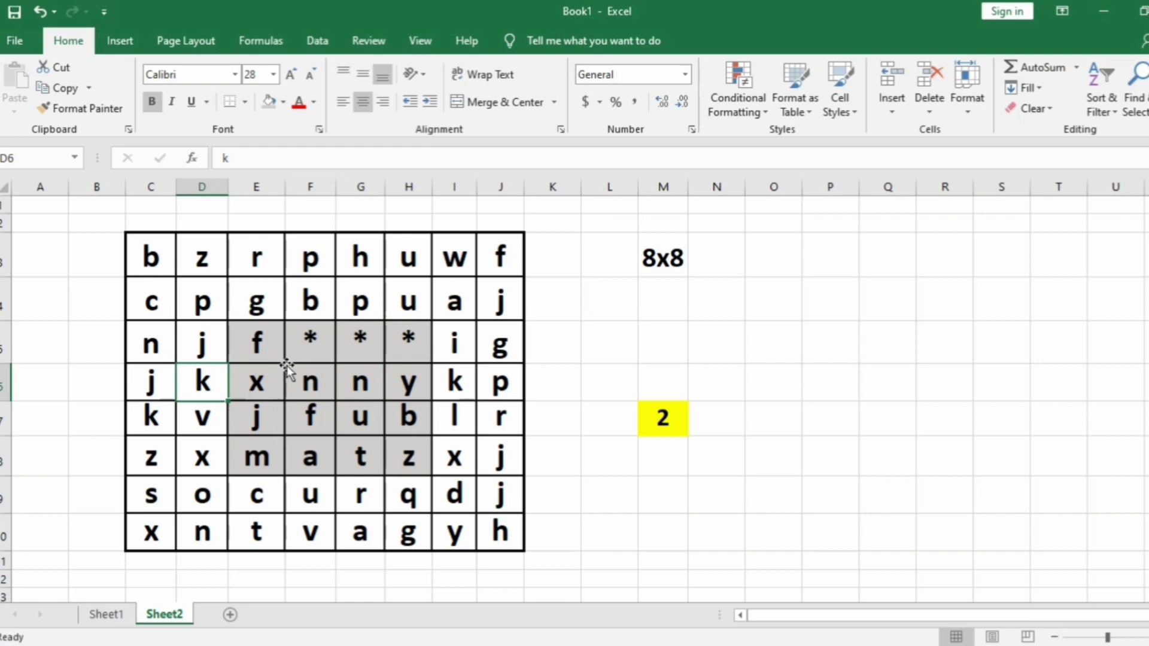
Fill the shaded inner 4x4 cells with asterisks and bring up the 5X5 grid
{"action": "left_click", "coordinate": [256, 381]}
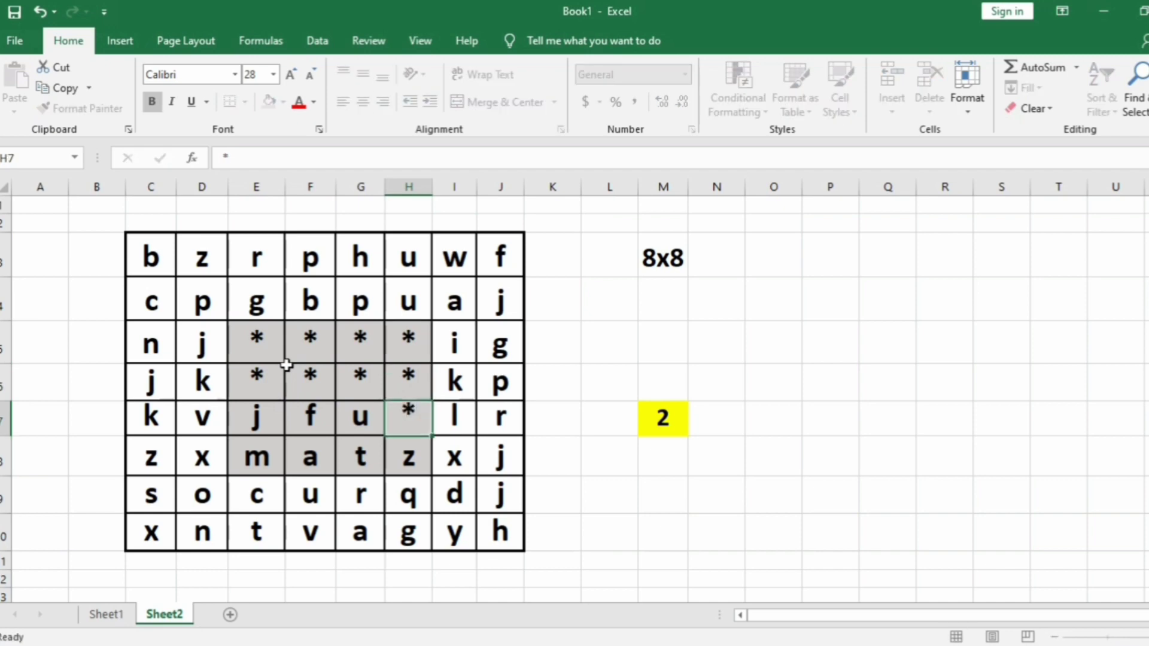
{"action": "left_click", "coordinate": [255, 417]}
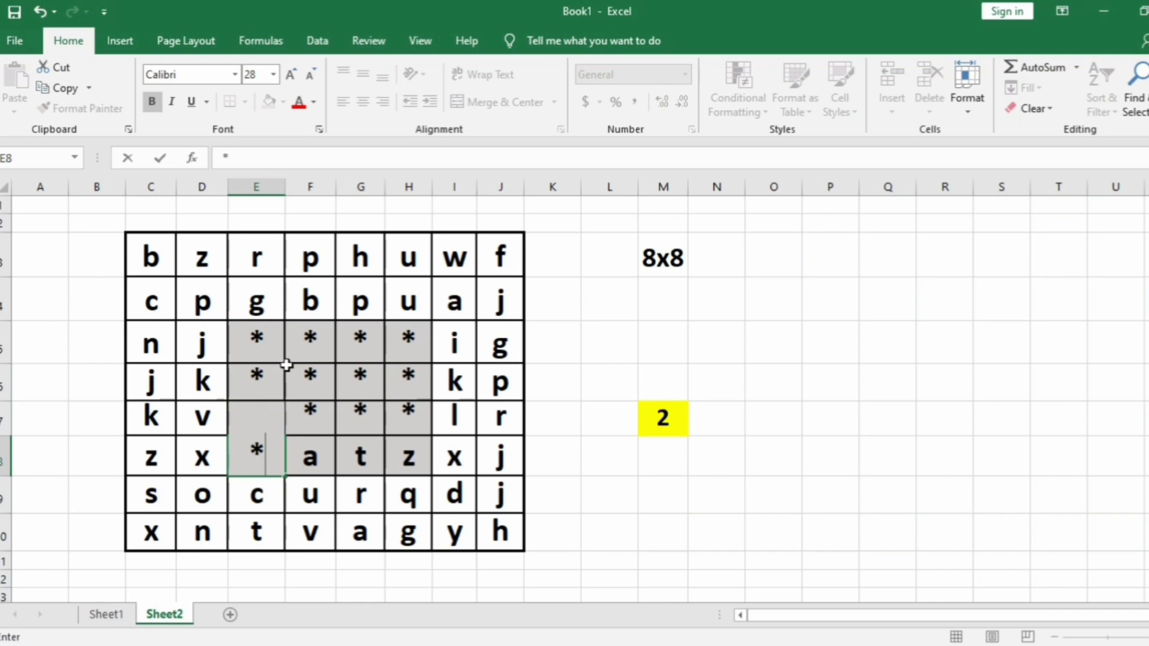
{"action": "left_click", "coordinate": [408, 456]}
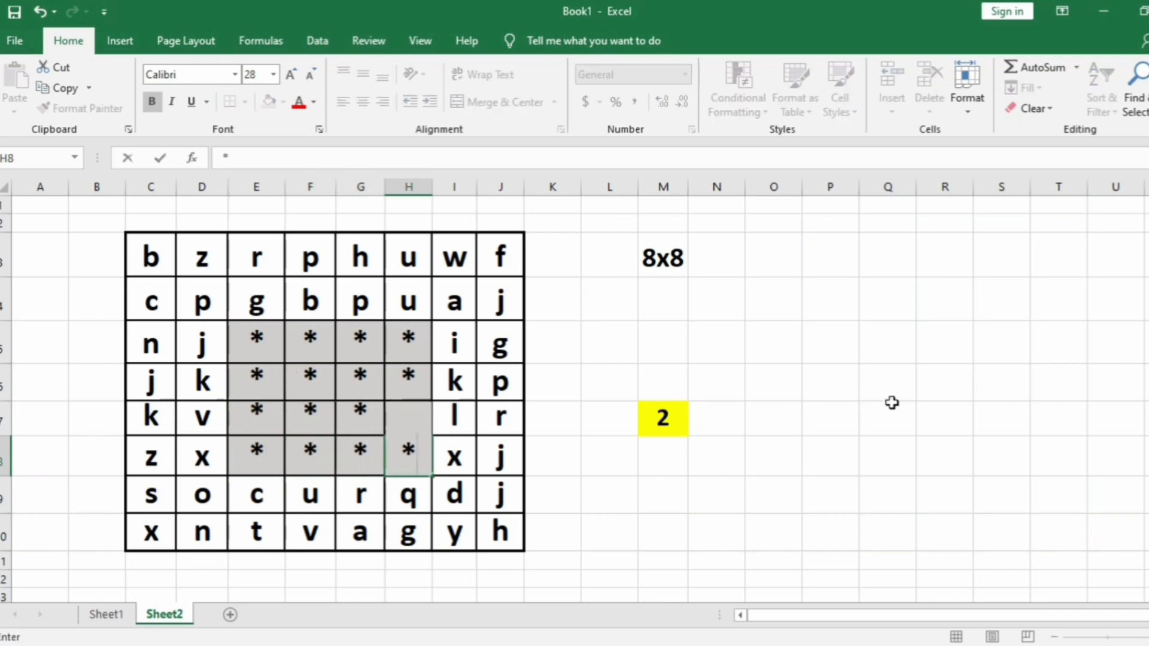
{"action": "left_click_drag", "start_coordinate": [256, 339], "coordinate": [408, 456]}
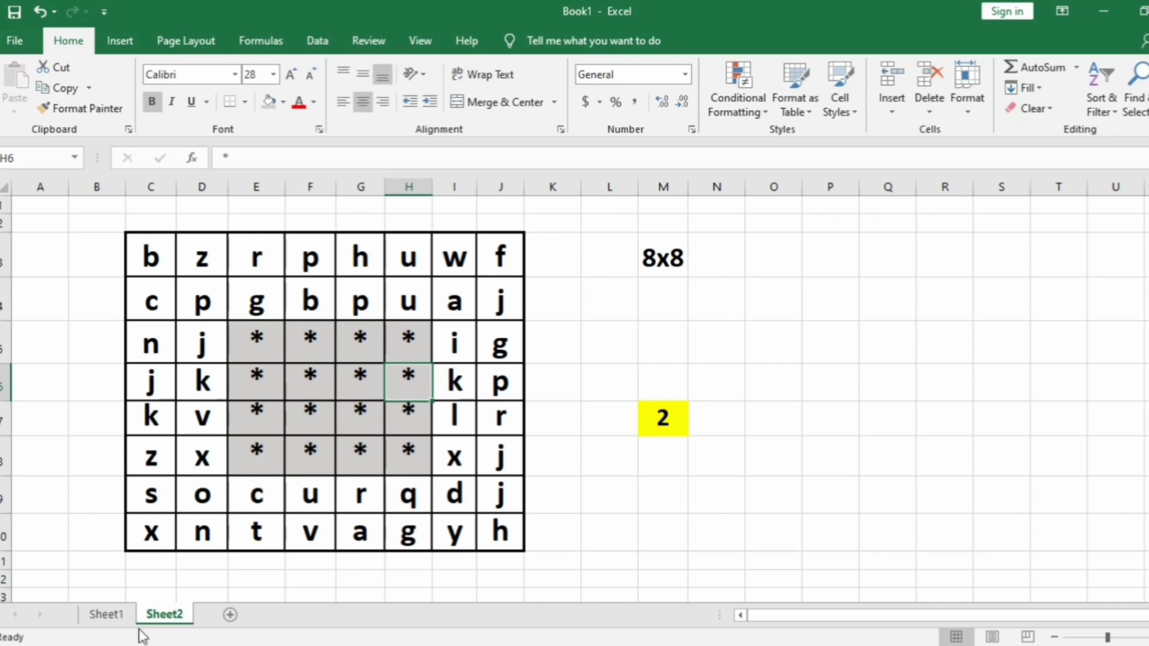
{"action": "left_click", "coordinate": [106, 614]}
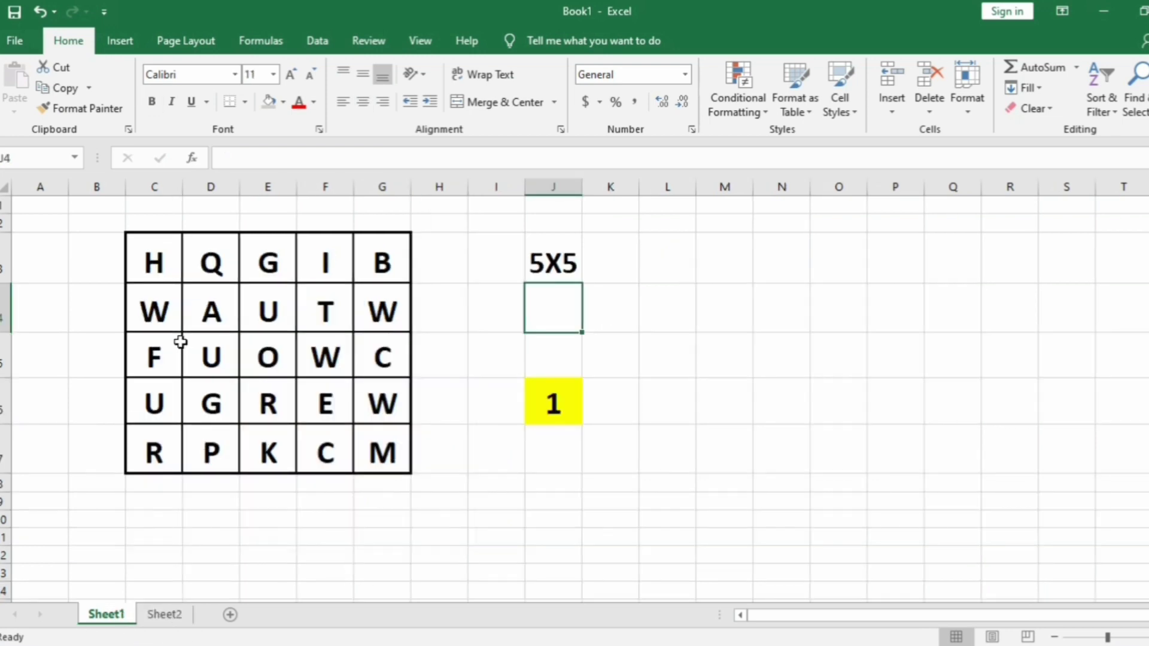
Point out the 5X5 size in J3 and centre letter O in E5
{"action": "left_click", "coordinate": [553, 262]}
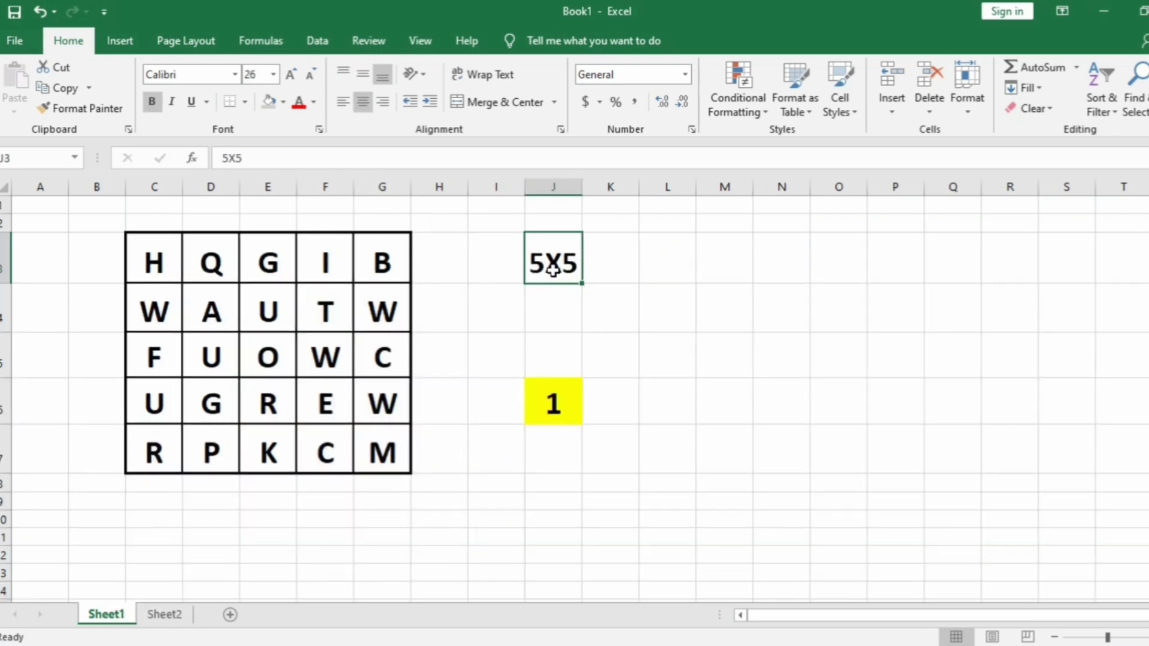
{"action": "left_click", "coordinate": [553, 401]}
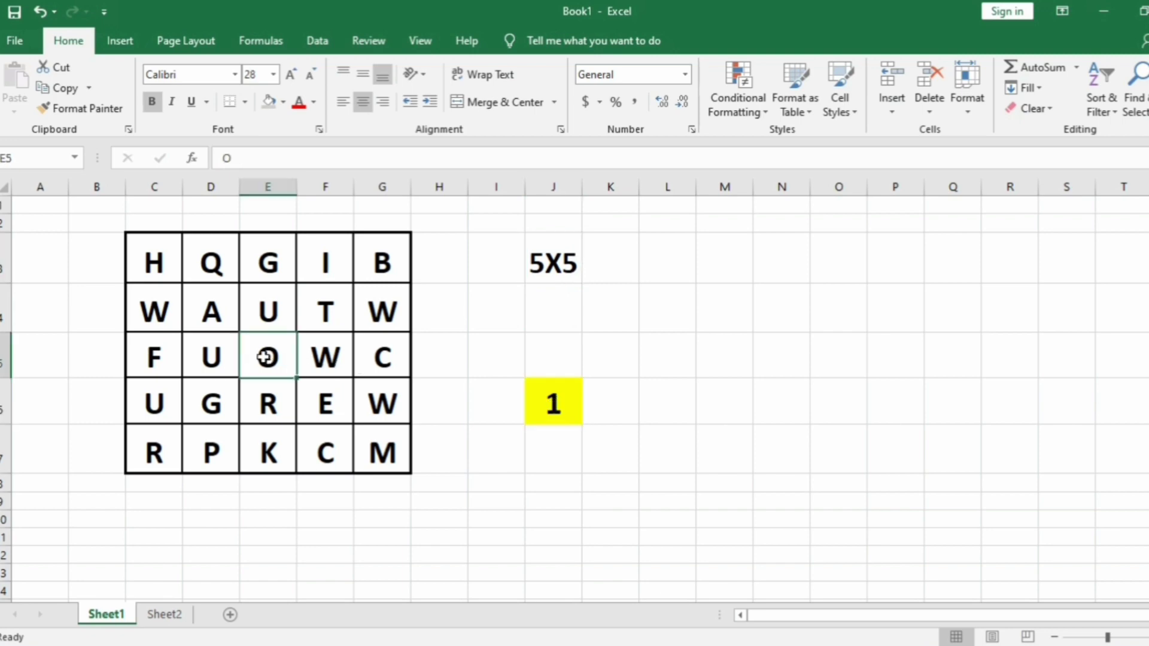
{"action": "right_click", "coordinate": [267, 357]}
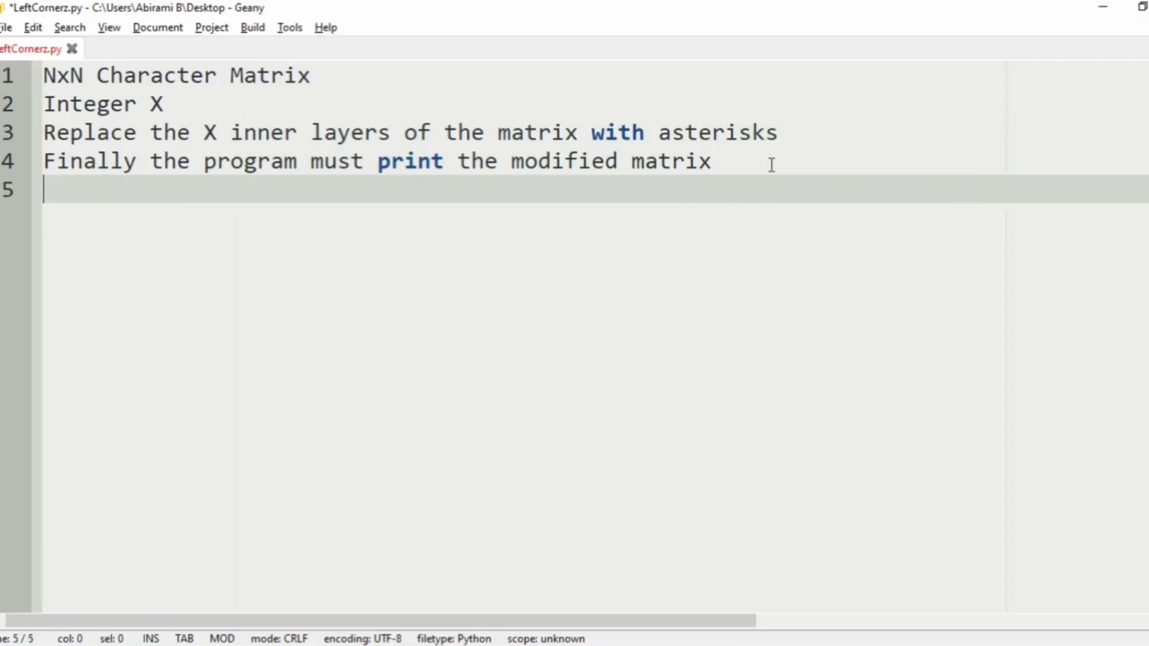
Add 'Logic:' with a note on finding start and end points of the X inner layers
{"action": "type", "text": "Logic:"}
{"action": "type", "text": "We will find the star"}
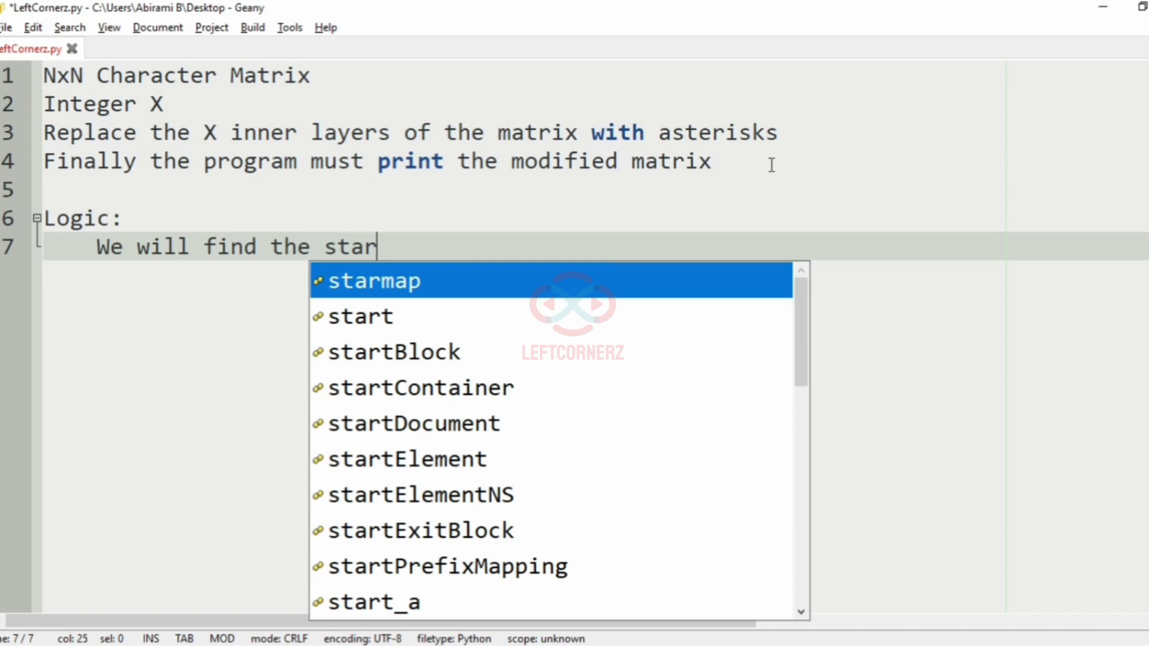
{"action": "type", "text": "tRow and endCol"}
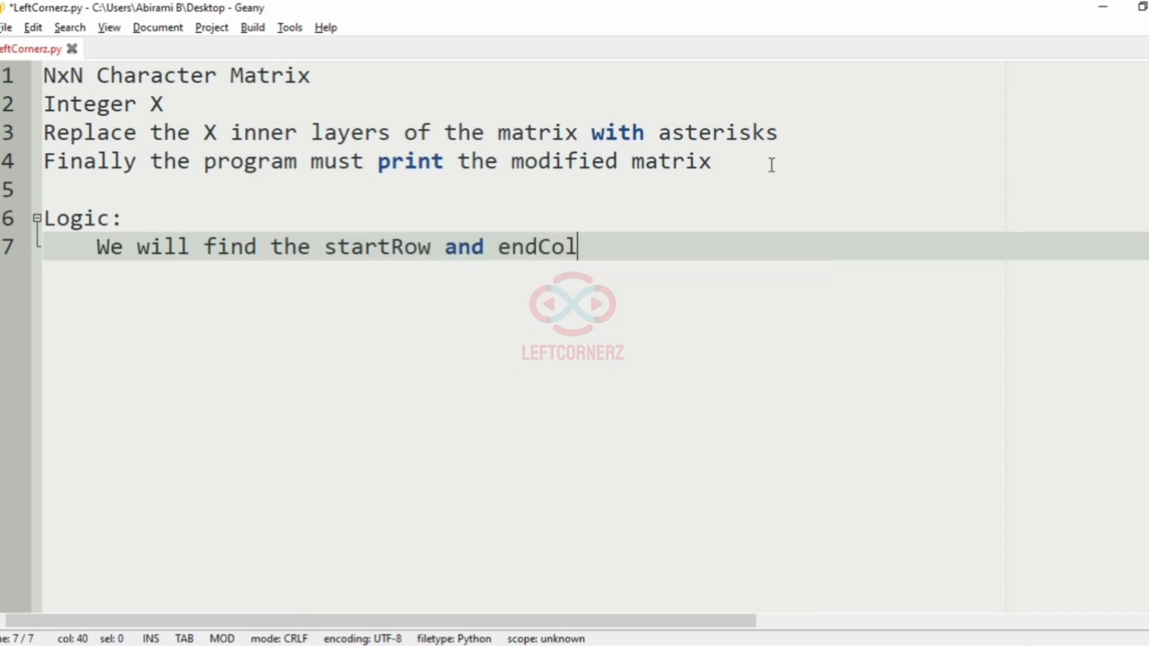
{"action": "key", "text": "BackSpace"}
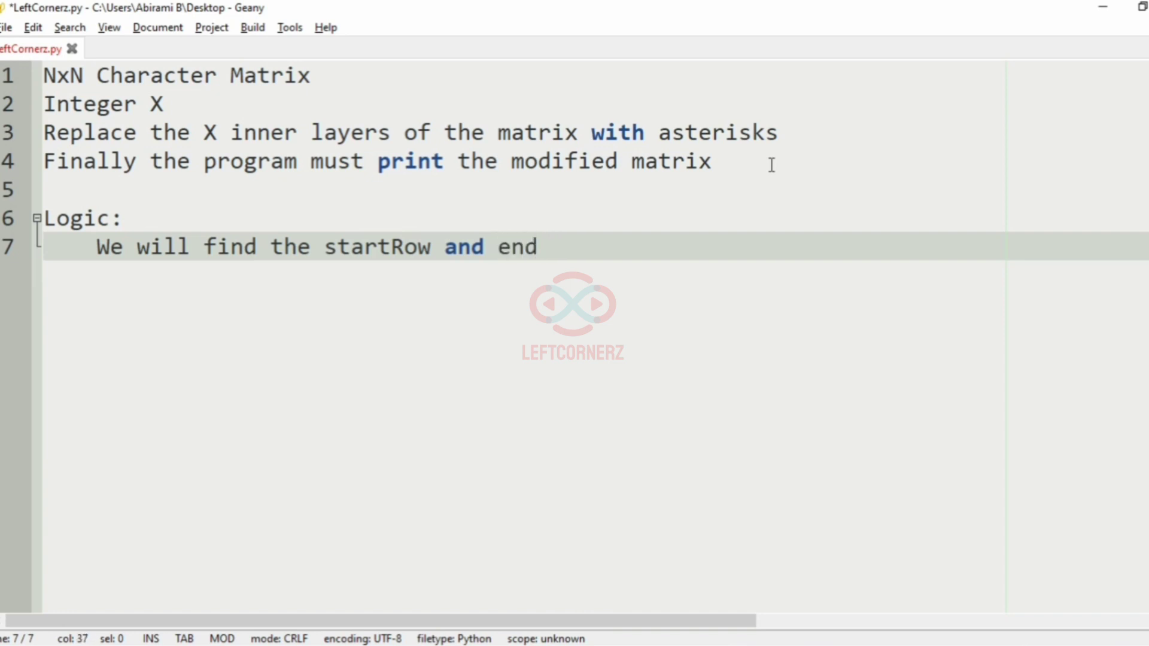
{"action": "left_click", "coordinate": [432, 247]}
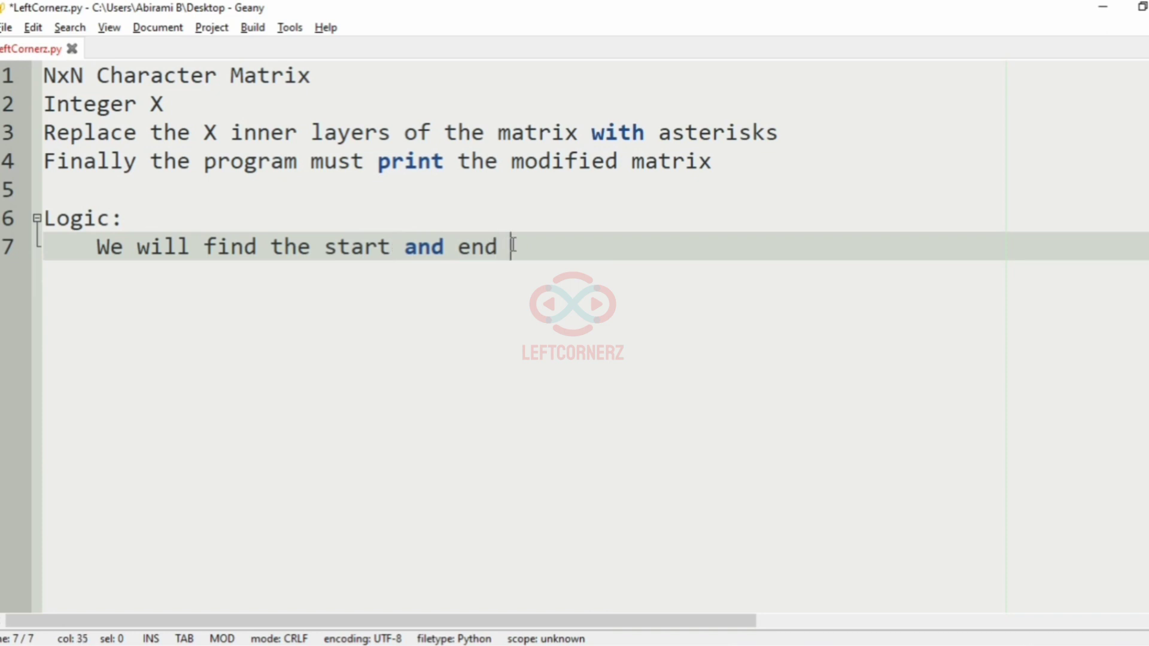
{"action": "type", "text": "points of the"}
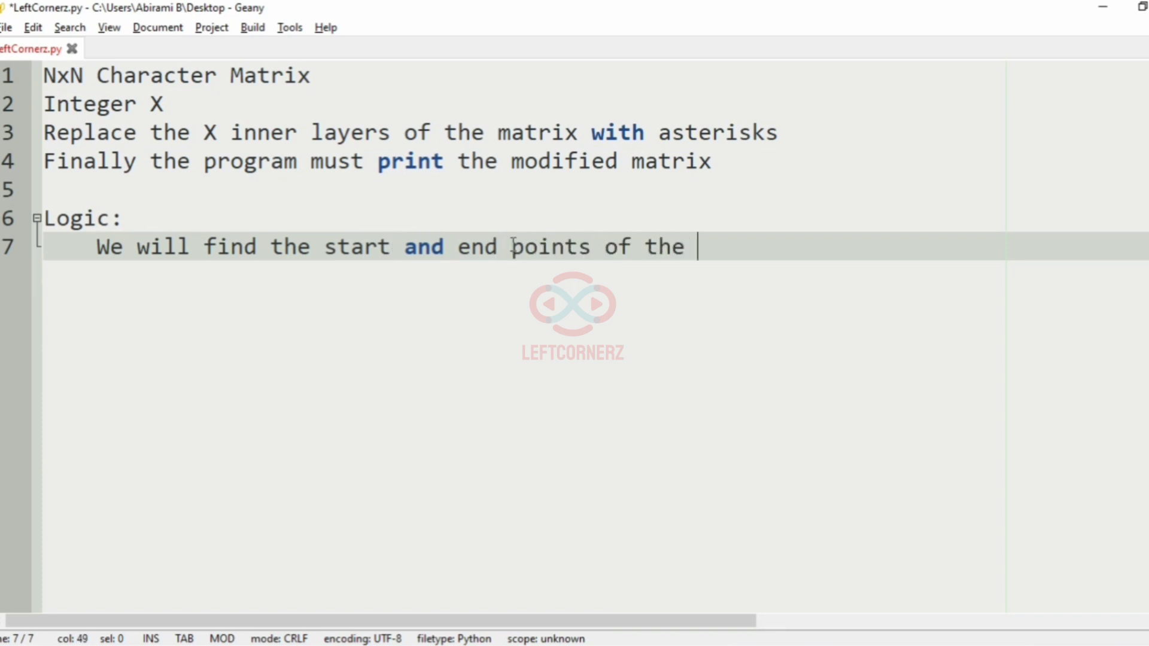
{"action": "type", "text": "matrix"}
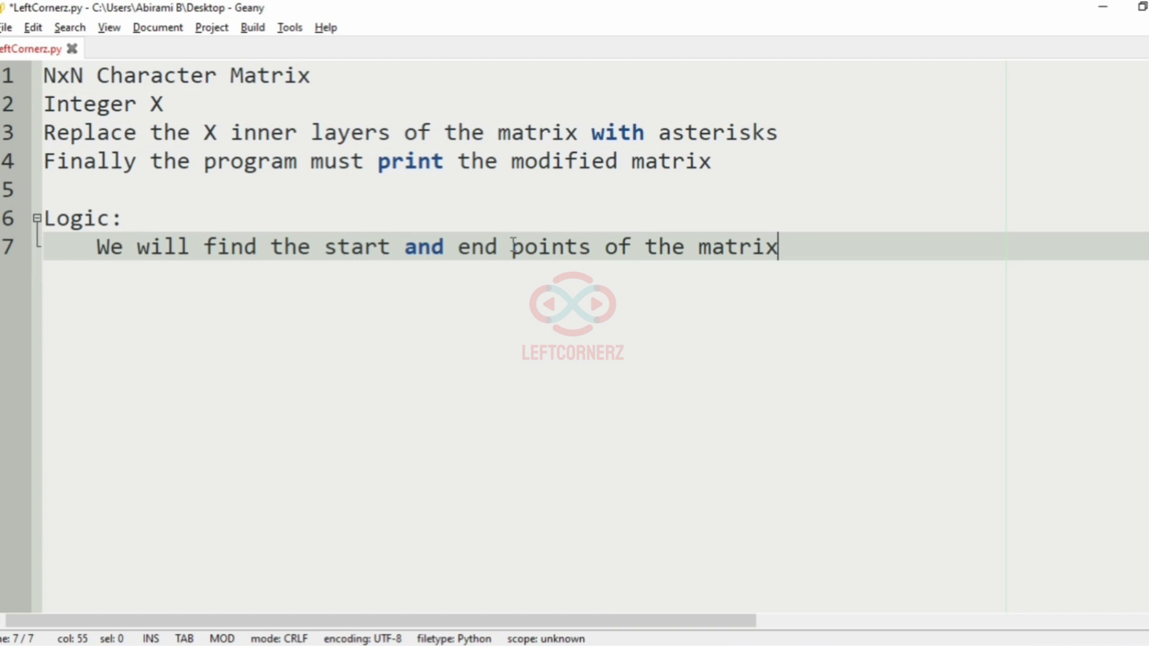
{"action": "type", "text": "X inner layers"}
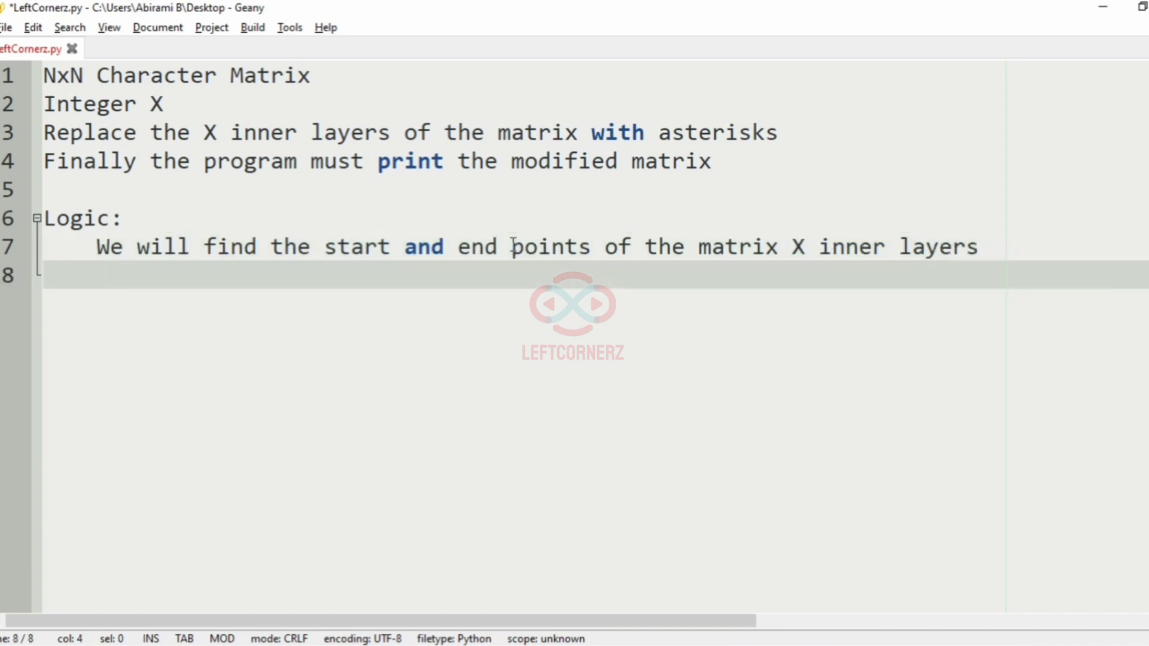
{"action": "type", "text": "If N is"}
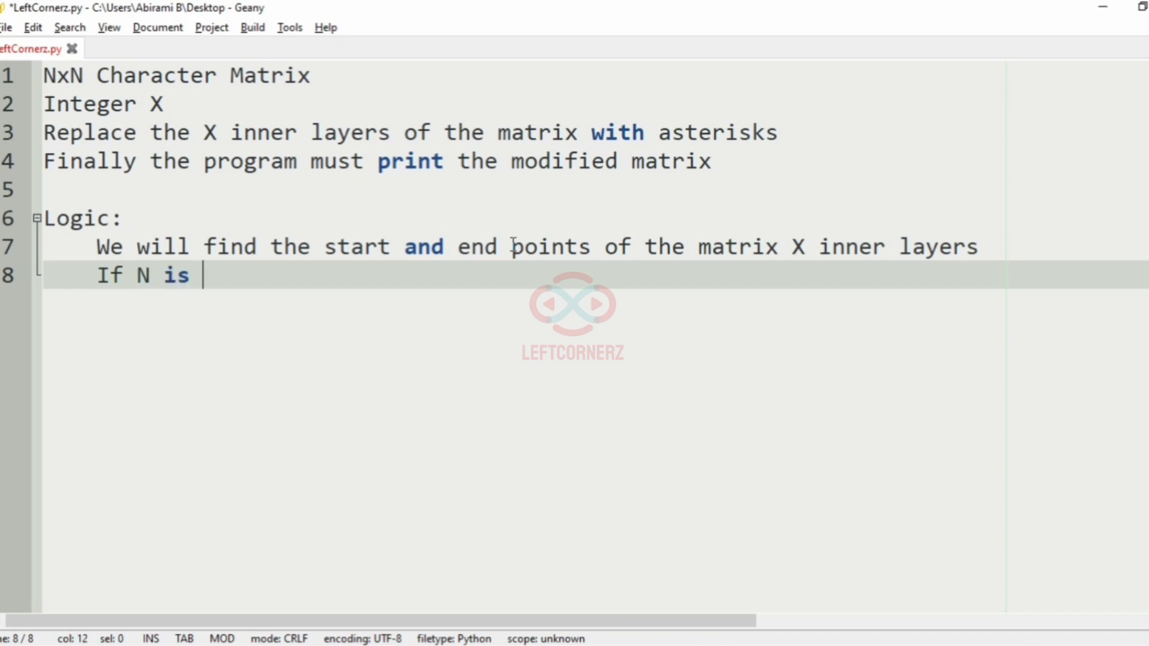
Write the even-N case: start=(N//2)-X and end=N-start
{"action": "type", "text": "even:"}
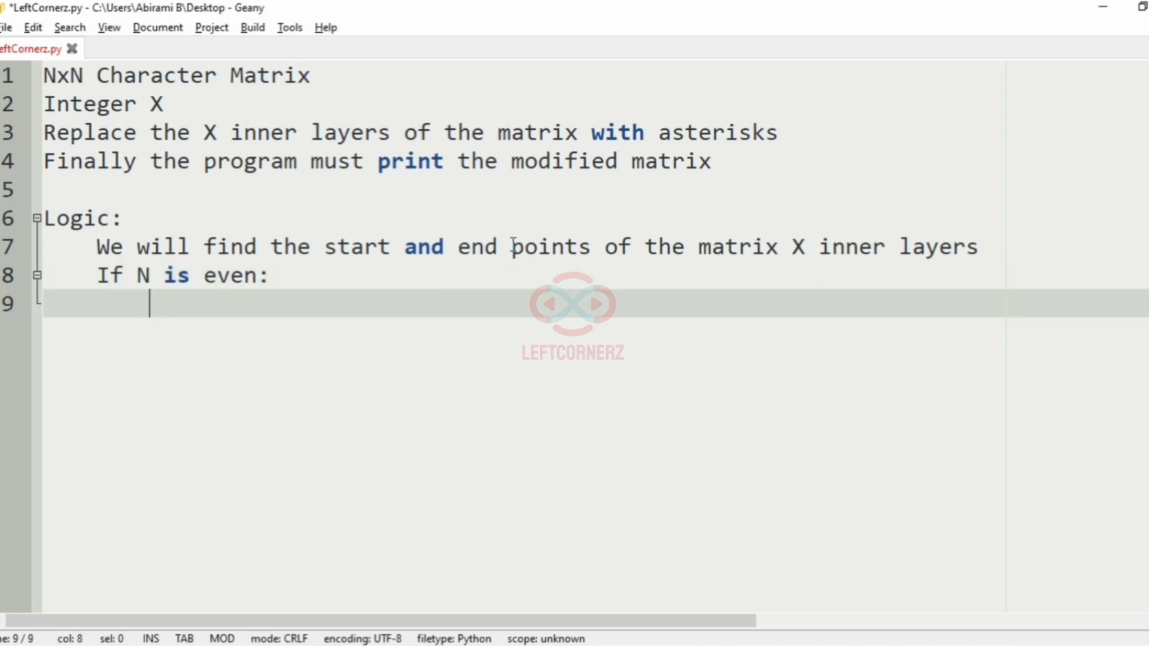
{"action": "type", "text": "start="}
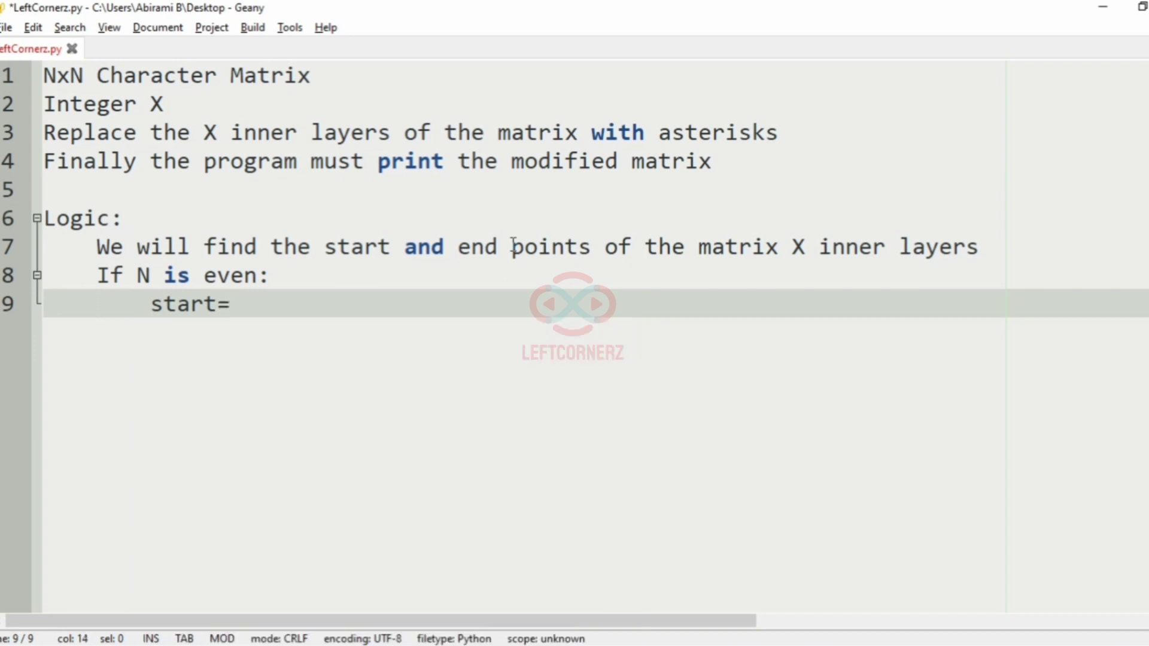
{"action": "type", "text": "(N//2)-X"}
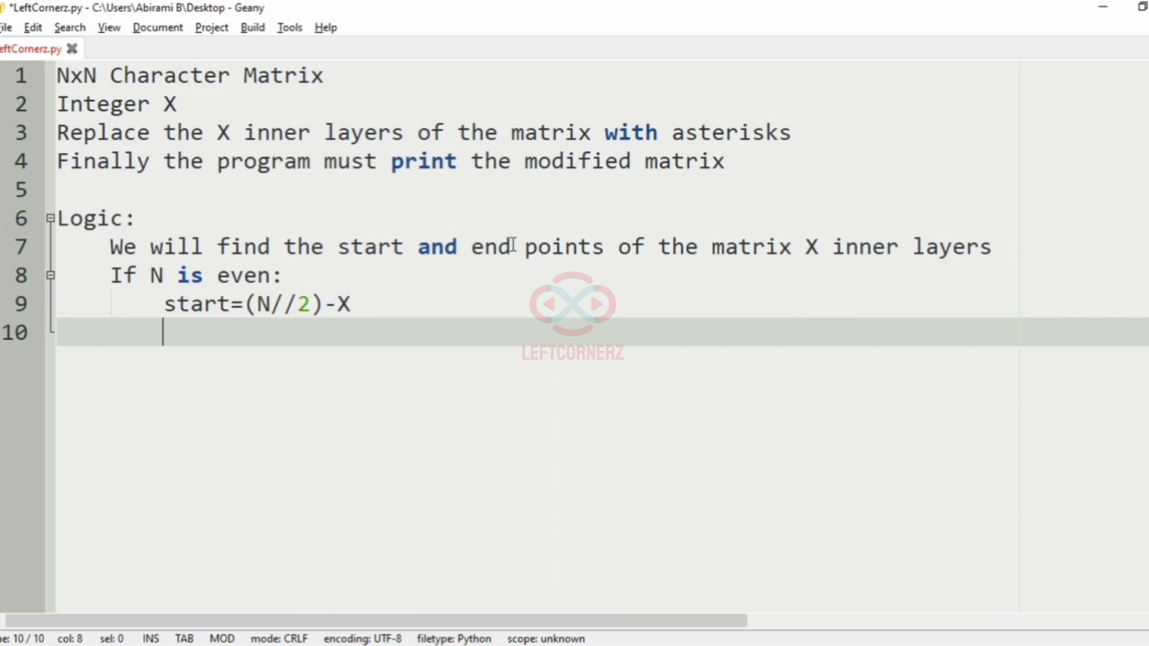
{"action": "type", "text": "end="}
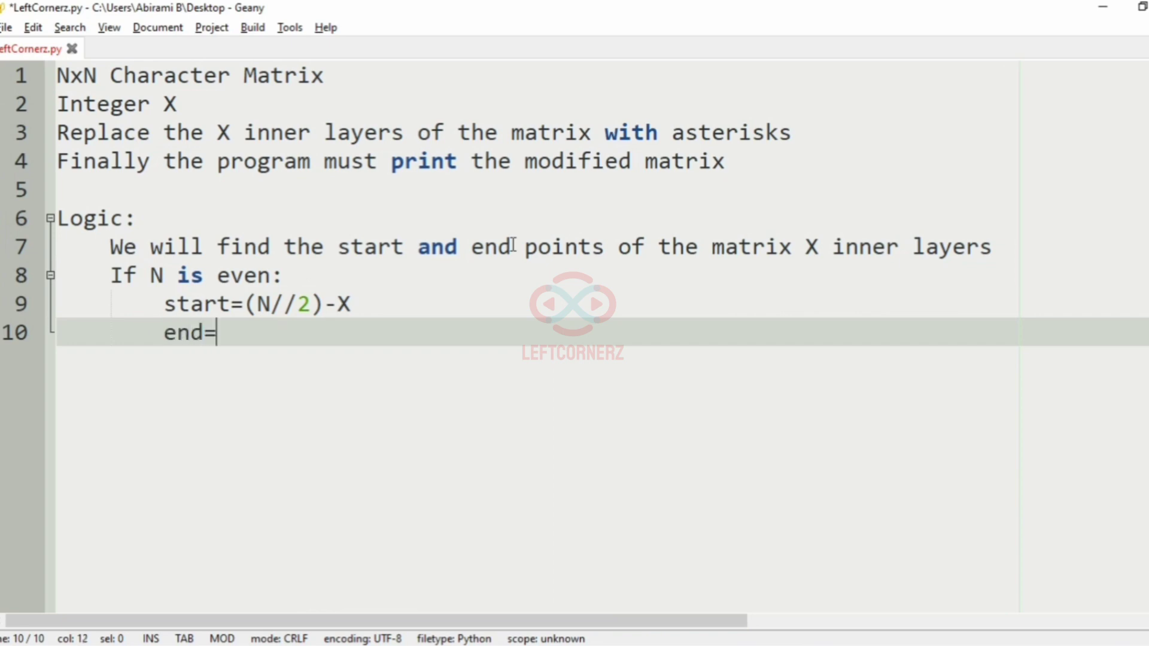
{"action": "type", "text": "N-"}
{"action": "type", "text": "Else:"}
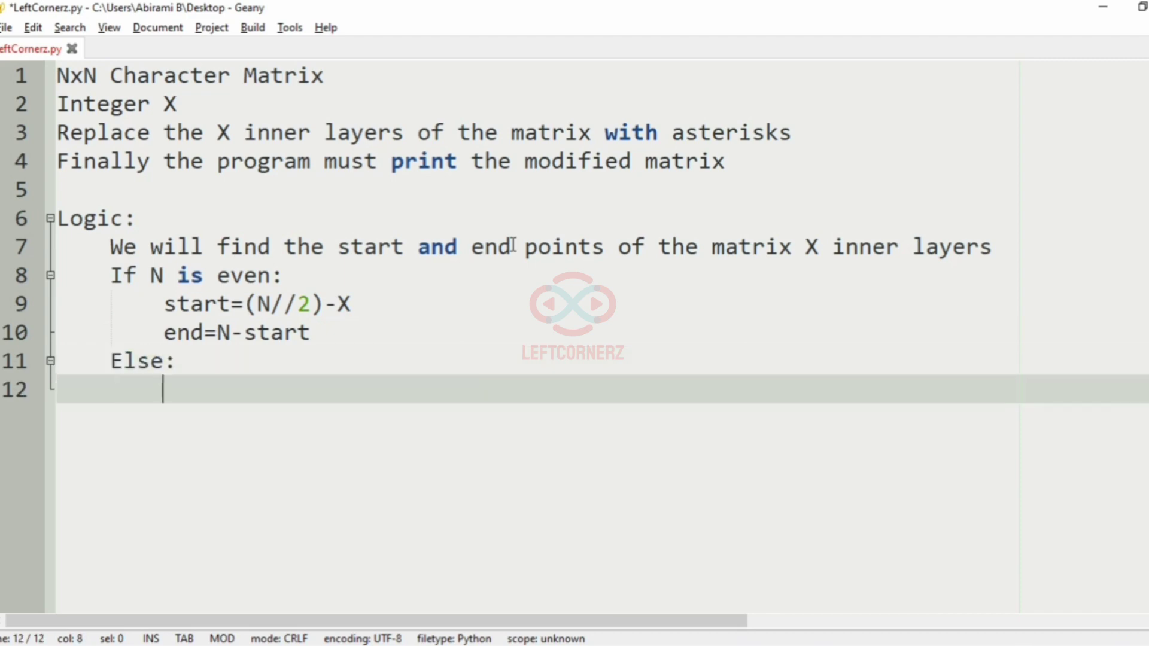
Write the Else case: start=(N//2)-X+1 and end=N-start
{"action": "type", "text": "start="}
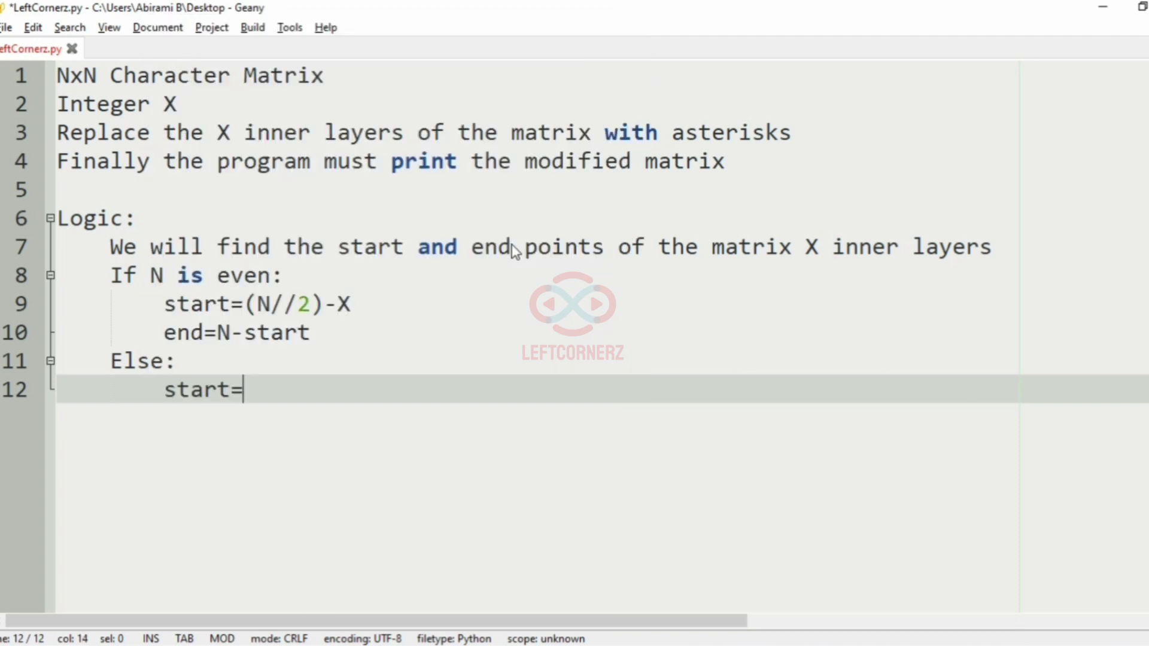
{"action": "type", "text": "(N//"}
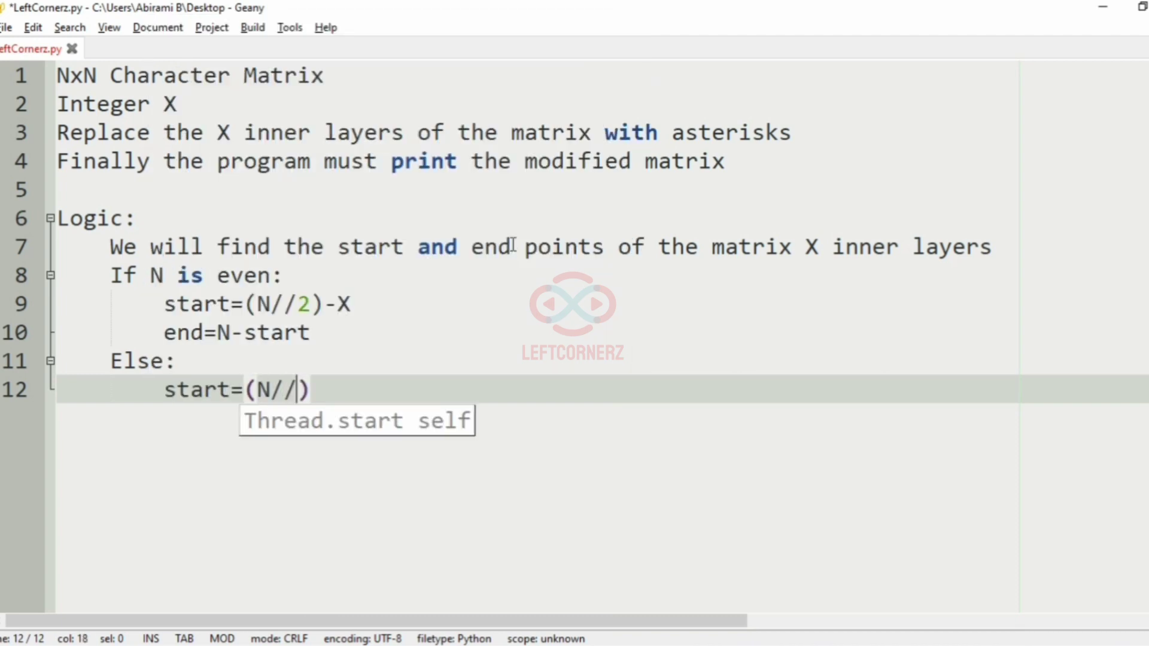
{"action": "type", "text": "2)-X+1"}
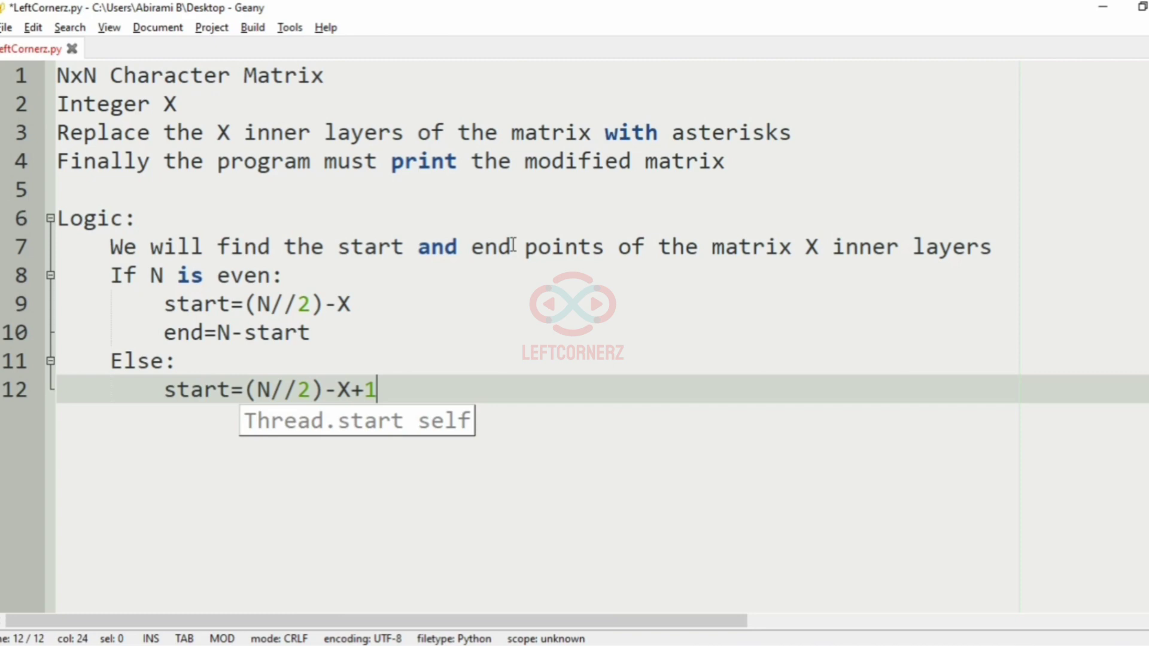
{"action": "type", "text": "end=N-"}
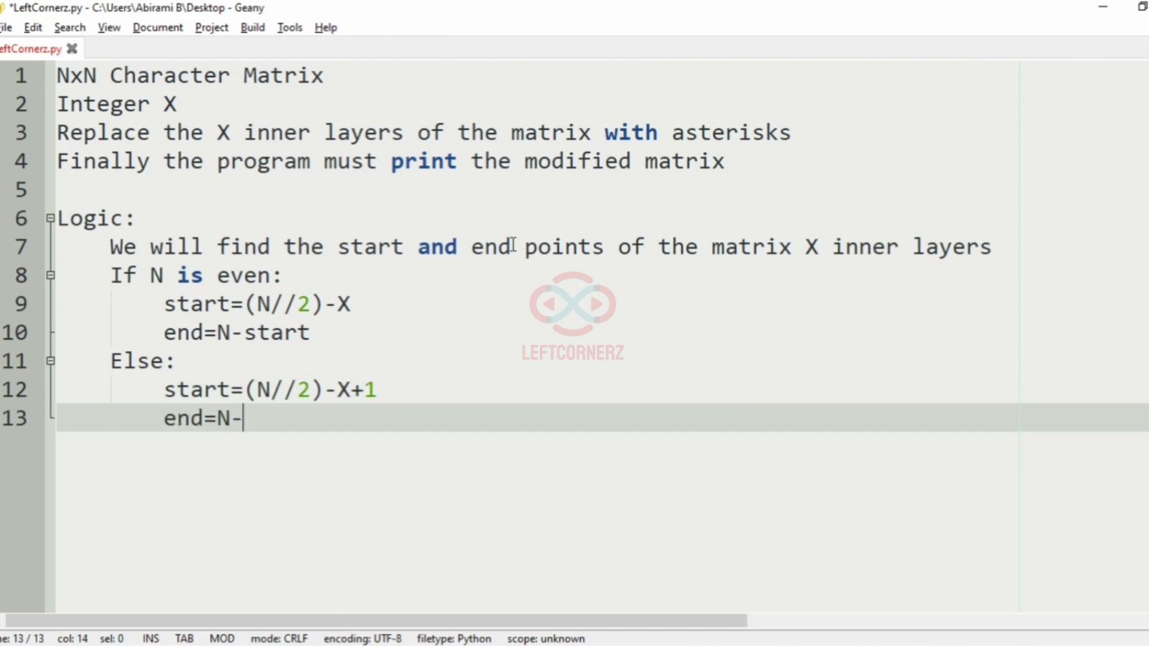
{"action": "type", "text": "start"}
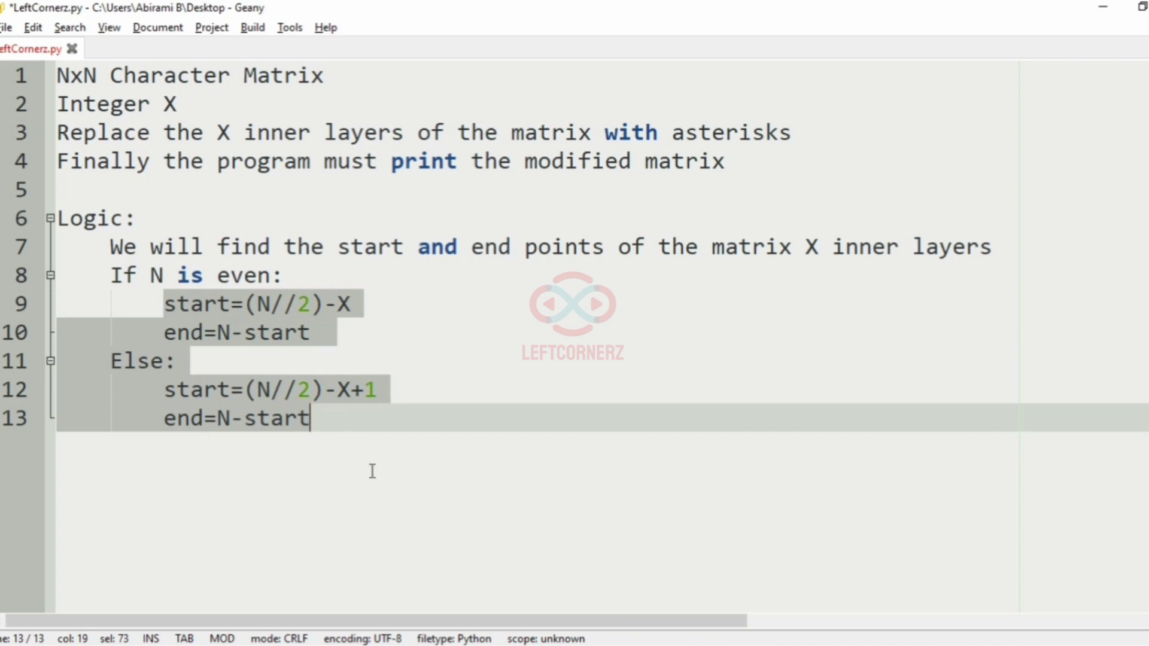
{"action": "left_click", "coordinate": [340, 418]}
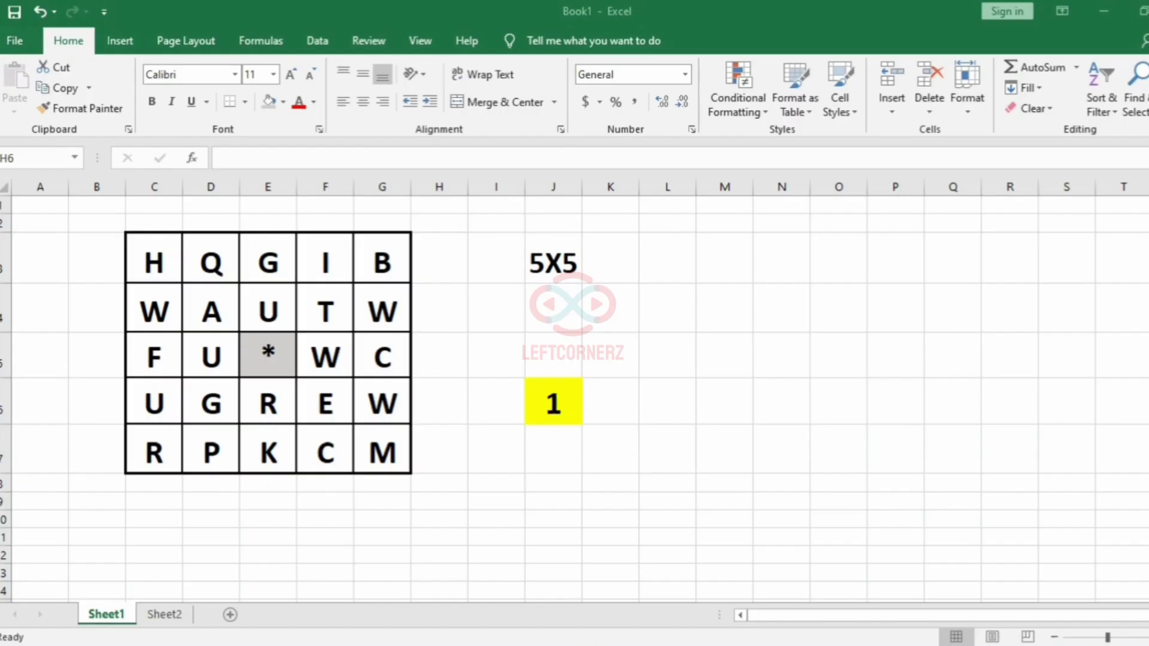
Note start=(N//2)-X+1) in L5 beside the 5X5 grid
{"action": "left_click", "coordinate": [267, 356]}
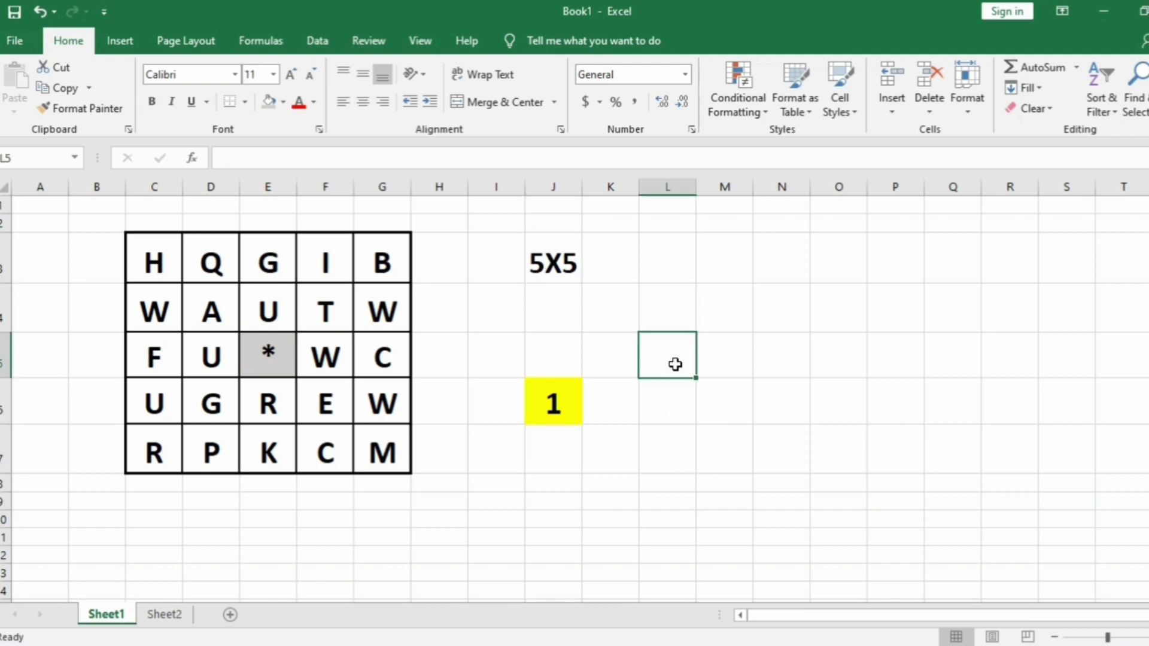
{"action": "type", "text": "start"}
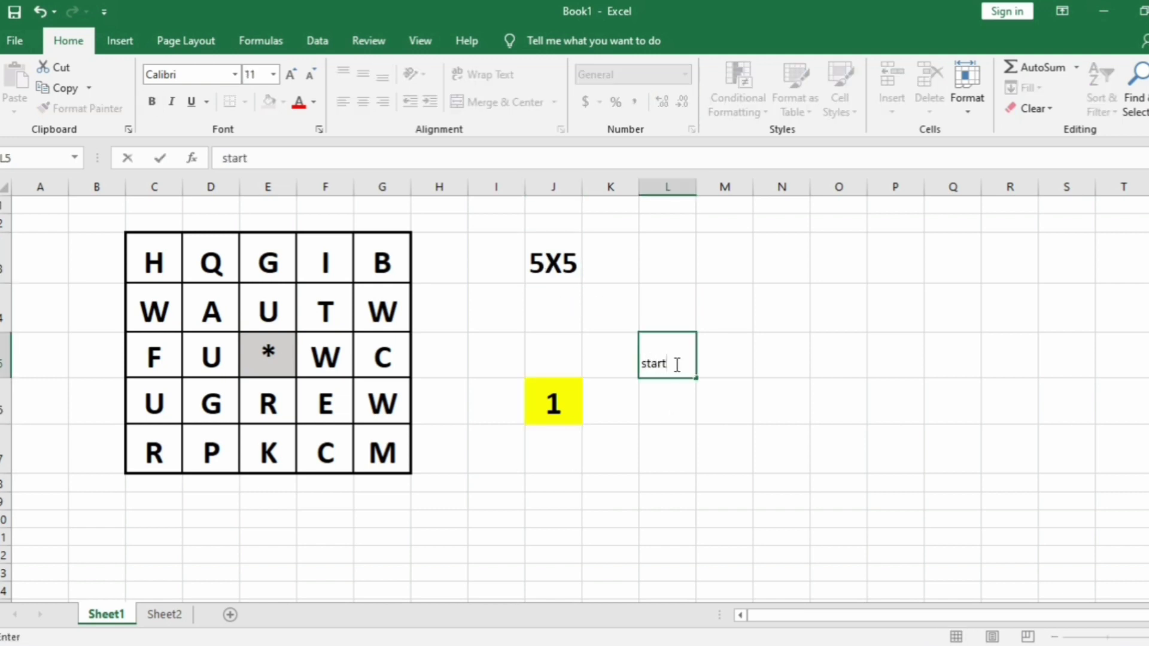
{"action": "type", "text": "=(N"}
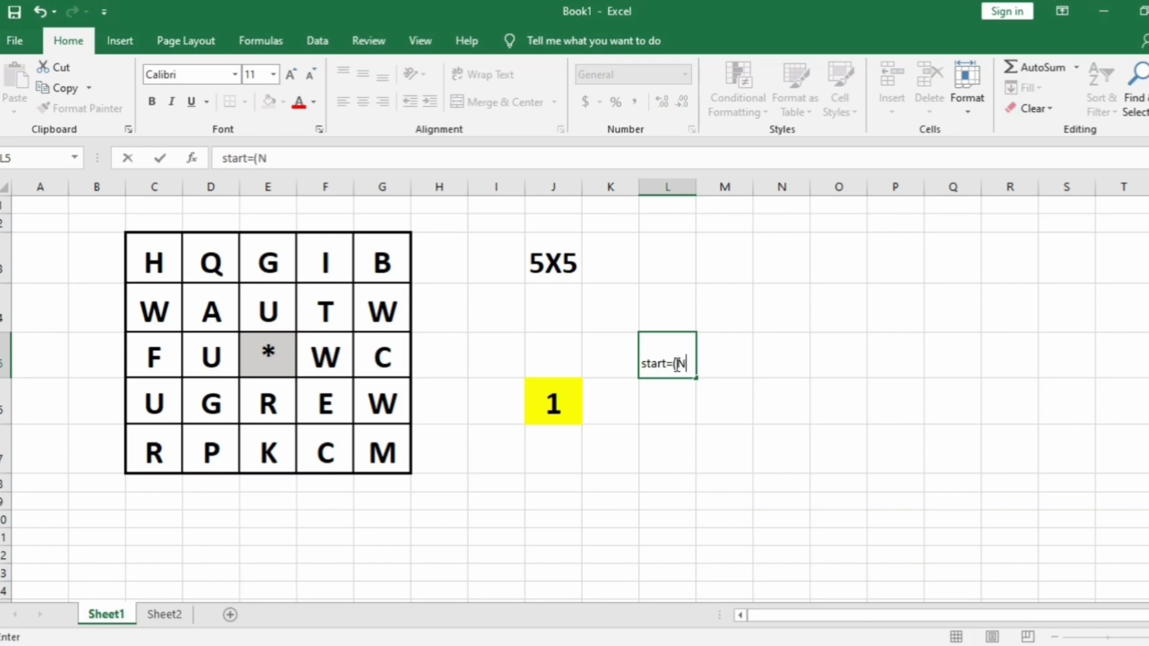
{"action": "type", "text": "/2"}
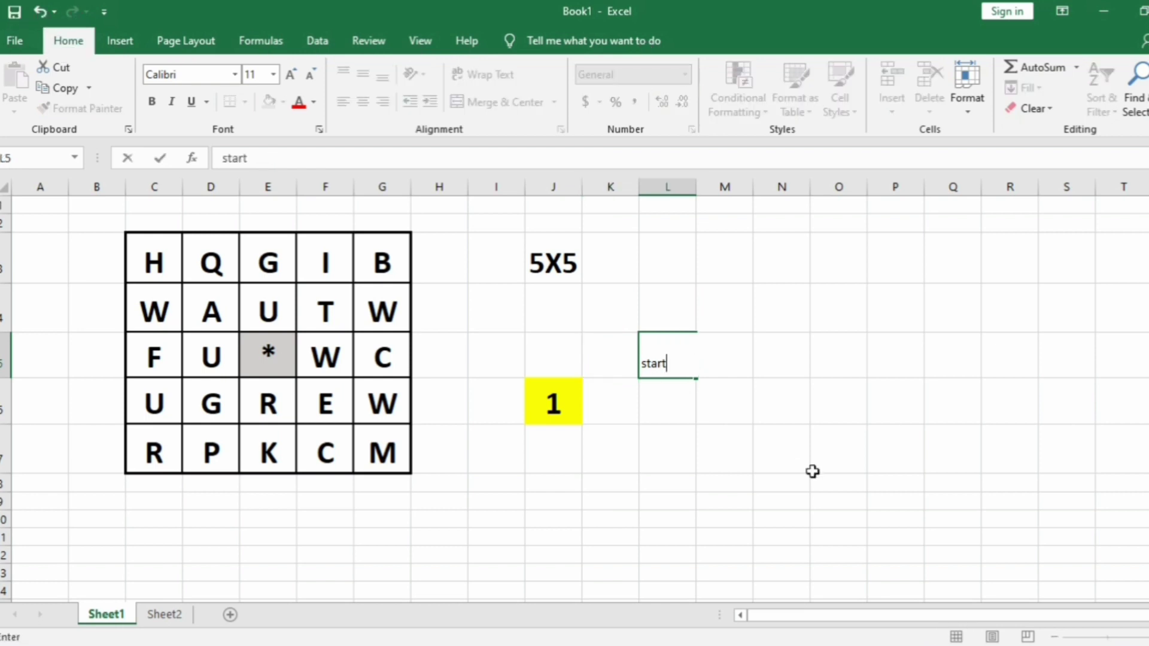
{"action": "type", "text": "=(N//"}
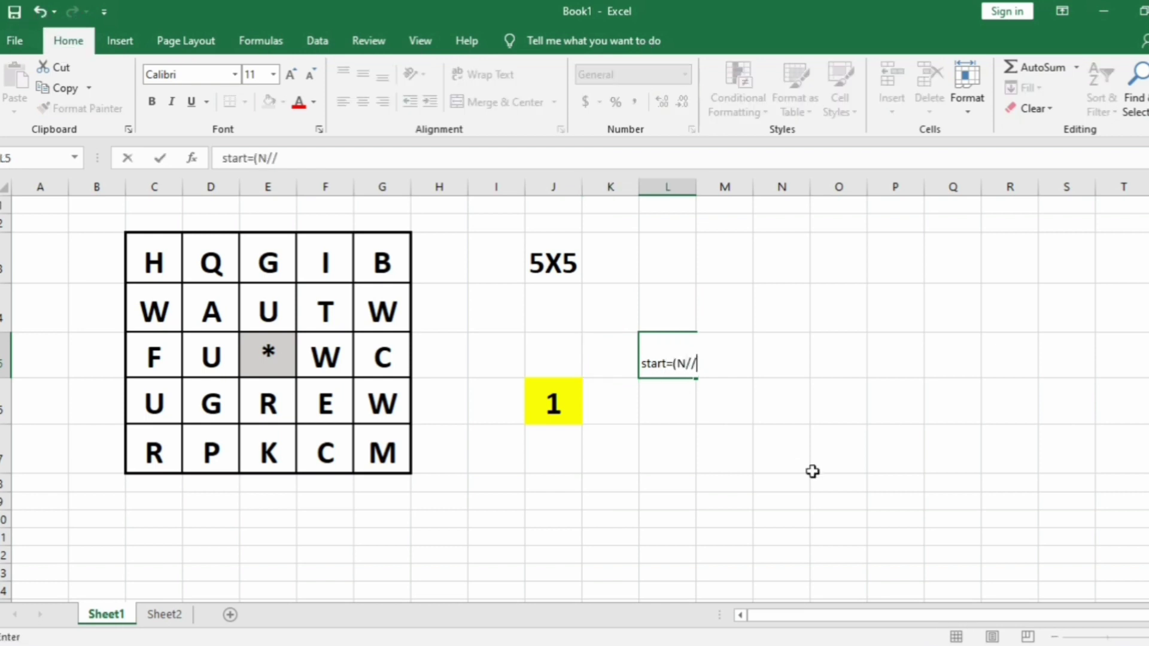
{"action": "type", "text": "2)-X"}
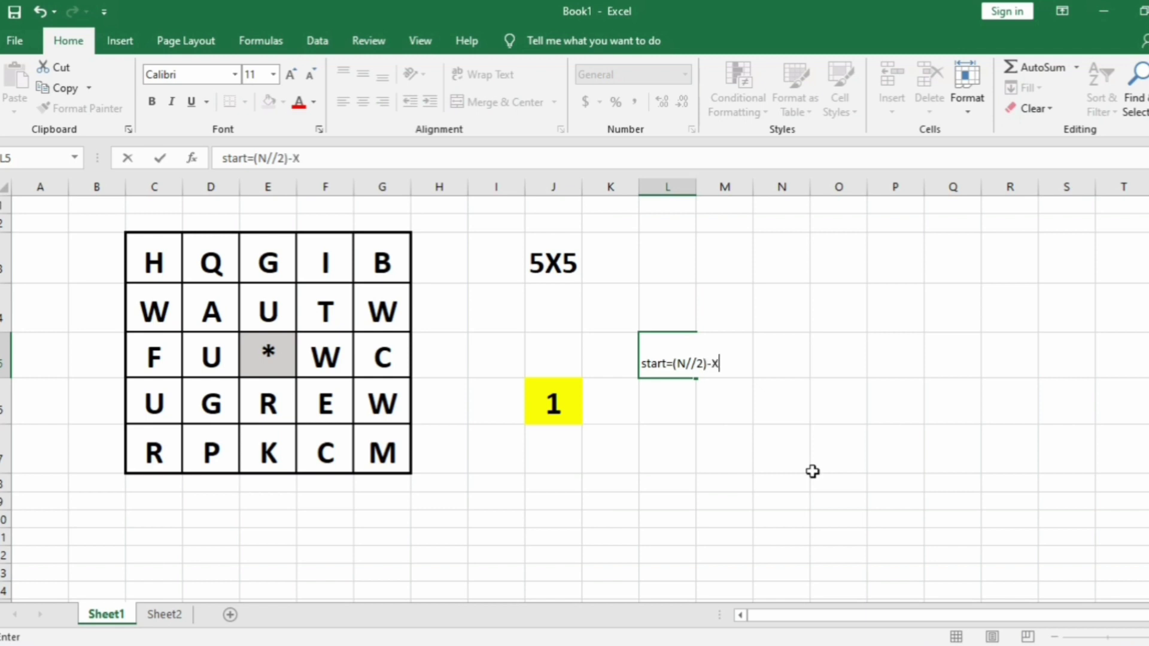
{"action": "type", "text": "+1)"}
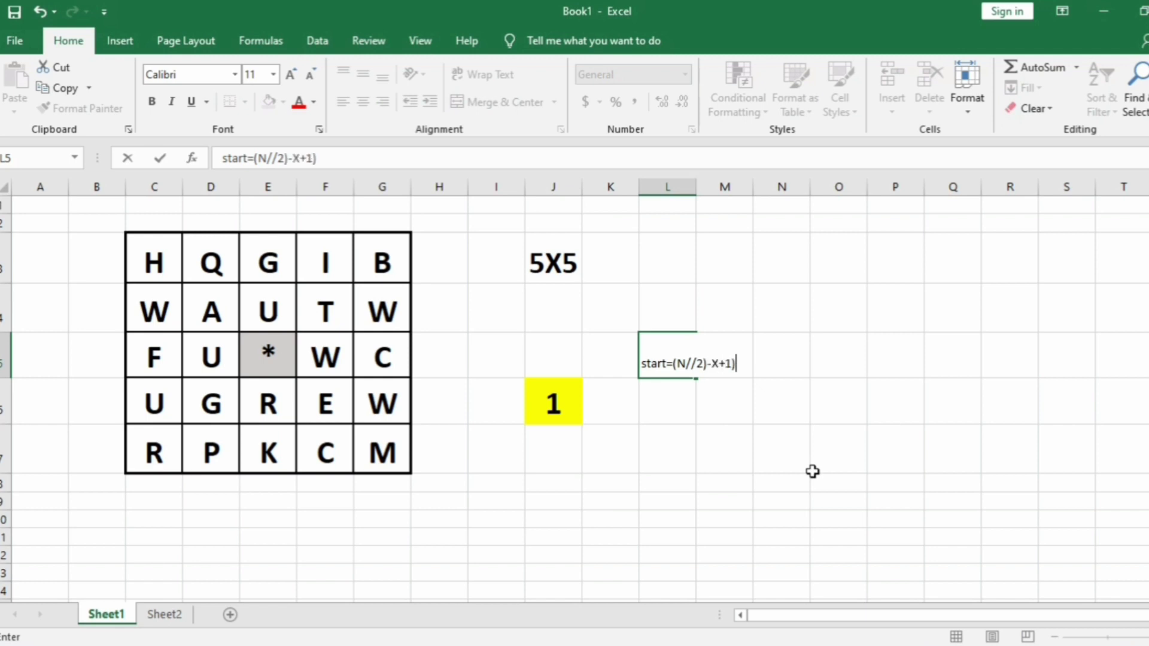
Add the worked example 5//2-1+1 in N5 and its result 2 in O5
{"action": "left_click", "coordinate": [781, 356]}
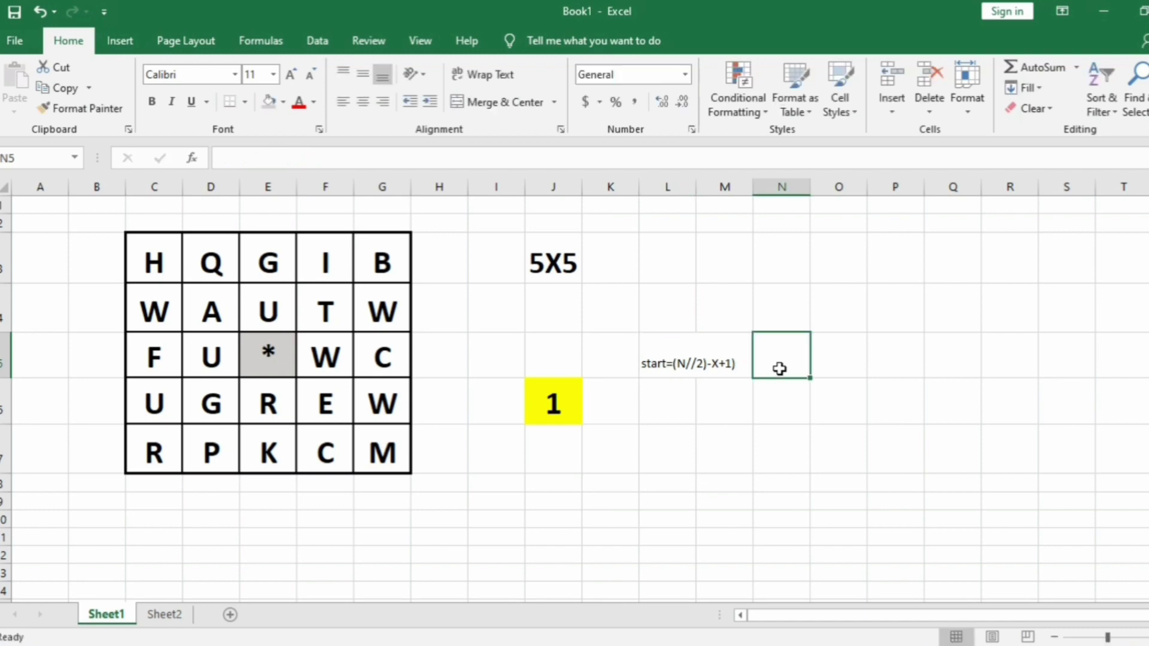
{"action": "type", "text": "5//"}
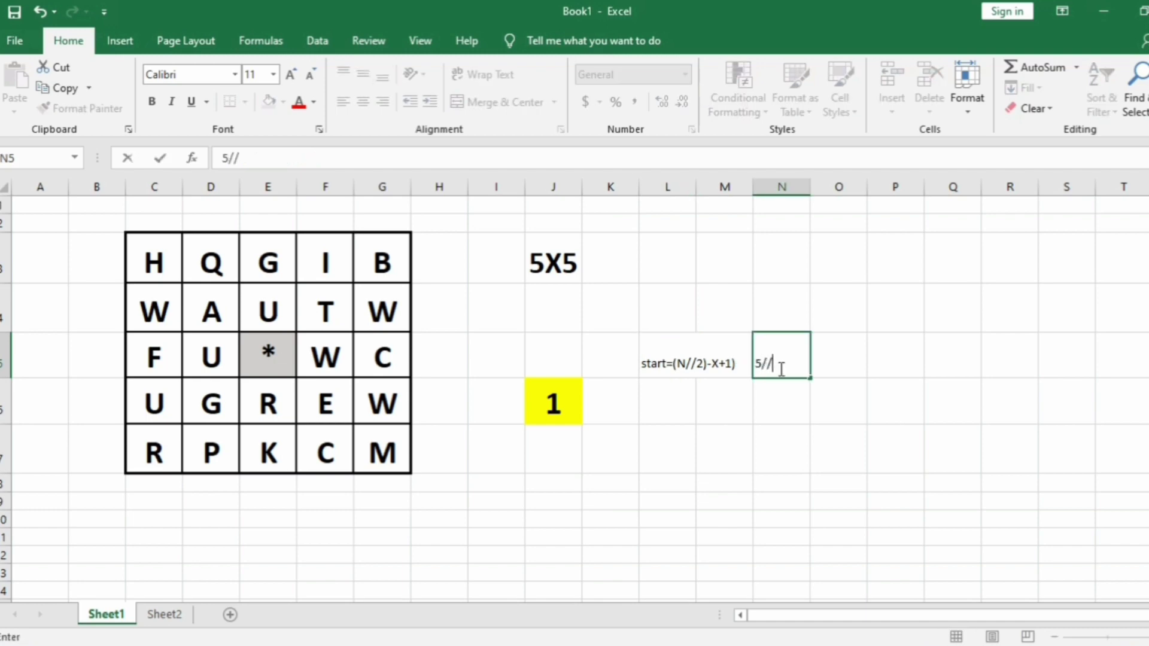
{"action": "type", "text": "2-1+1"}
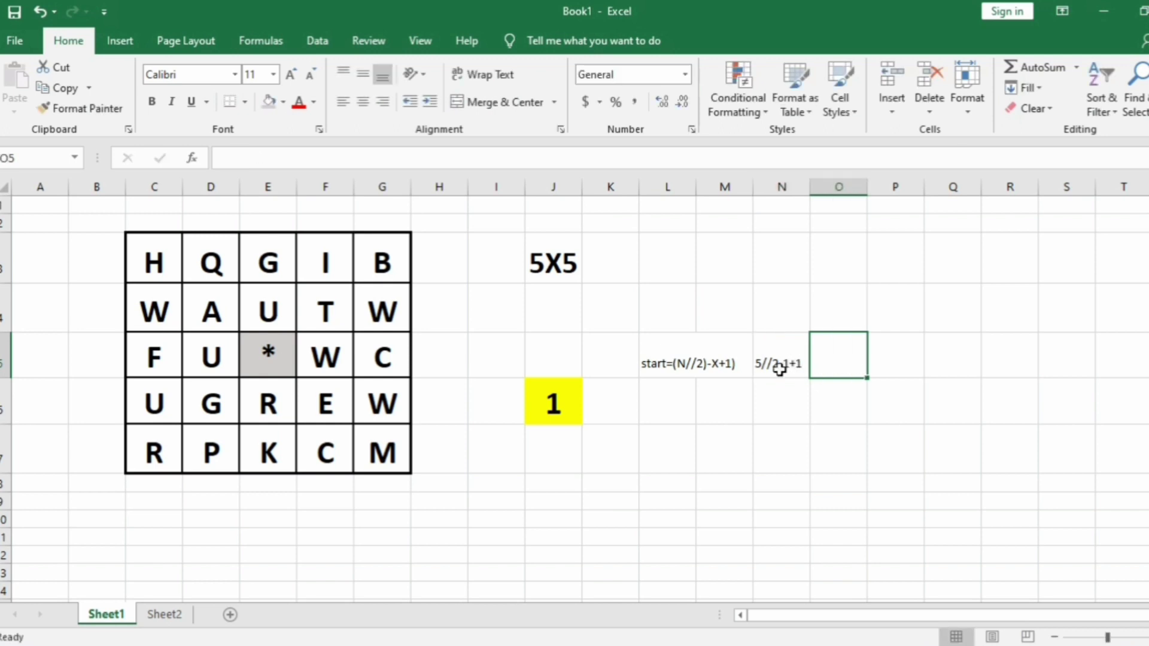
{"action": "left_click", "coordinate": [781, 356]}
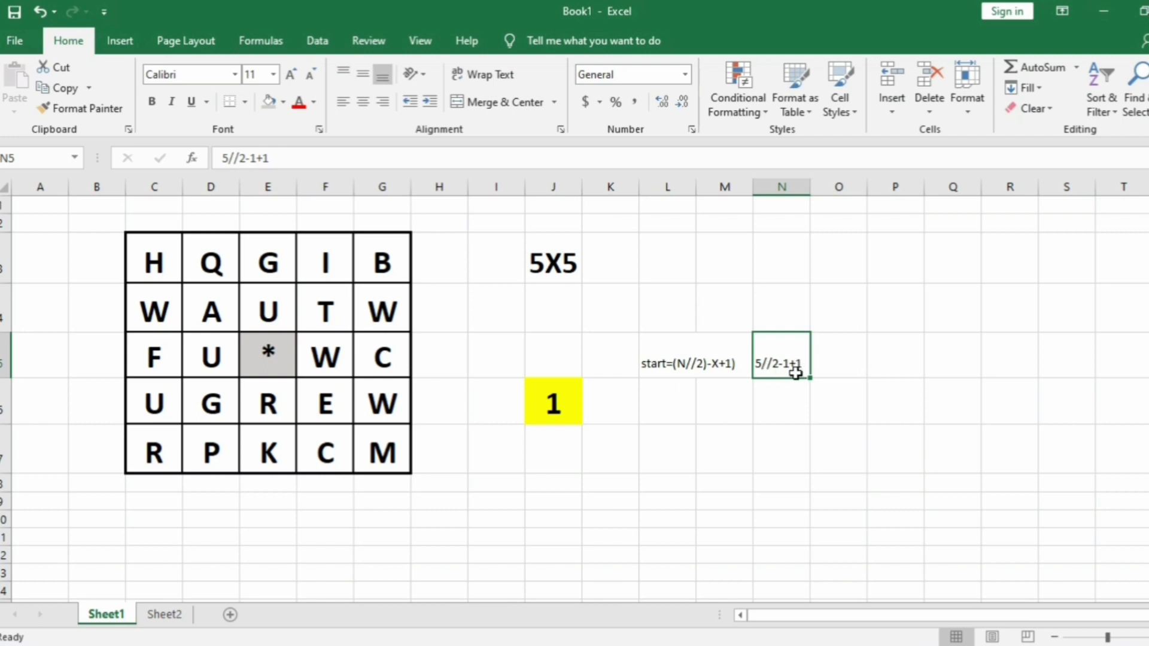
{"action": "left_click", "coordinate": [838, 357]}
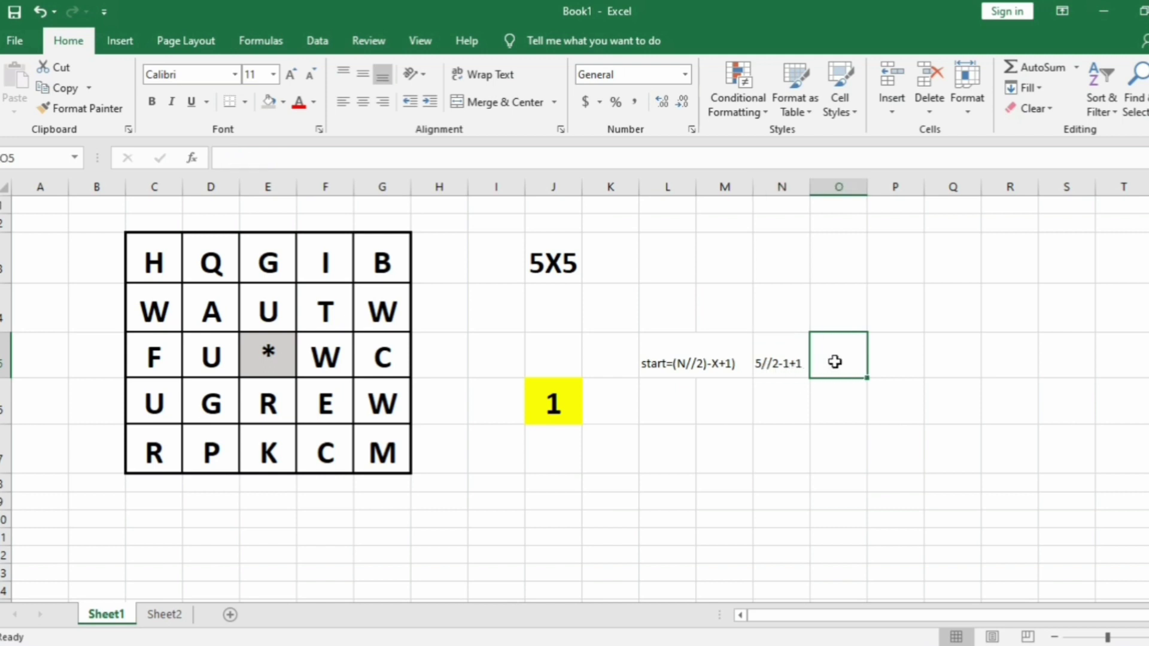
{"action": "type", "text": "2"}
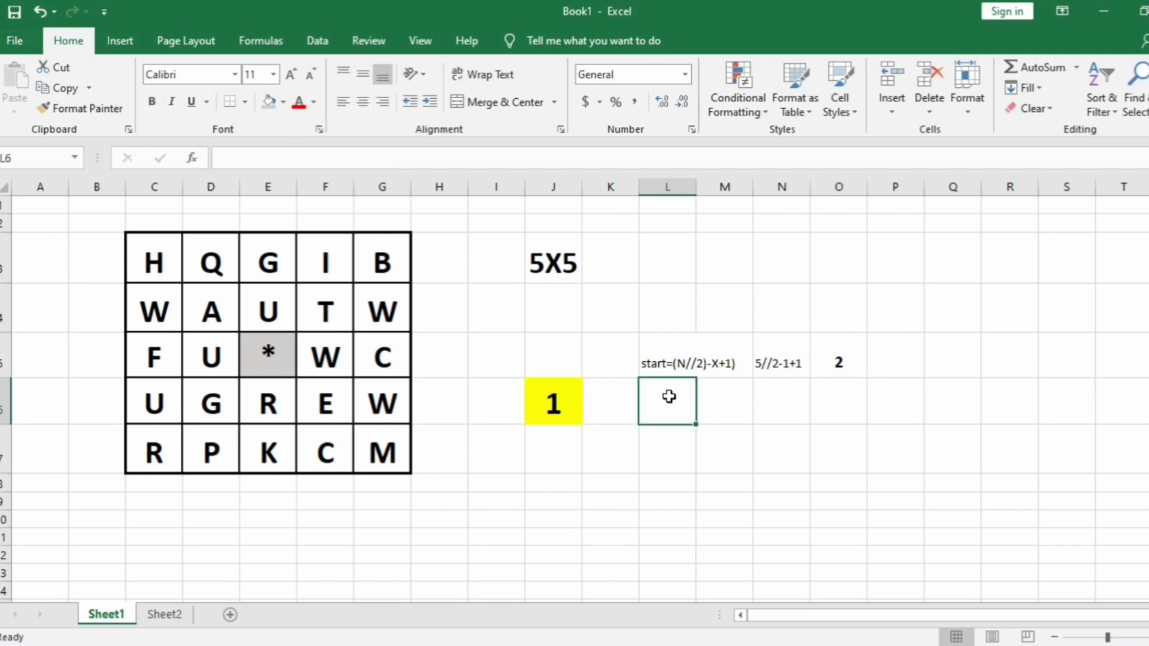
Note end=N-start with worked example 5-2 and result 3 below the start row
{"action": "type", "text": "end="}
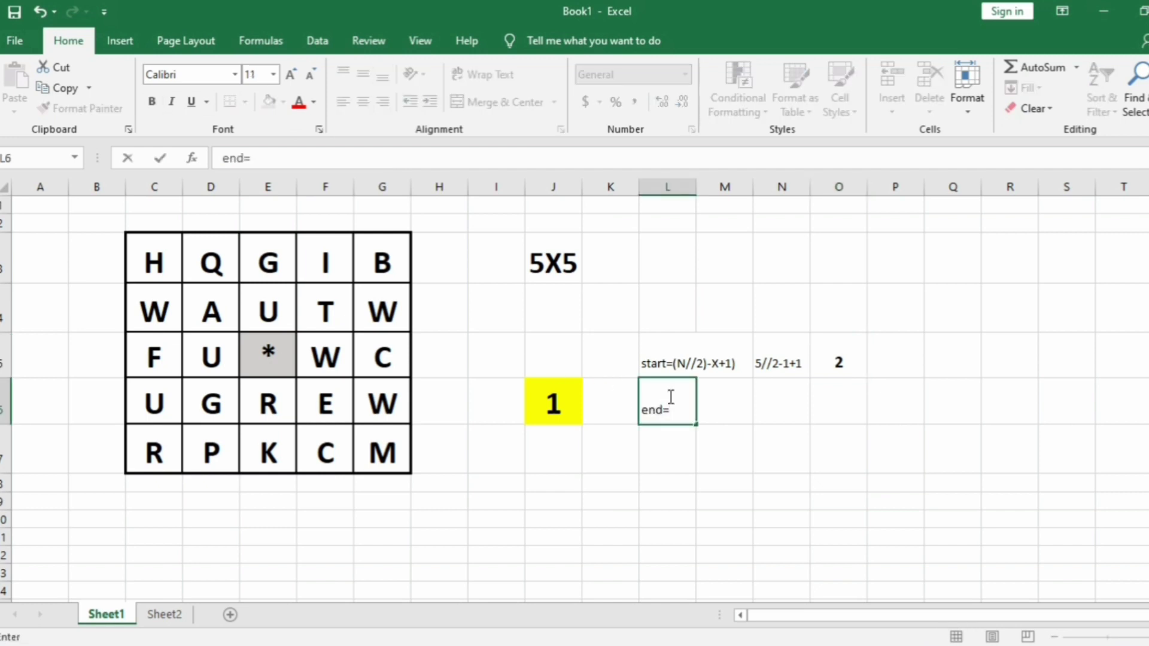
{"action": "type", "text": "N-"}
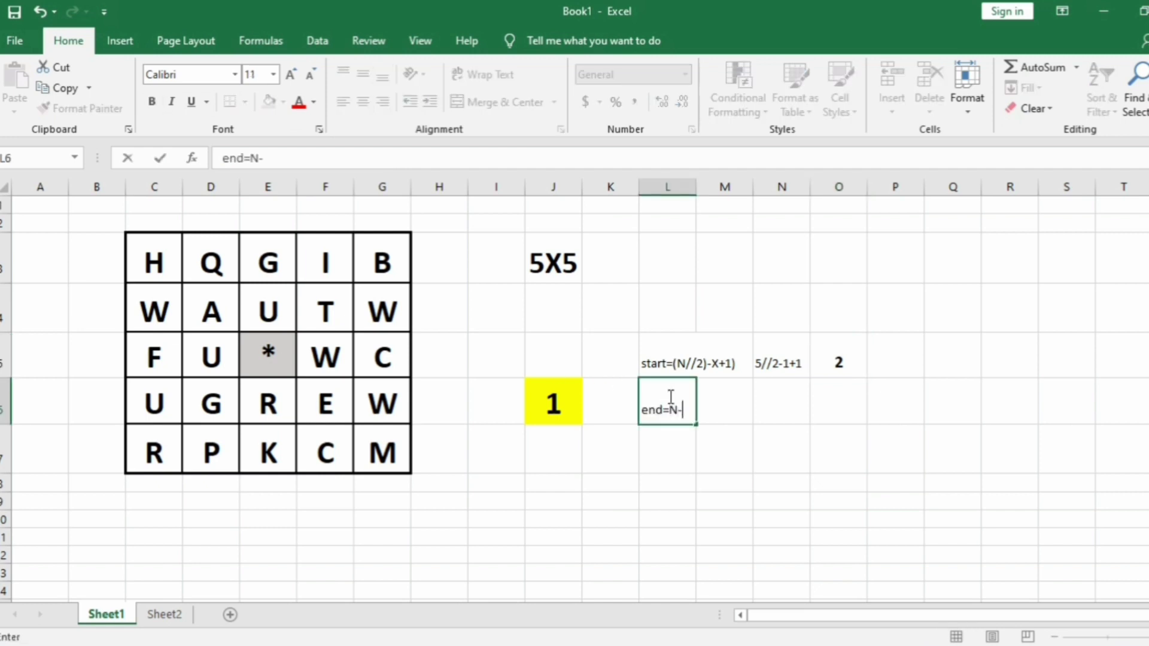
{"action": "type", "text": "start"}
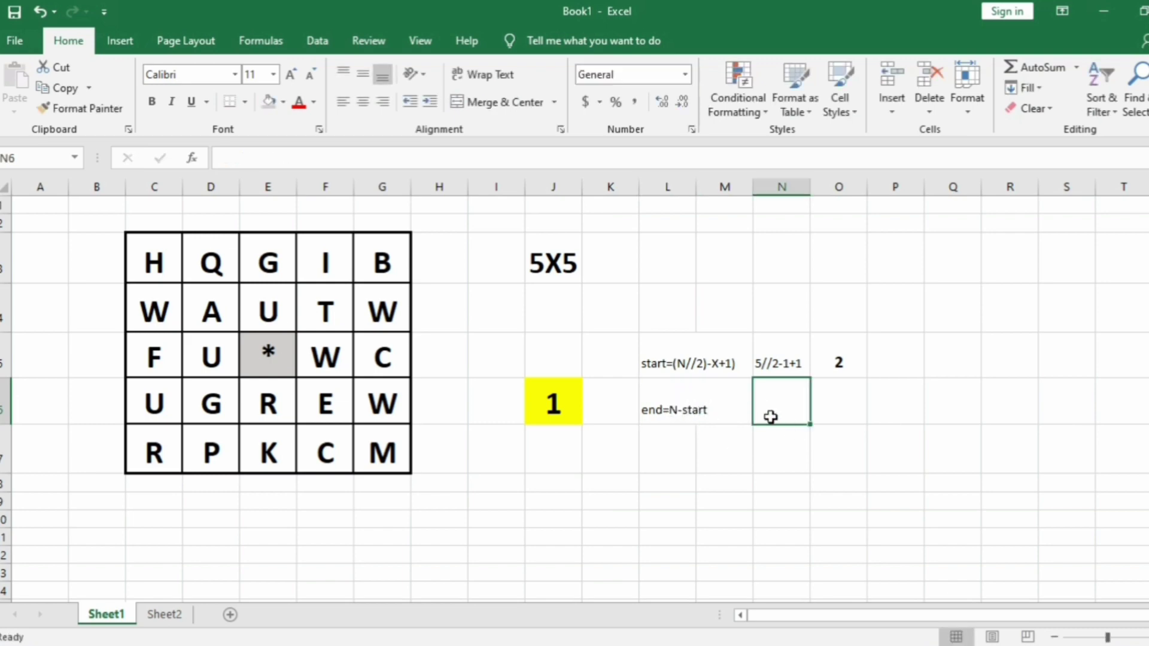
{"action": "type", "text": "5-2"}
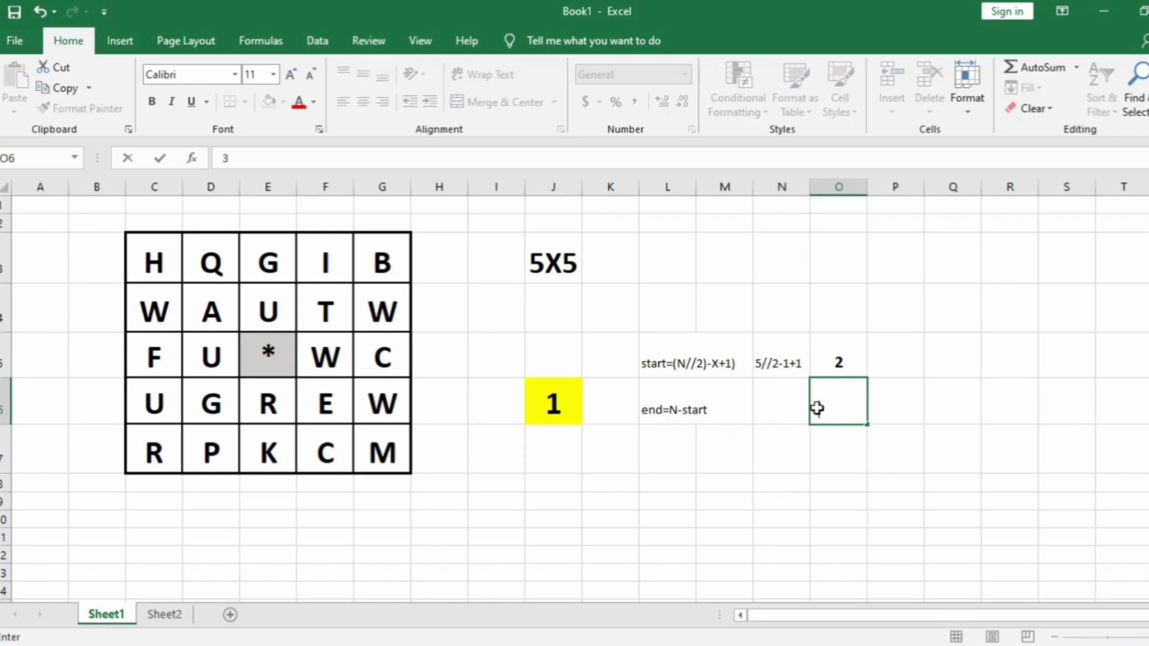
{"action": "type", "text": "3"}
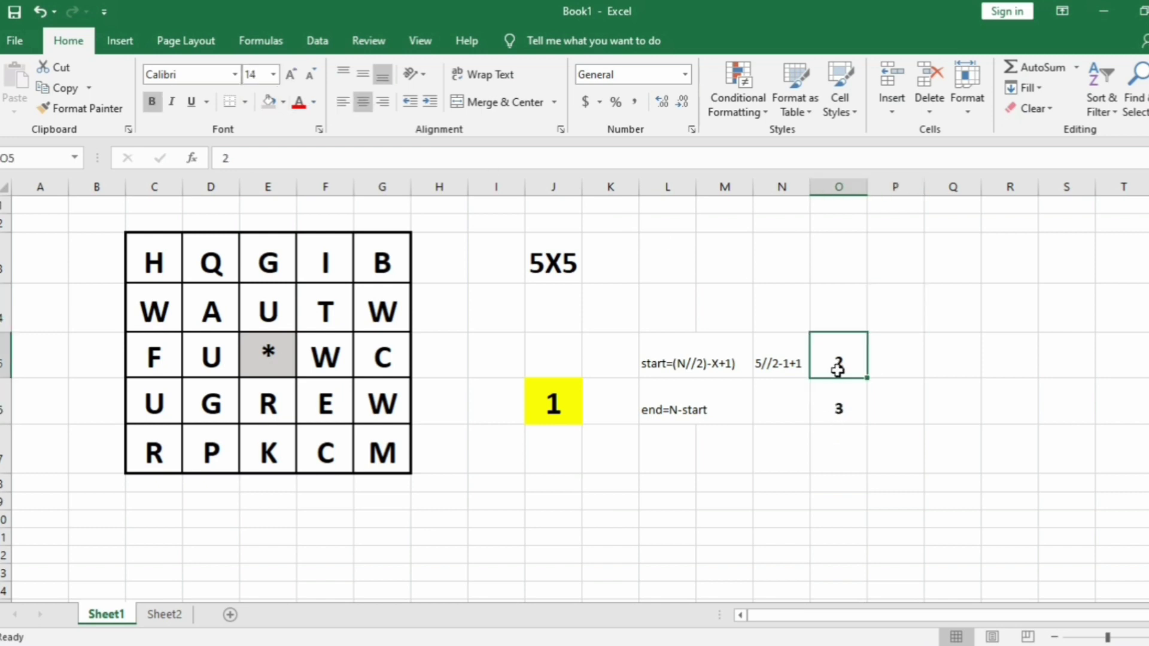
{"action": "left_click", "coordinate": [267, 356]}
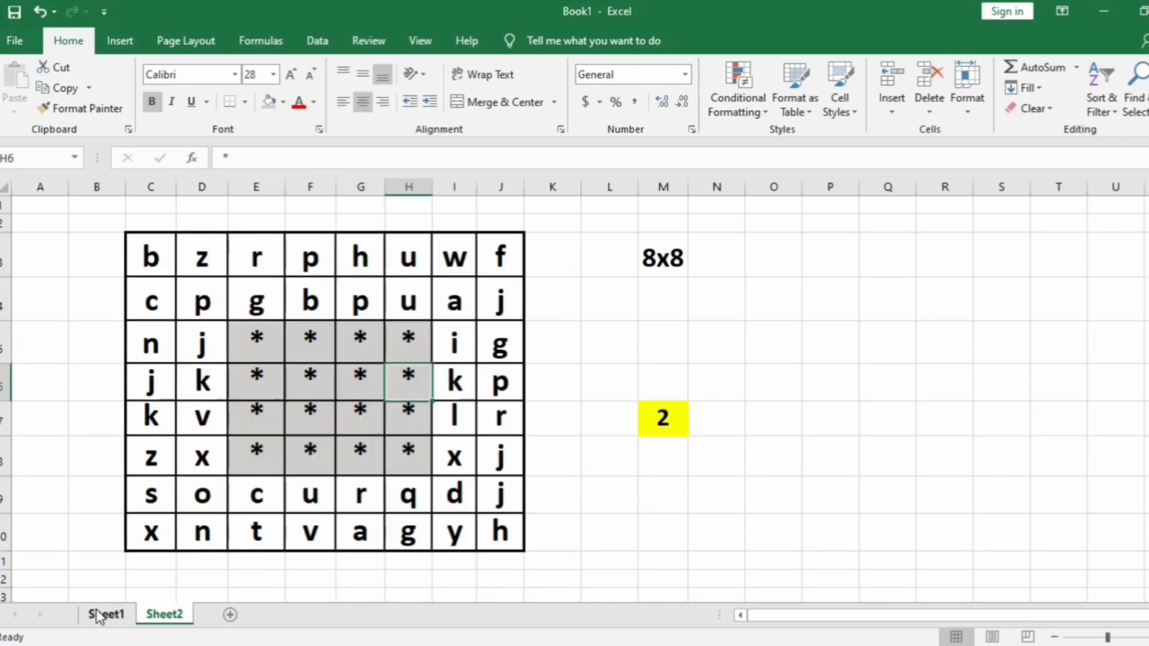
Copy the start/end notes beside the 8x8 grid and change the example to 8//2-2
{"action": "left_click", "coordinate": [107, 614]}
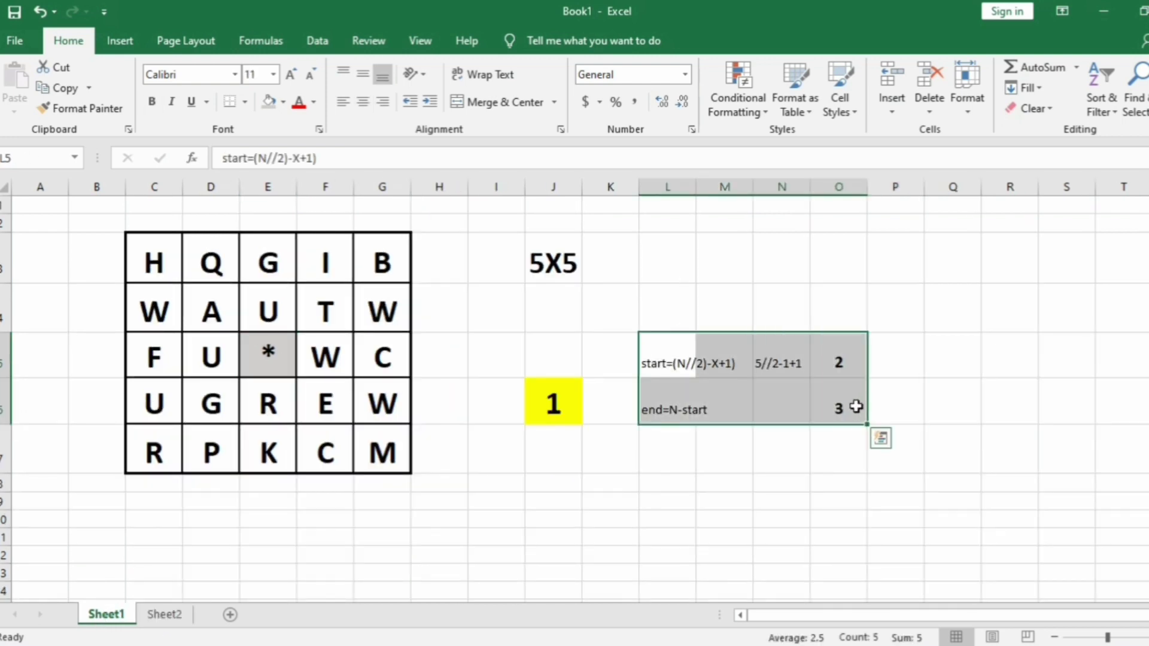
{"action": "left_click", "coordinate": [164, 614]}
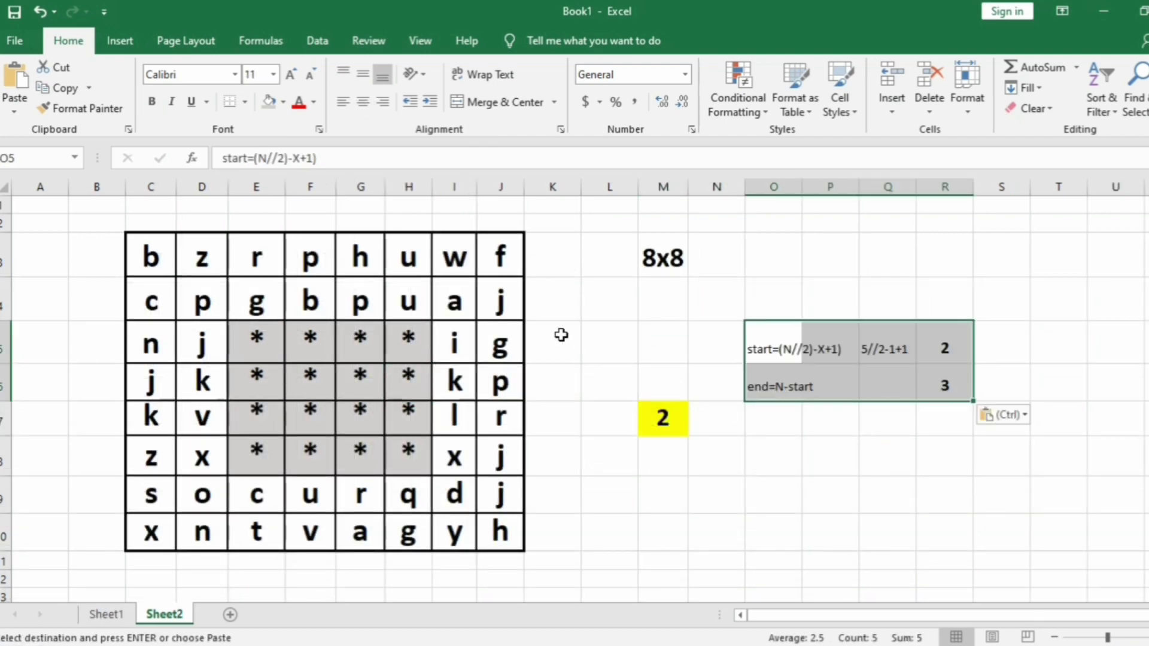
{"action": "left_click", "coordinate": [887, 349]}
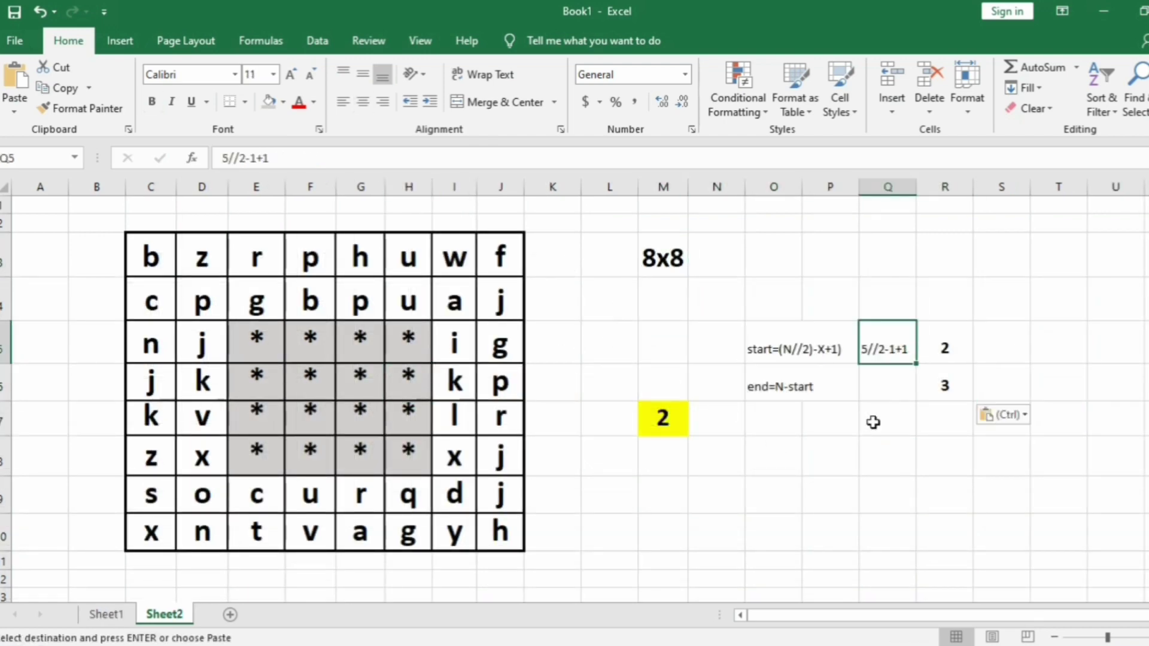
{"action": "left_click", "coordinate": [830, 345]}
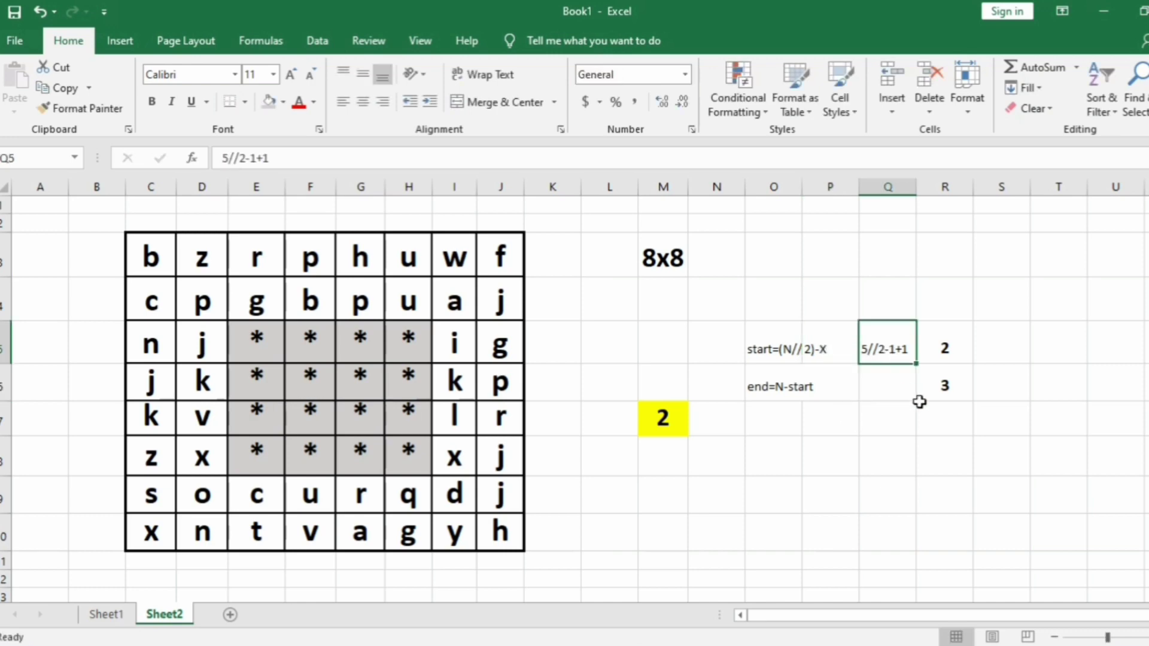
{"action": "type", "text": "8//"}
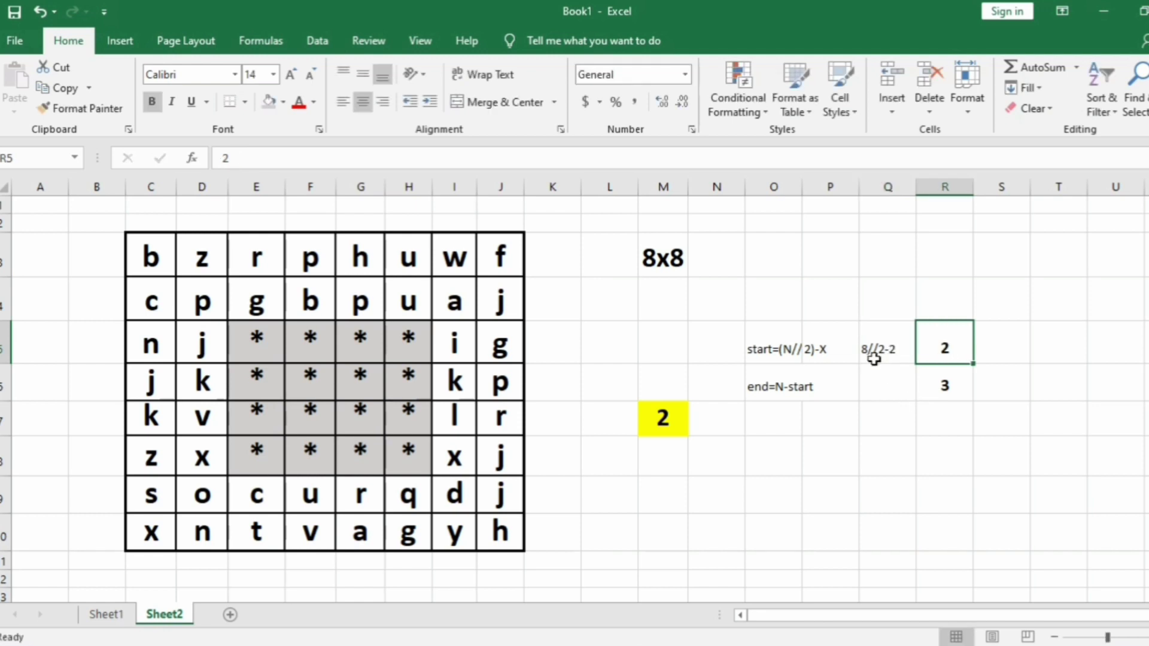
{"action": "mouse_move", "coordinate": [907, 375]}
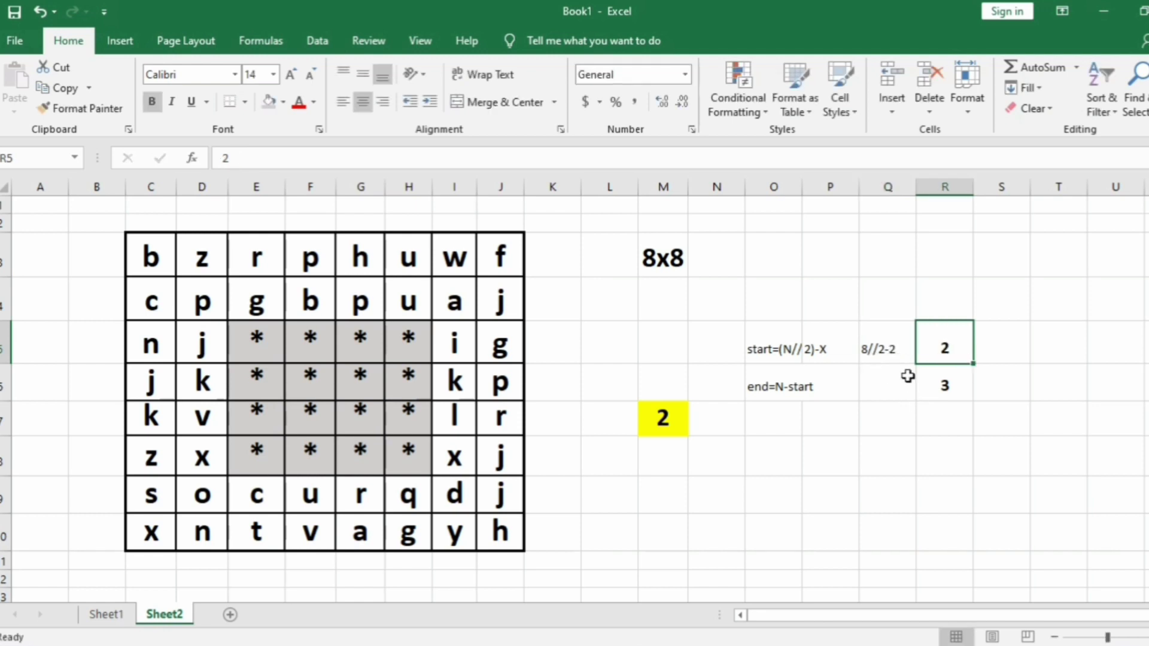
{"action": "left_click", "coordinate": [888, 386]}
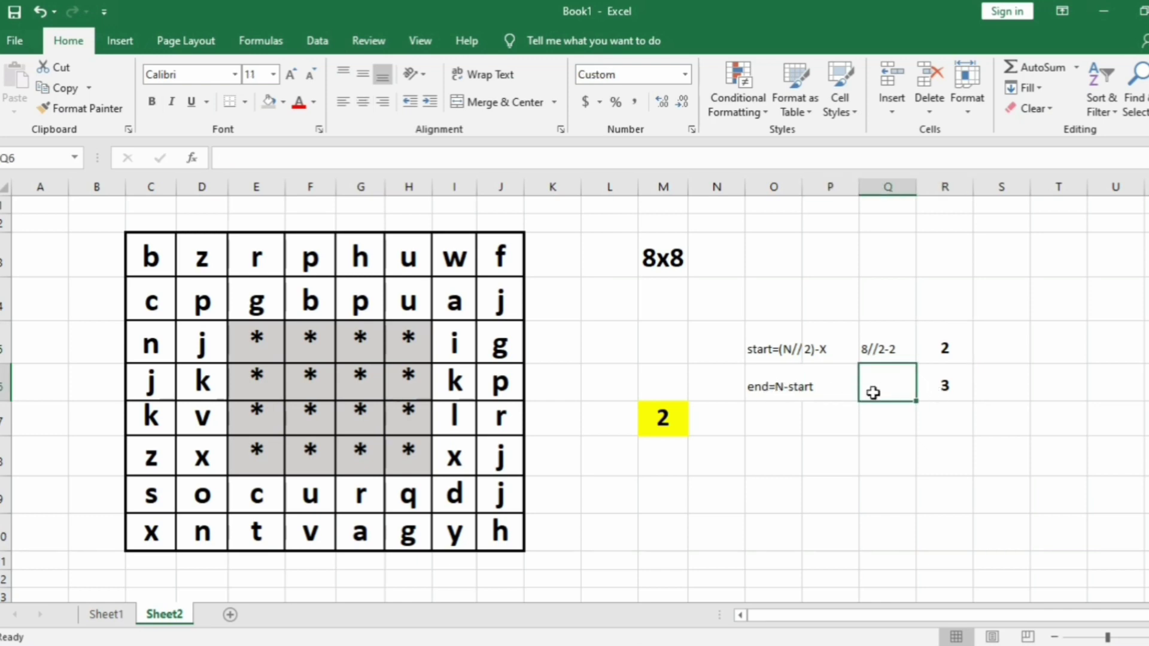
{"action": "left_click", "coordinate": [944, 383]}
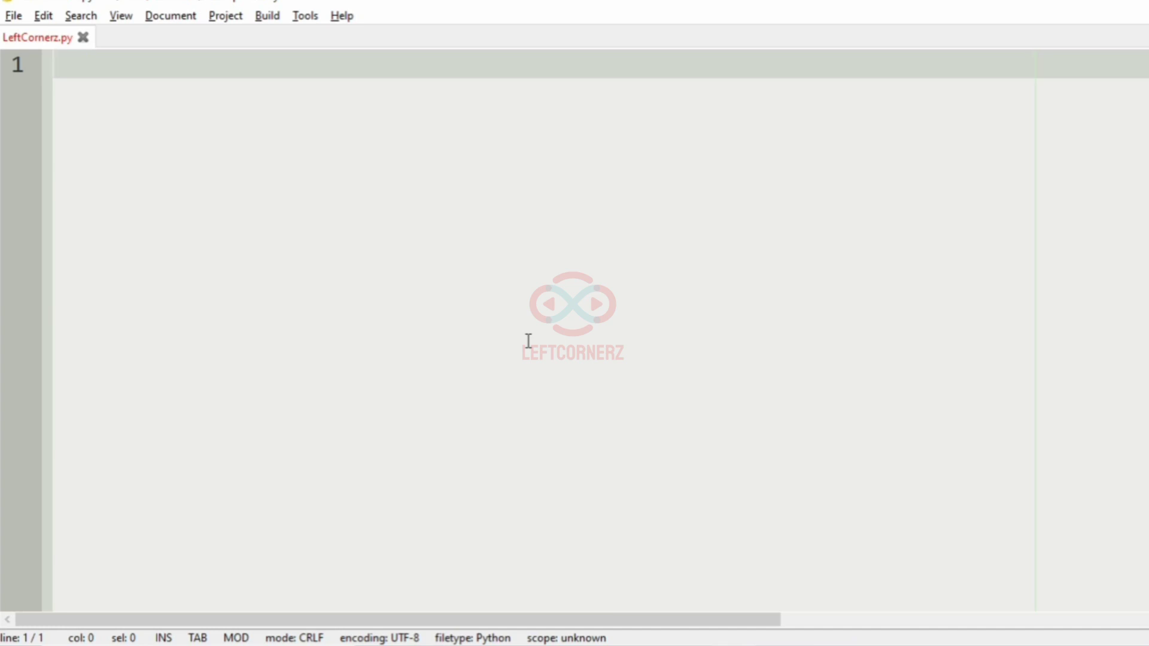
Read N=int(input()), the matrix via list comprehension over range(N), and X=int(input())
{"action": "type", "text": "N=int"}
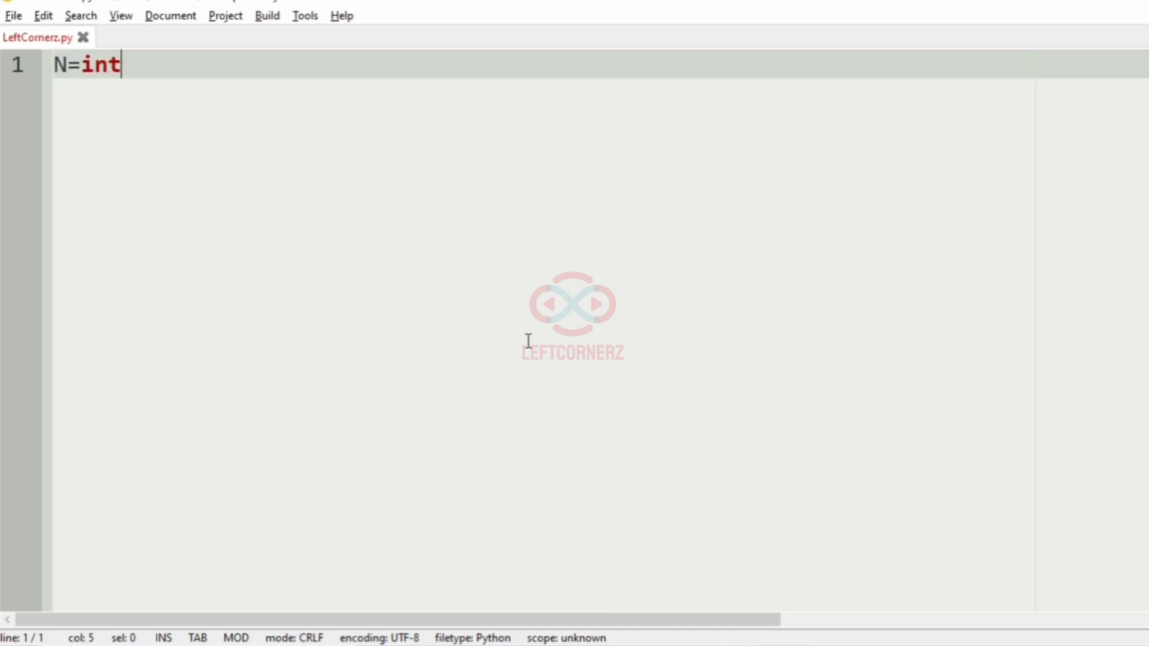
{"action": "type", "text": "(input()"}
{"action": "type", "text": "ma"}
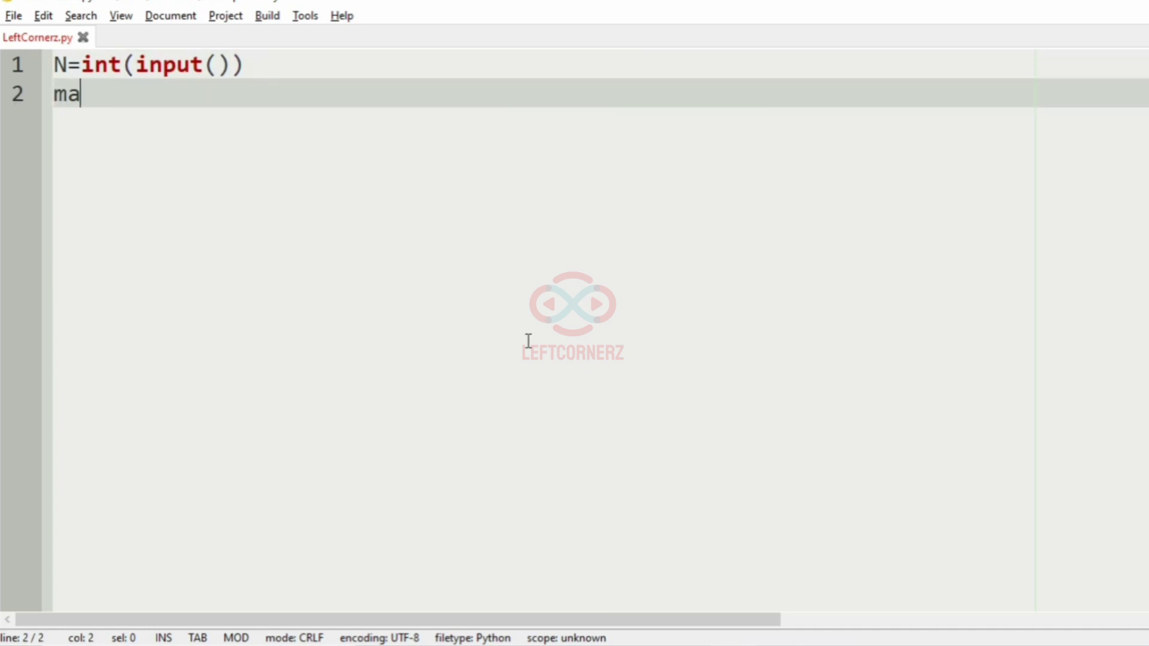
{"action": "type", "text": "trix=[inp"}
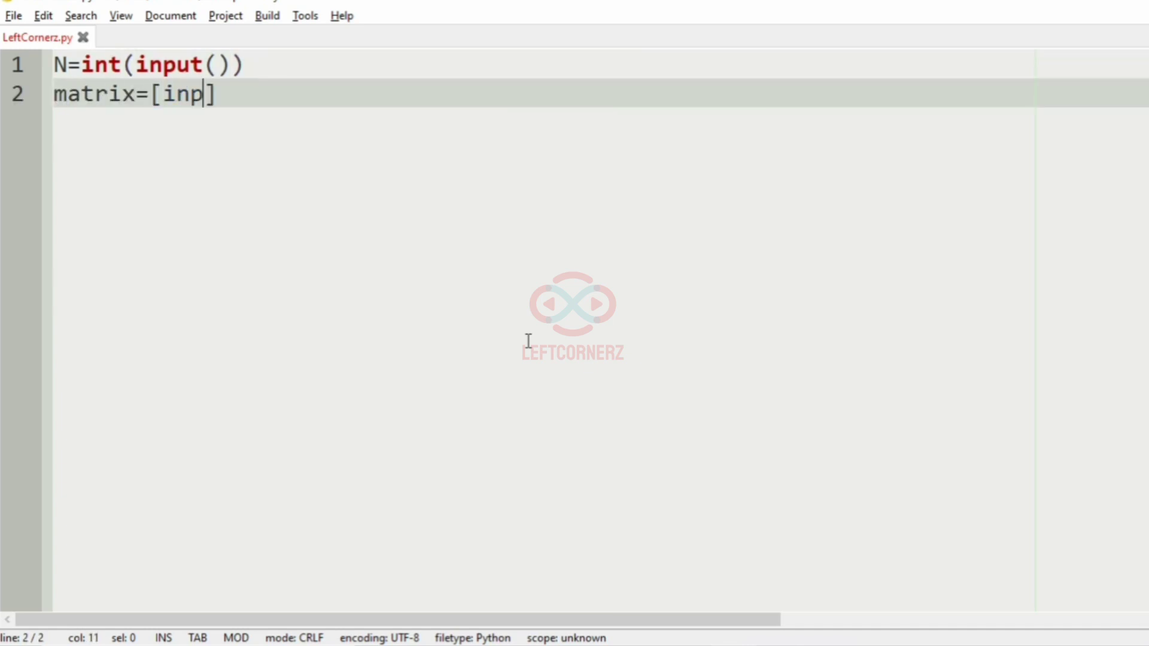
{"action": "type", "text": "ut().split() for row"}
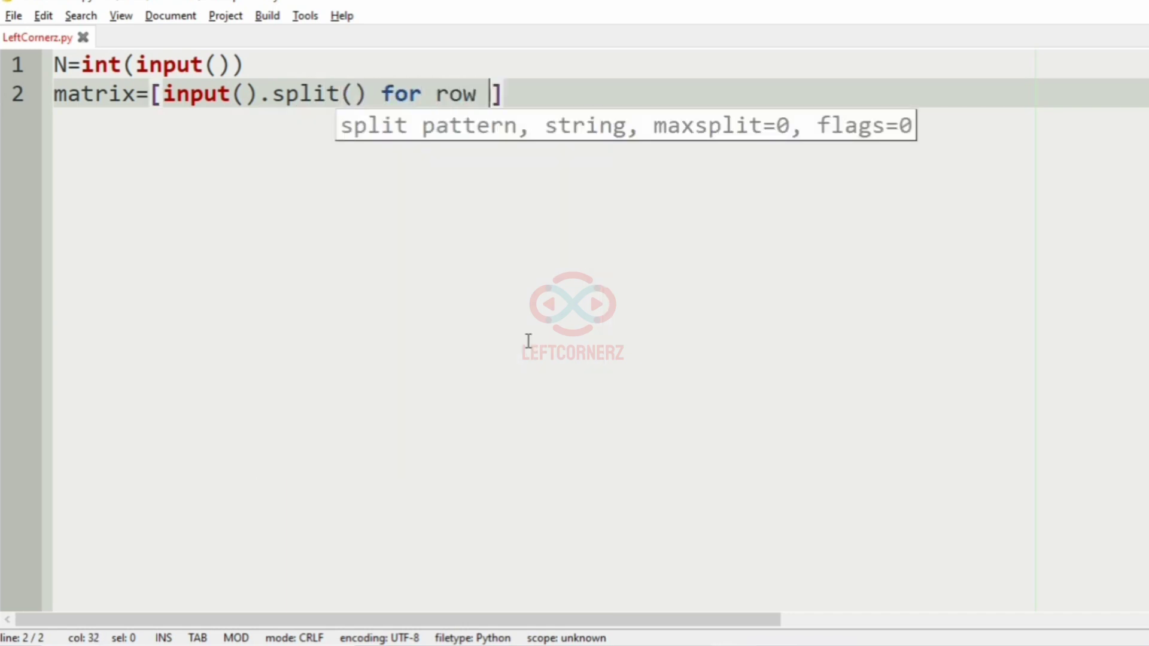
{"action": "type", "text": "in range(N)]"}
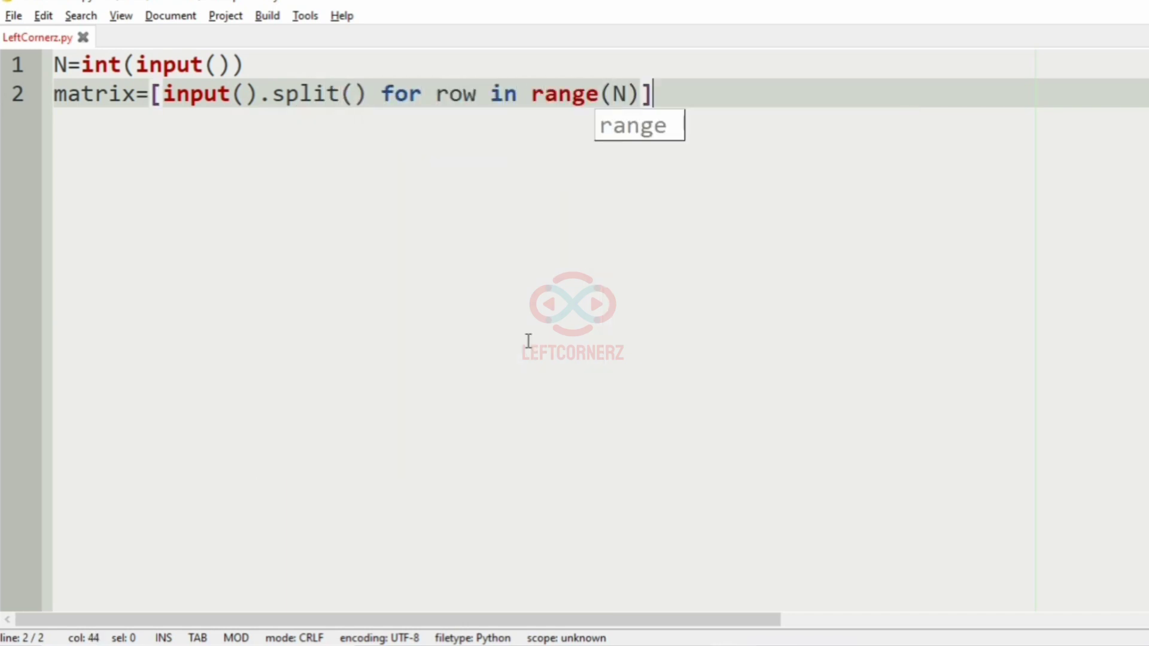
{"action": "type", "text": "X="}
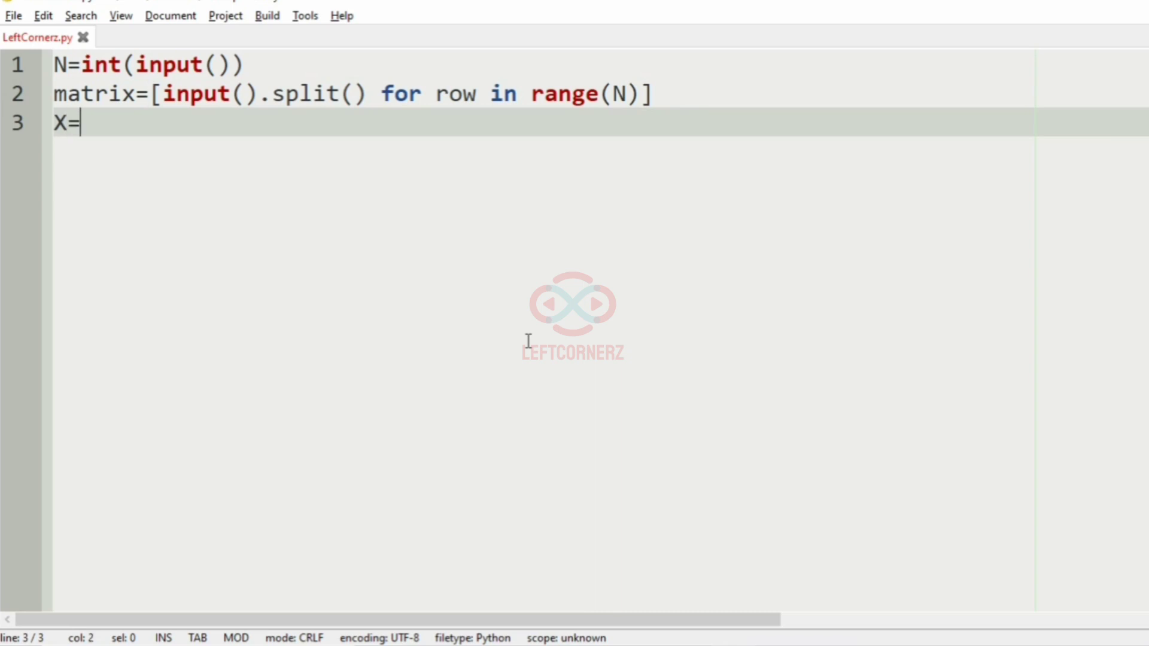
{"action": "type", "text": "int(input("}
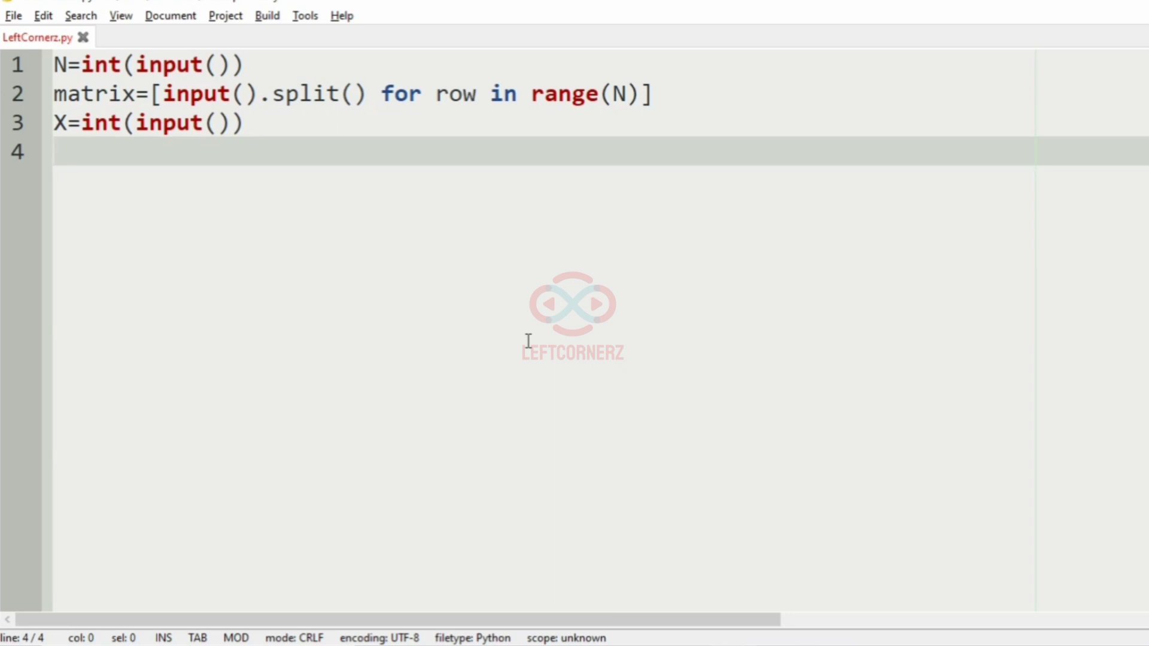
Compute start=(N//2)-X+N%2 and end=N-start
{"action": "type", "text": "start="}
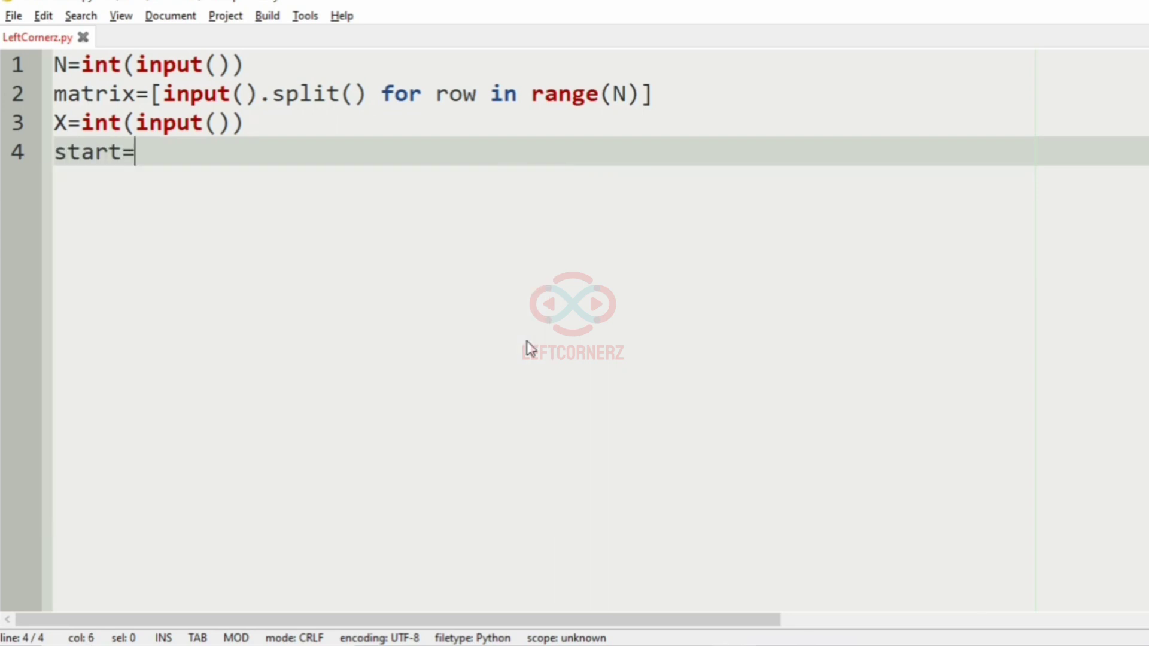
{"action": "type", "text": "(N/"}
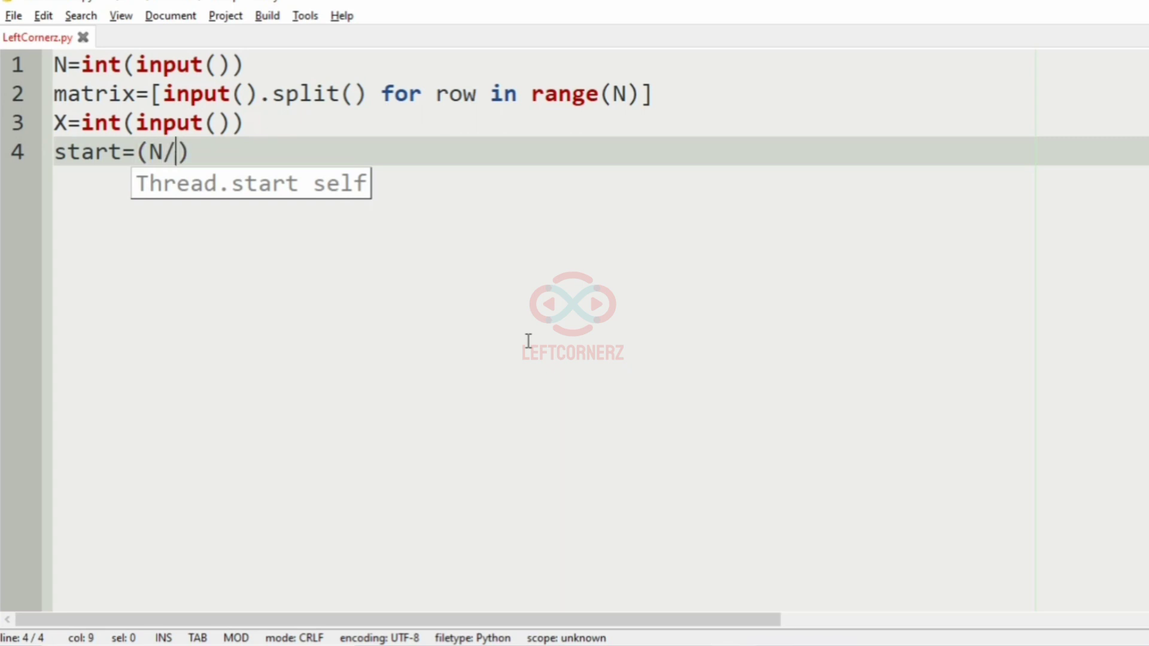
{"action": "type", "text": "/2)-X"}
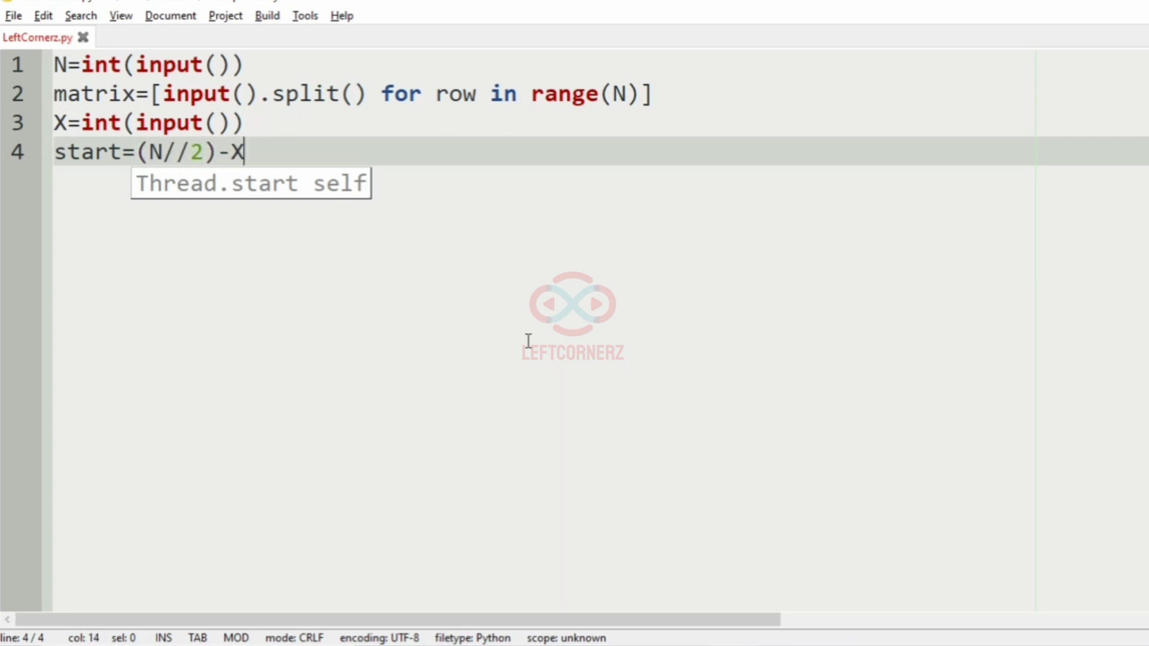
{"action": "left_click", "coordinate": [65, 64]}
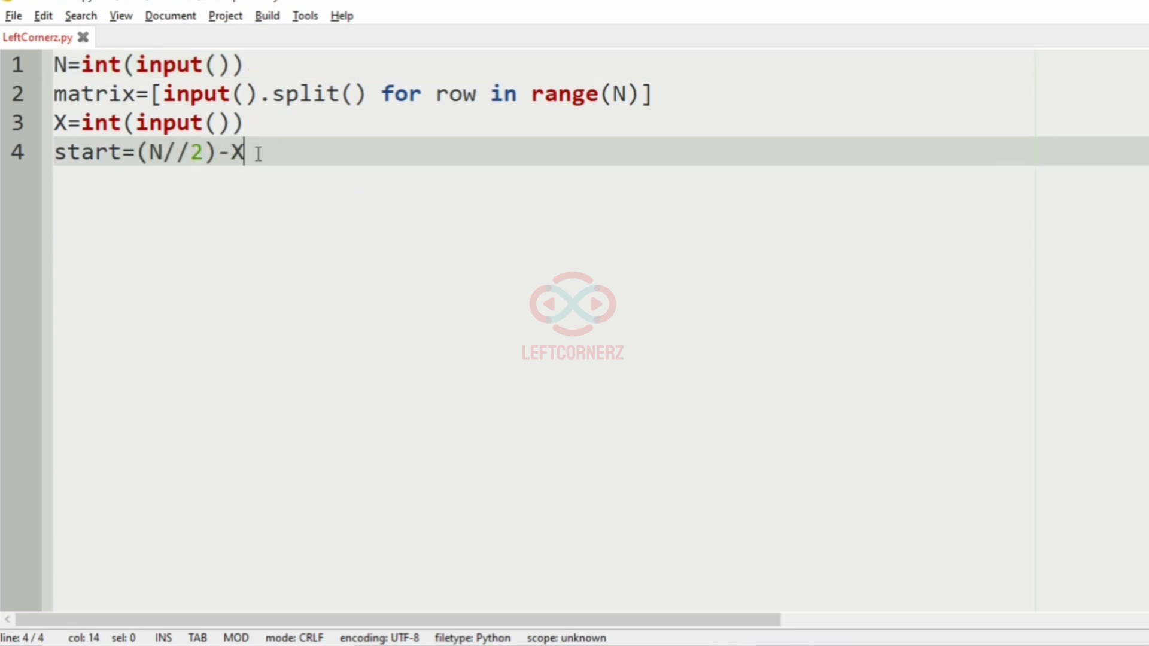
{"action": "type", "text": "+N%"}
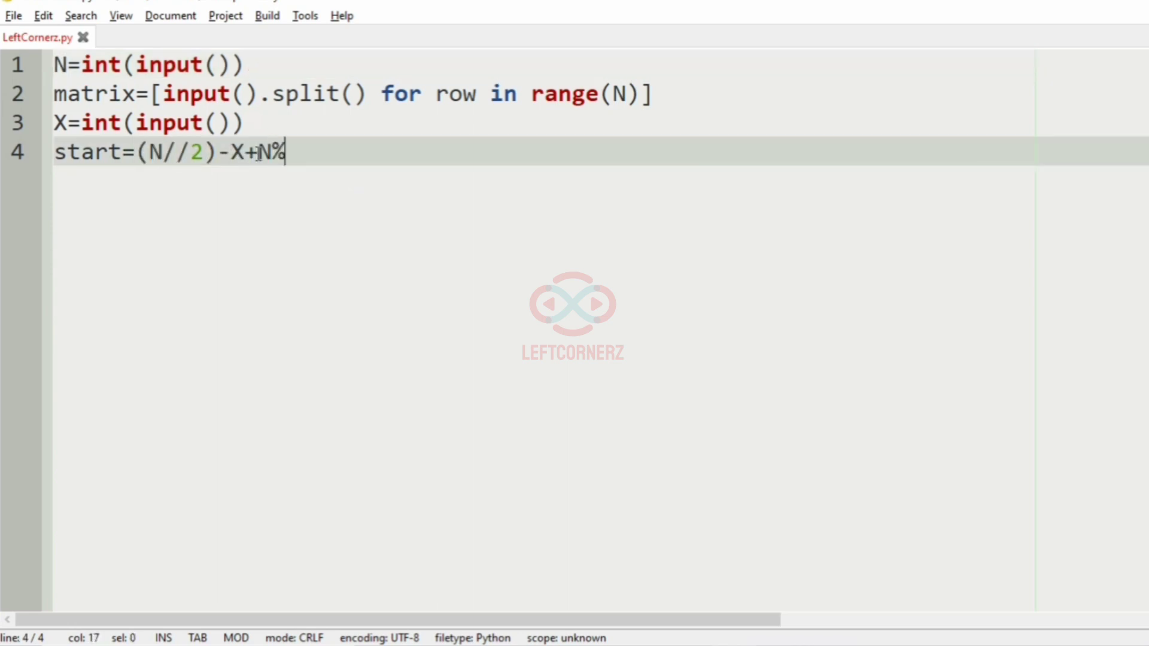
{"action": "type", "text": "2"}
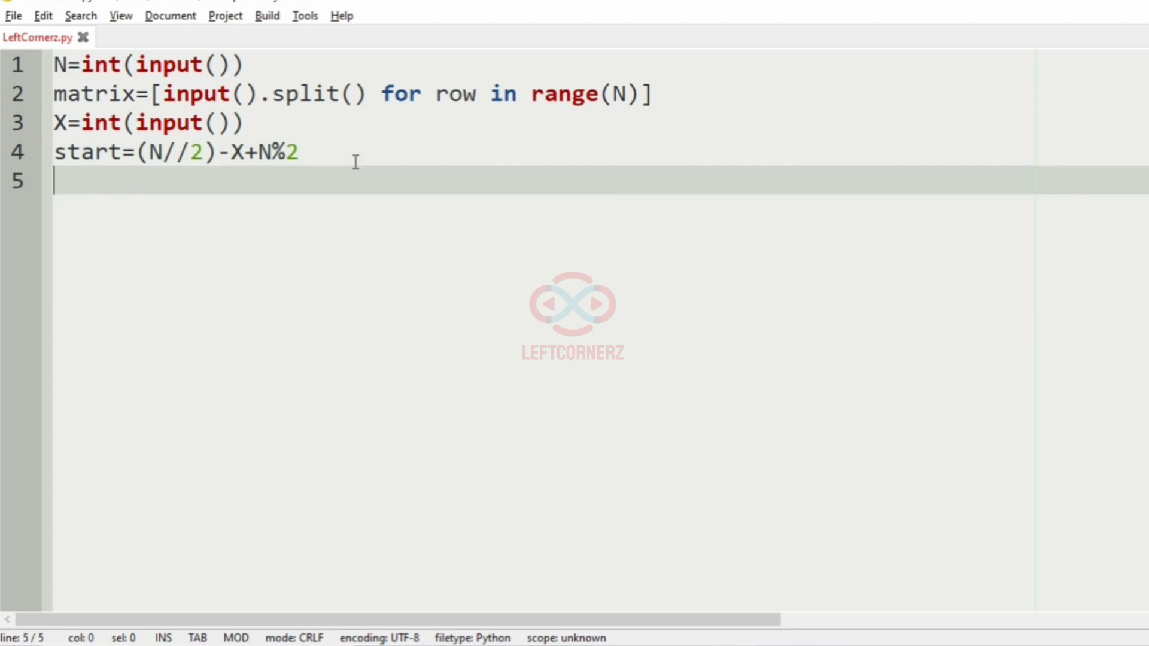
{"action": "type", "text": "end="}
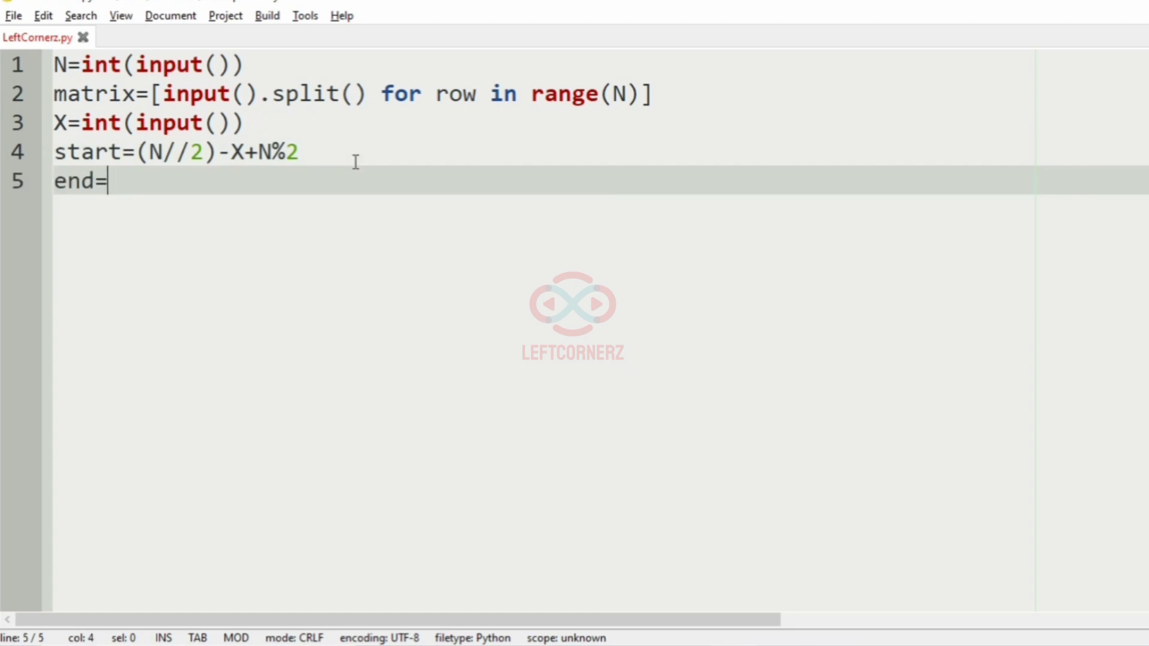
{"action": "type", "text": "N"}
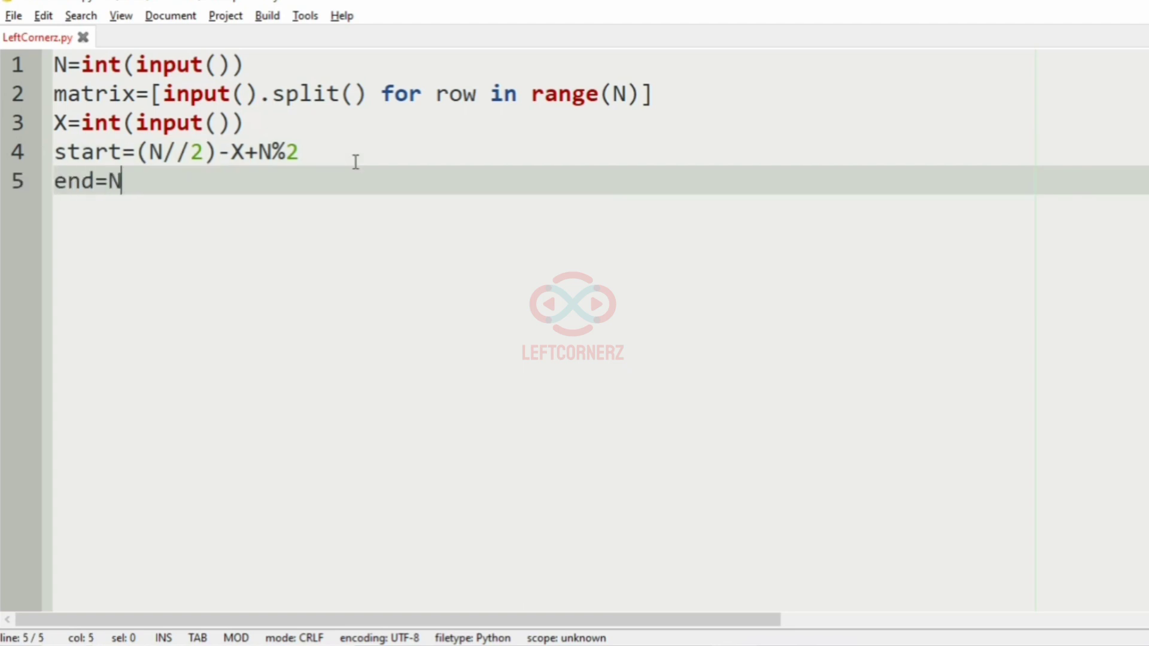
{"action": "type", "text": "-start"}
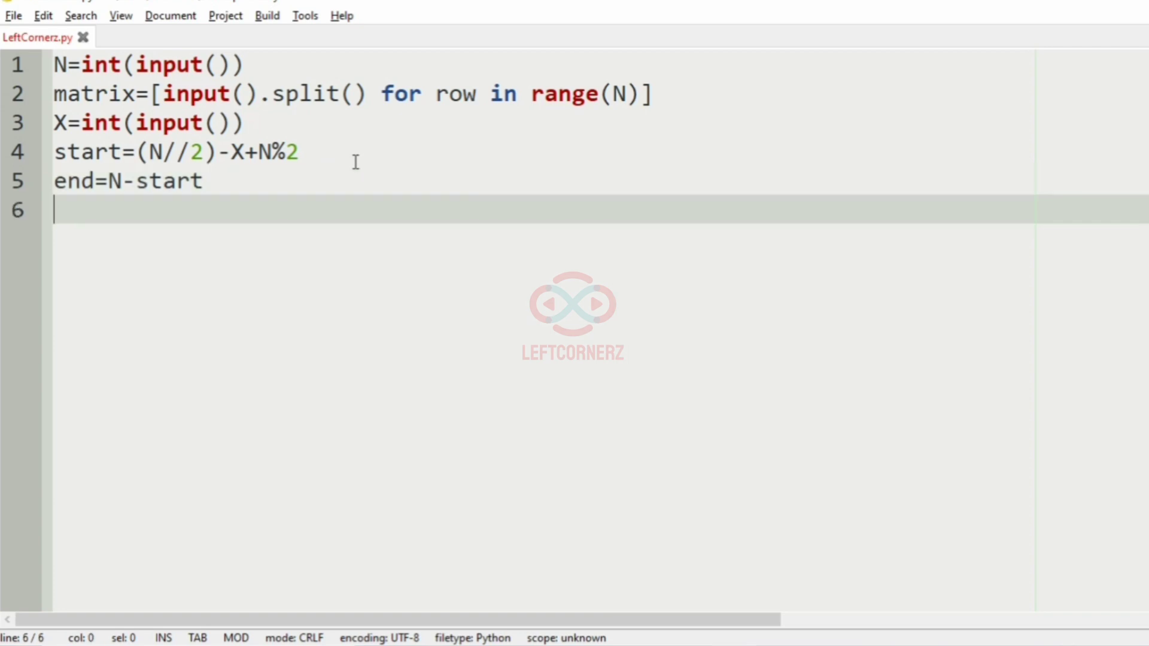
Write nested loops over range(start,end) setting matrix[row][col]='*'
{"action": "type", "text": "f"}
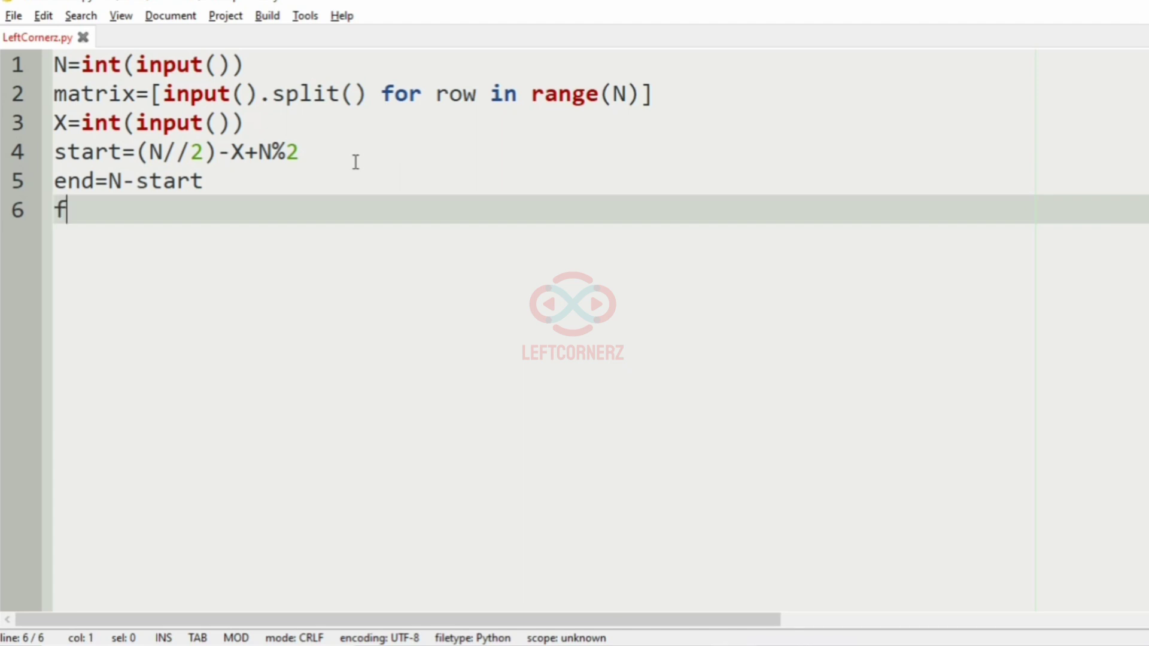
{"action": "type", "text": "or"}
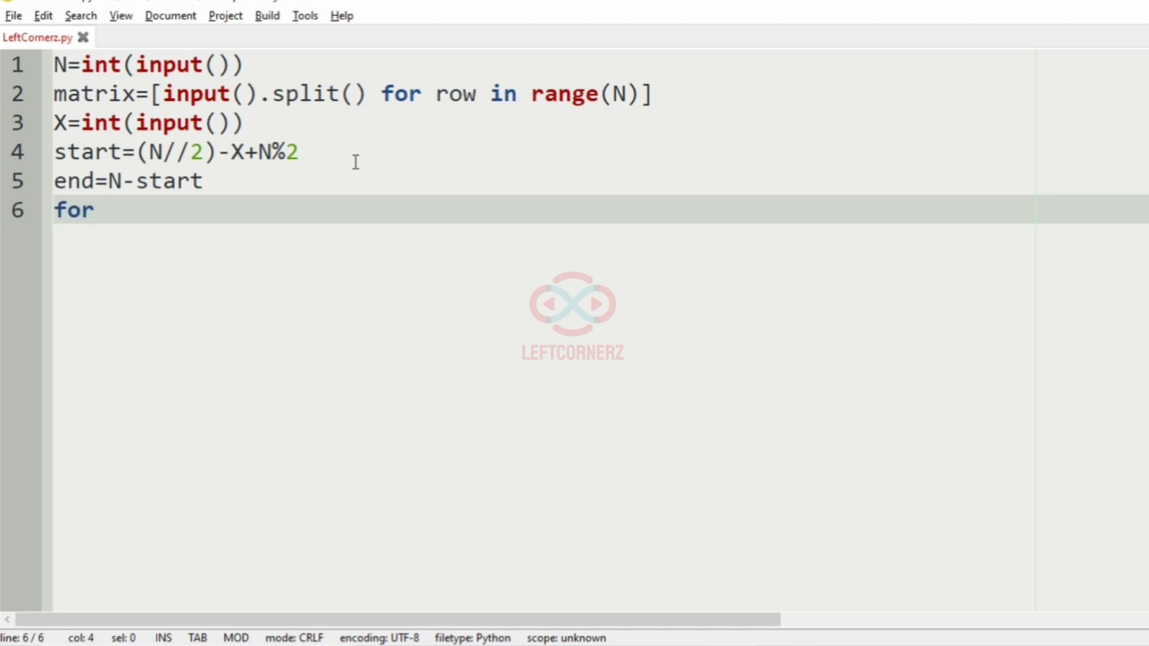
{"action": "type", "text": "row in range"}
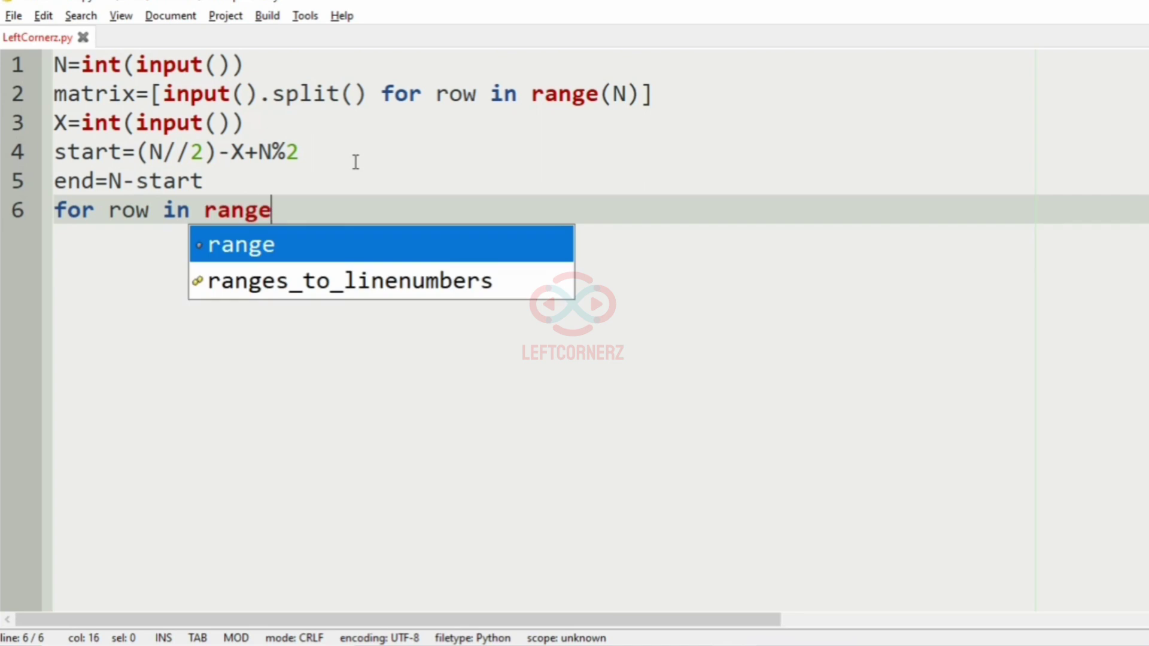
{"action": "type", "text": "(start,en"}
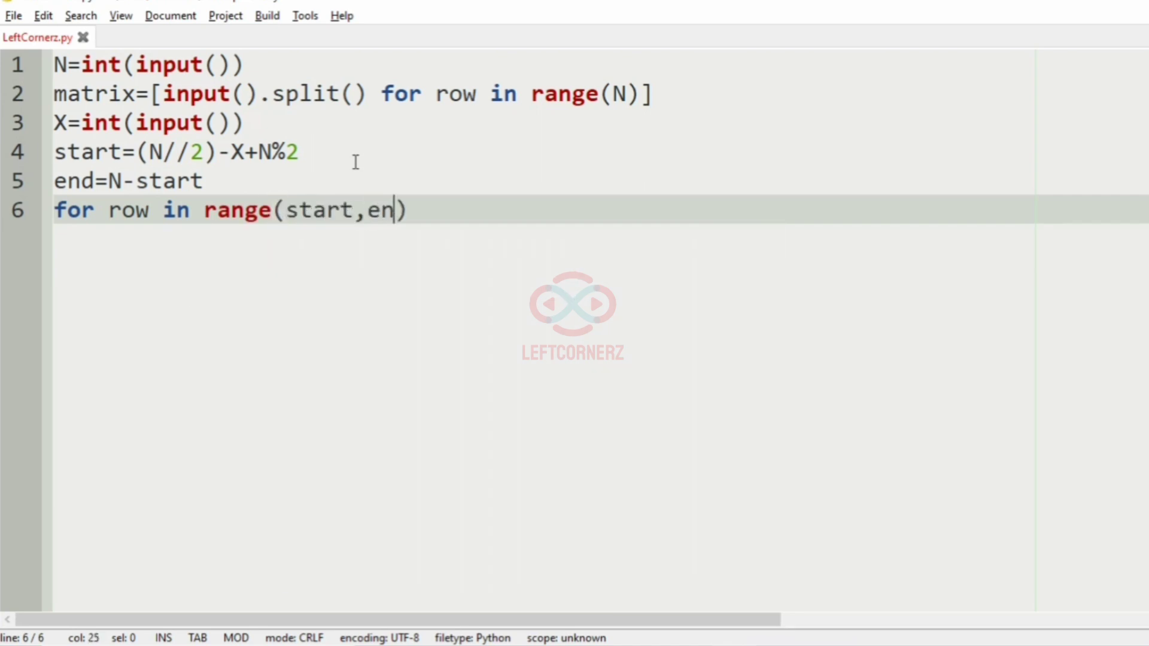
{"action": "type", "text": "d):"}
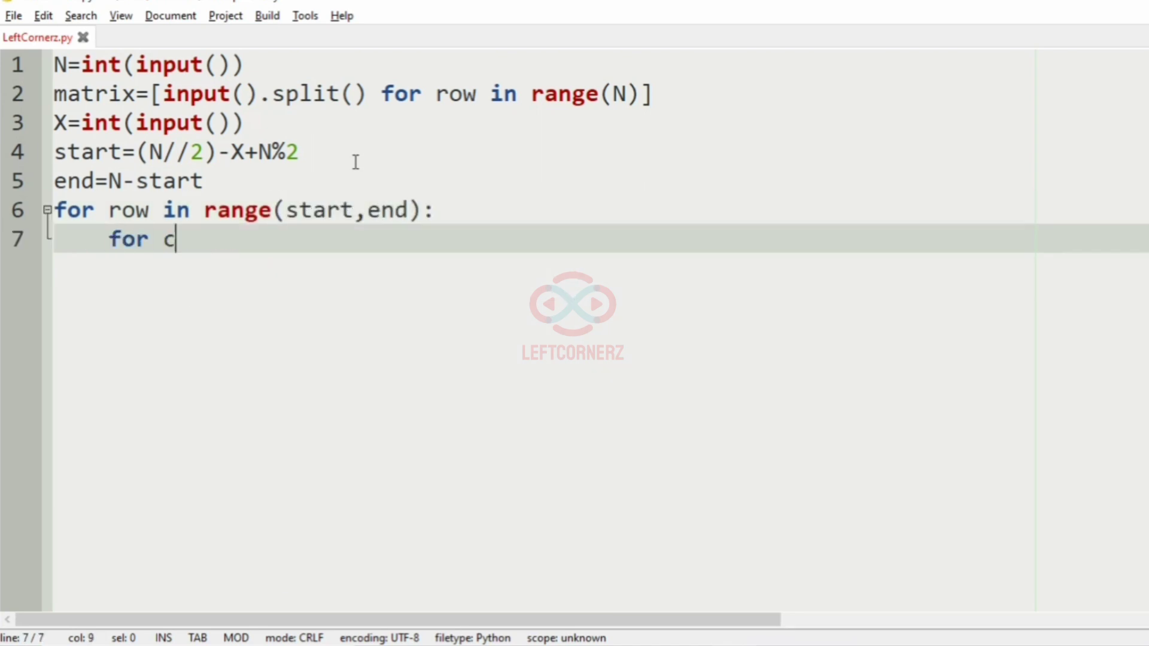
{"action": "type", "text": "ol in range("}
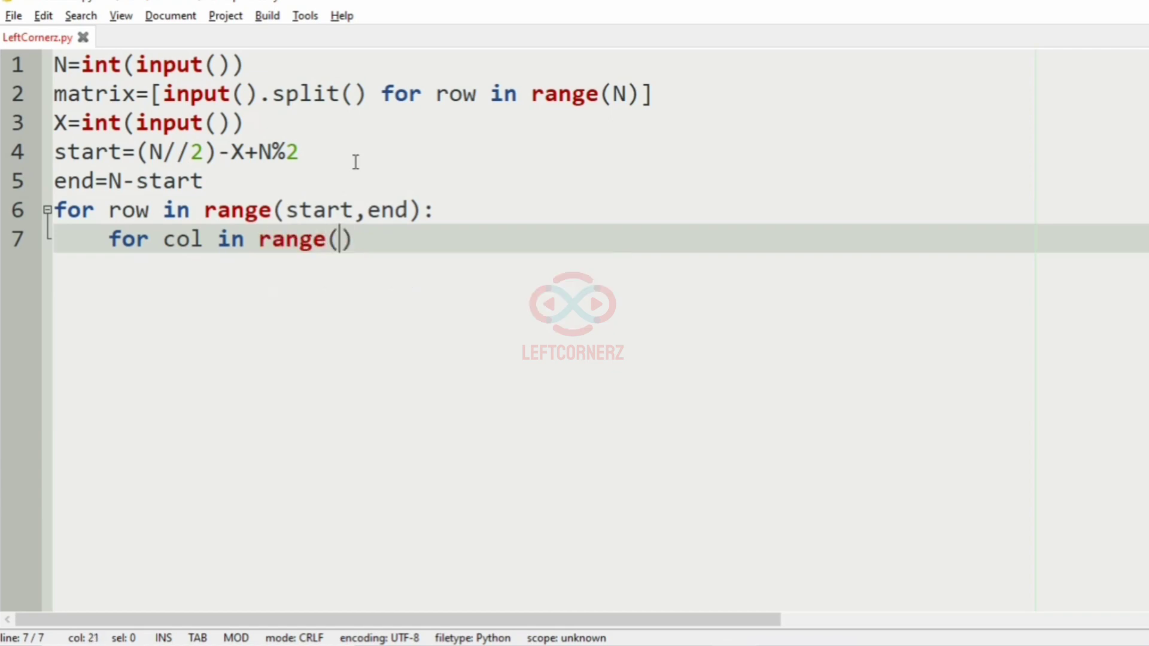
{"action": "type", "text": "start,end"}
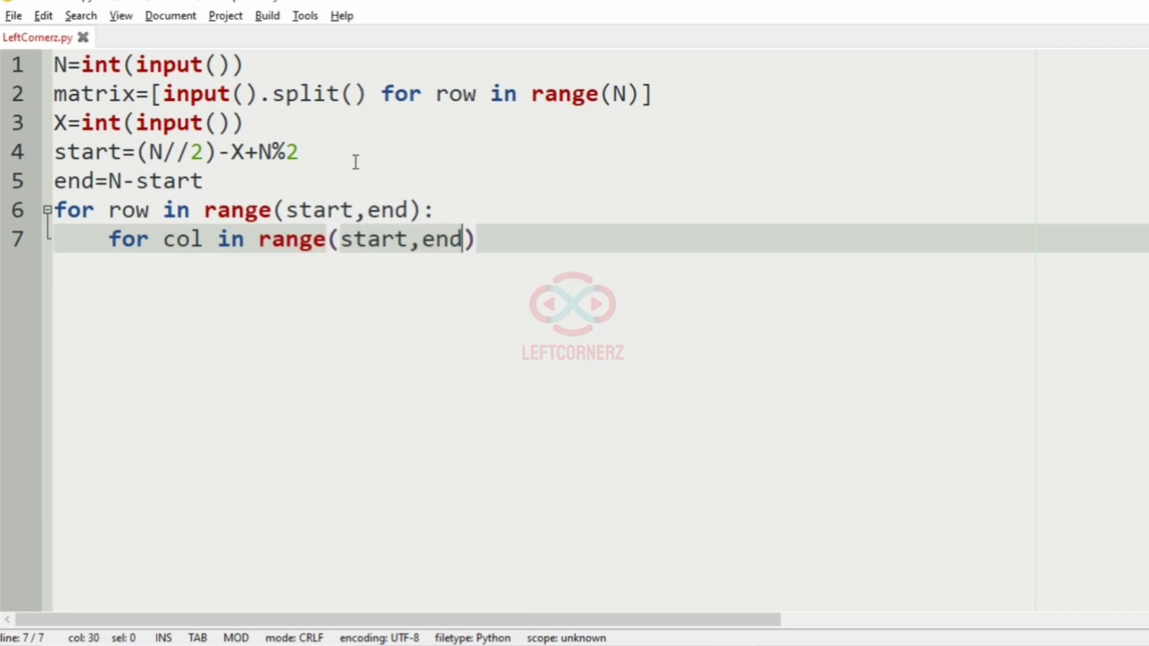
{"action": "type", "text": ":"}
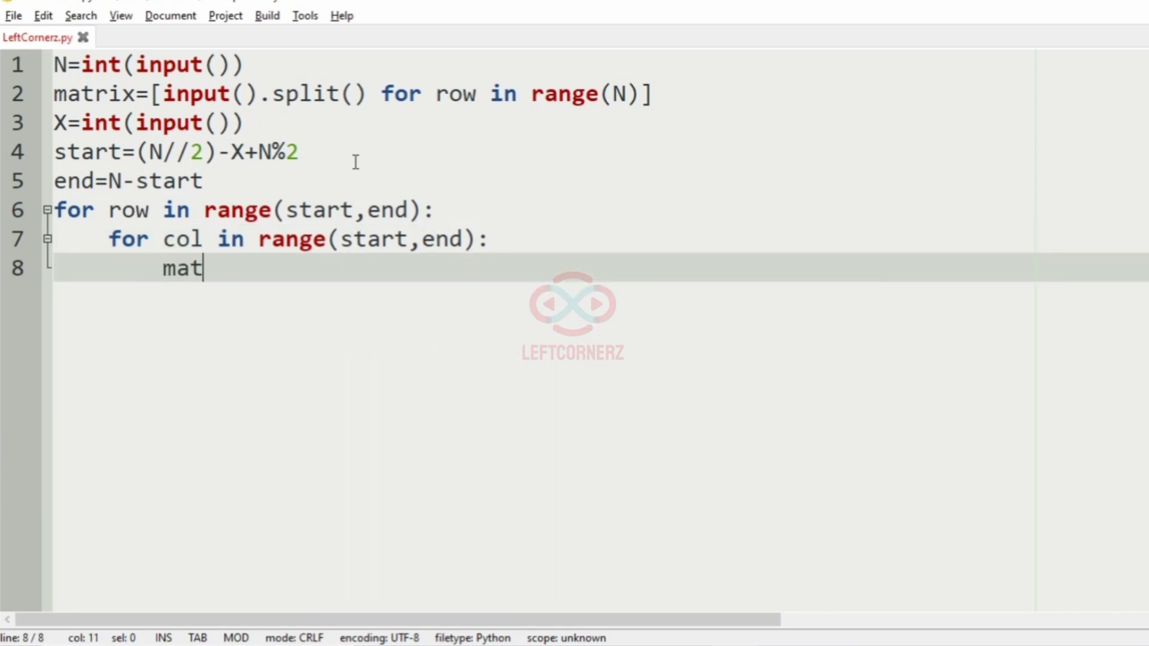
{"action": "type", "text": "rix[]"}
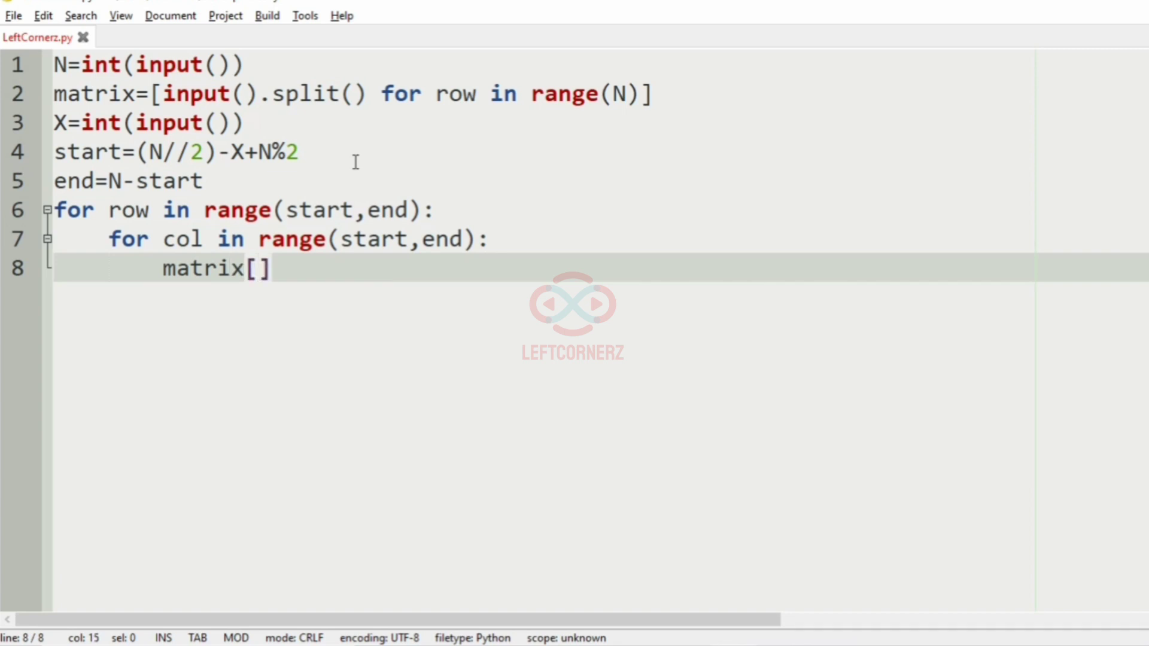
{"action": "type", "text": "row][co]"}
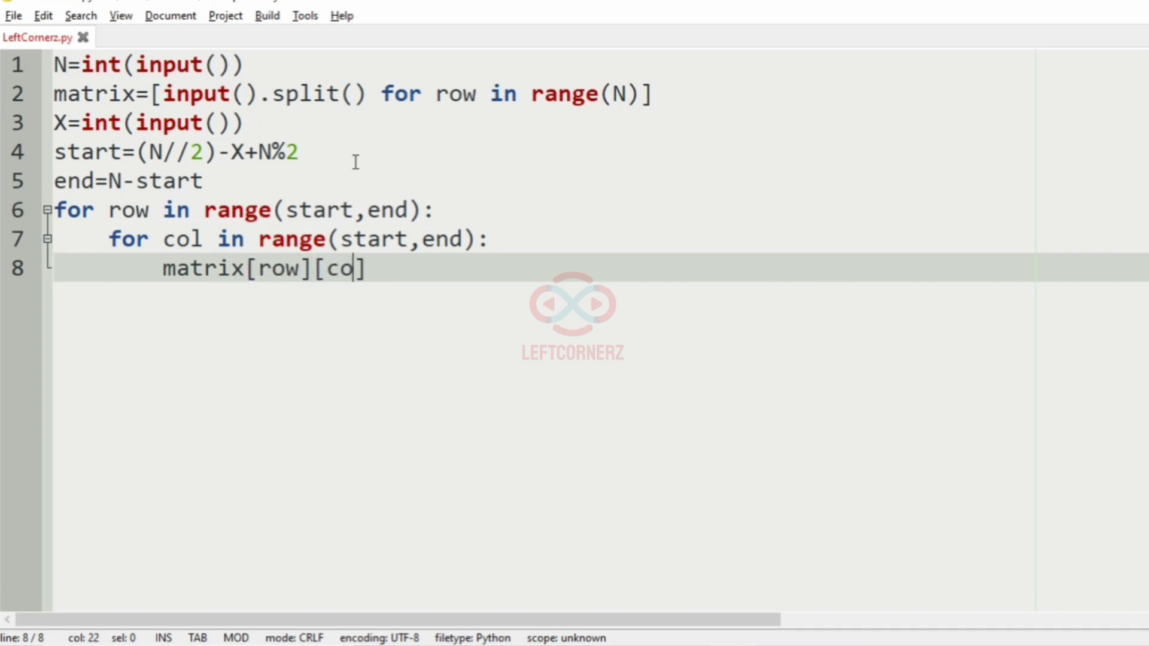
{"action": "type", "text": "l]='*'"}
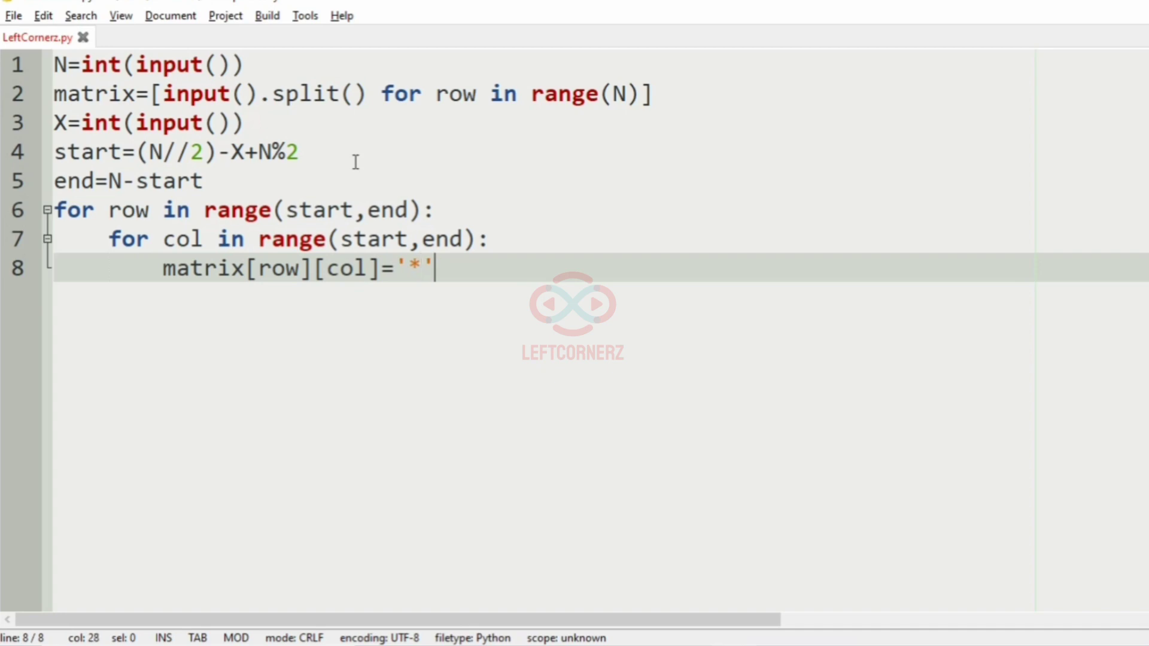
Add a loop over the matrix rows that prints each row with print(*row)
{"action": "type", "text": "for"}
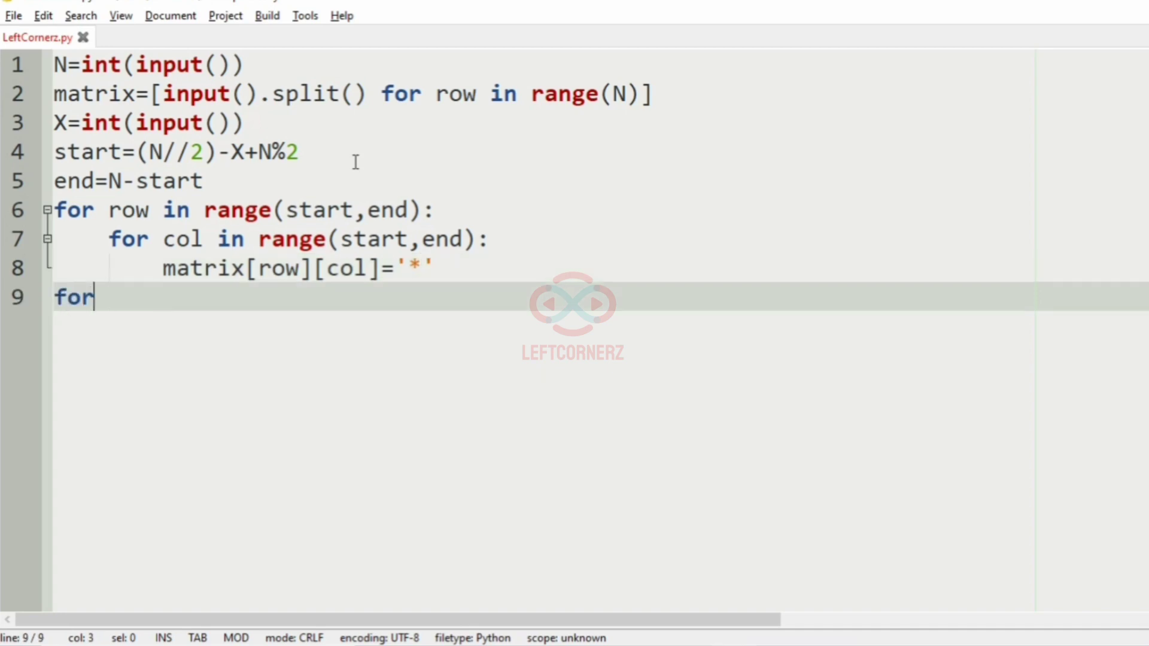
{"action": "type", "text": "row n"}
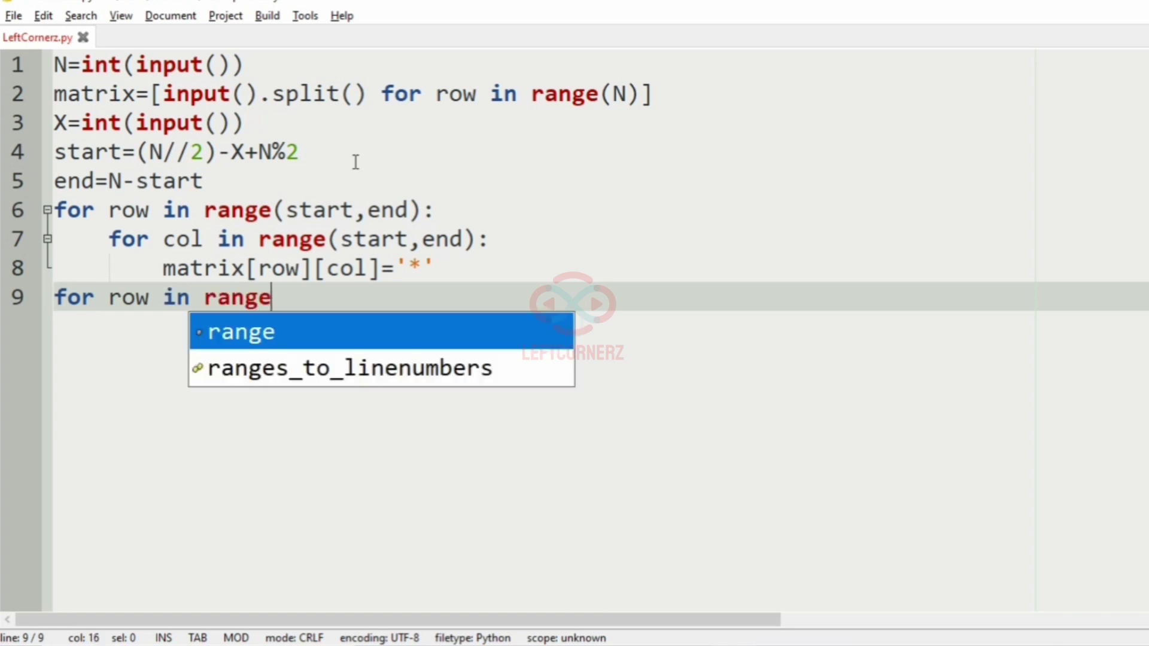
{"action": "type", "text": "("}
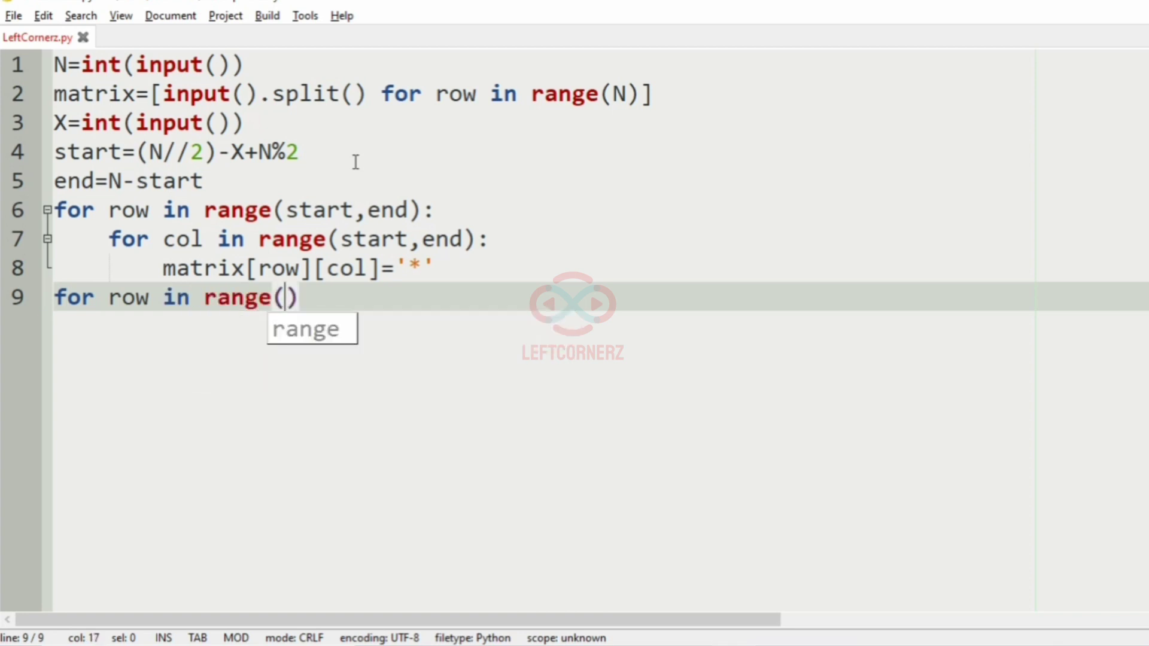
{"action": "type", "text": "matrix:"}
{"action": "type", "text": "pr"}
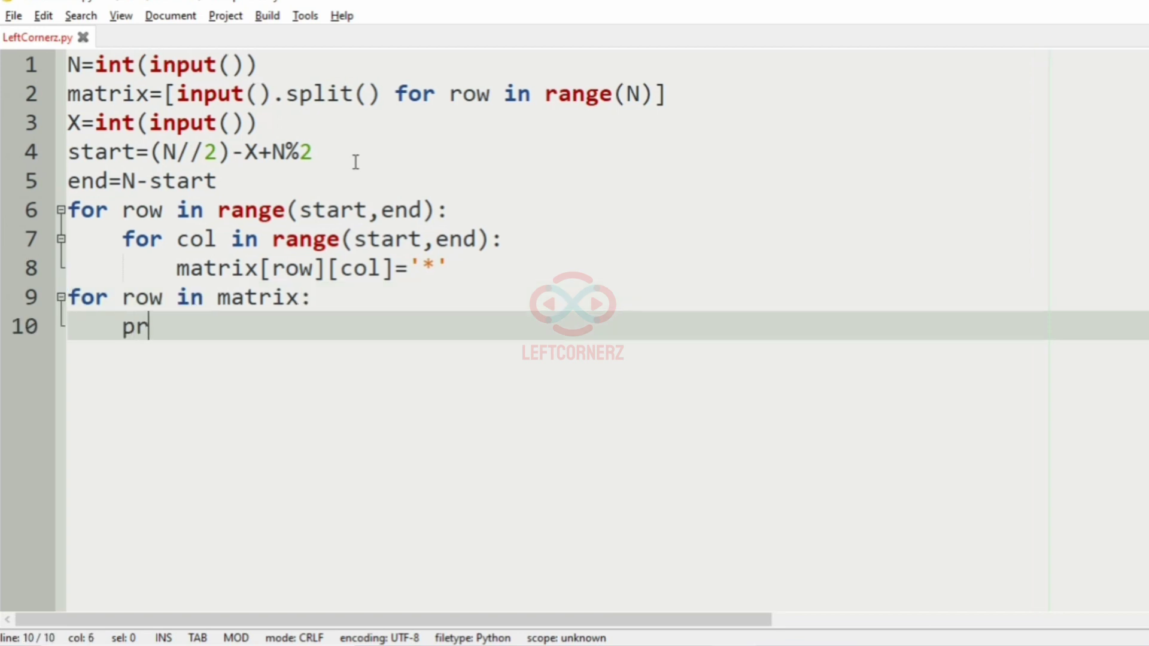
{"action": "type", "text": "int(*row)"}
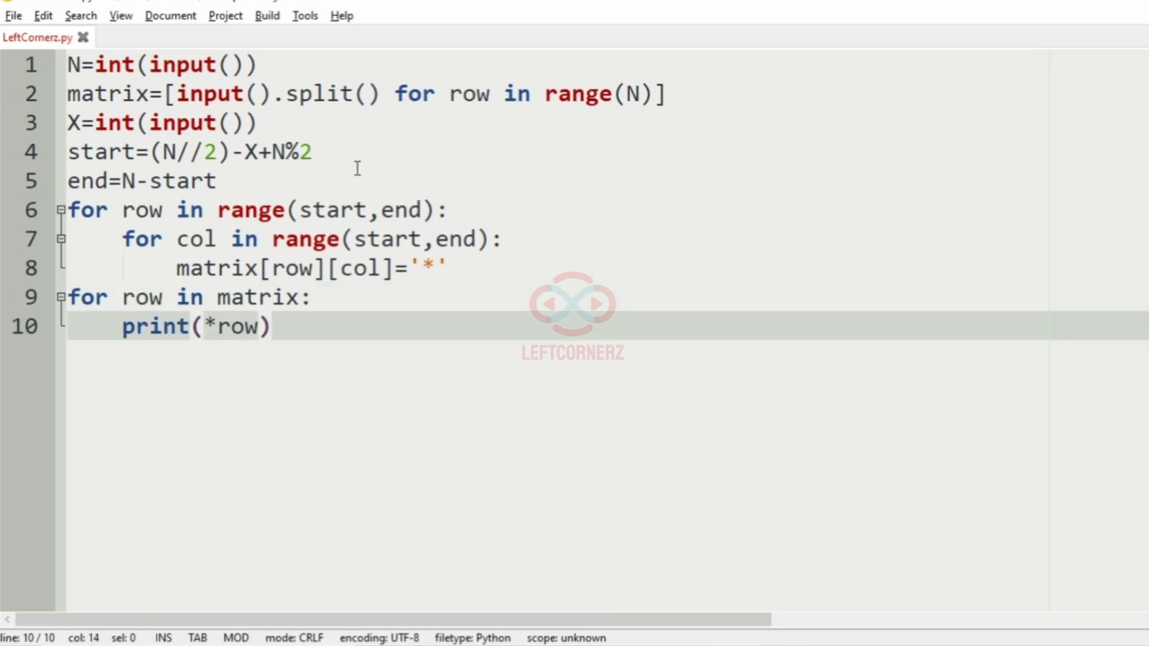